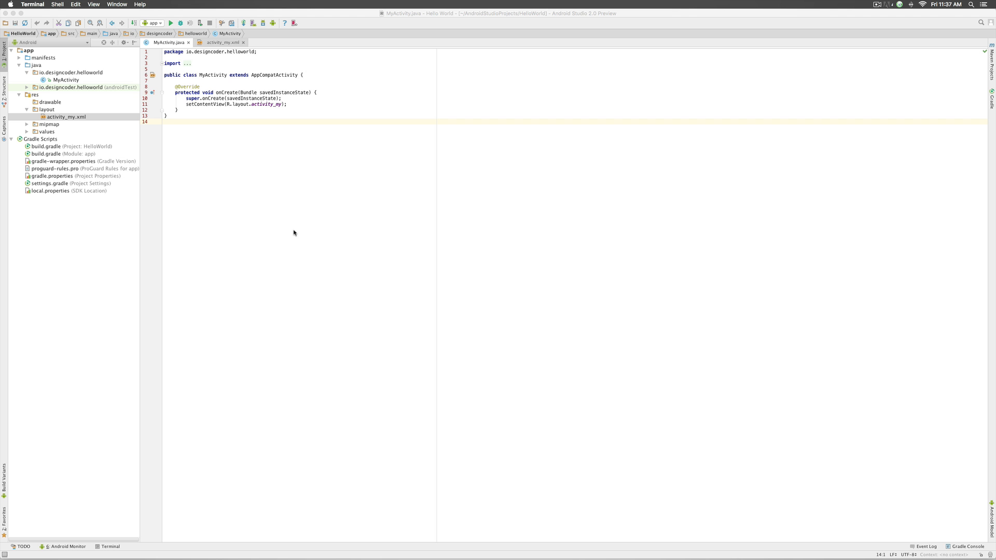
mouse_move(298, 234)
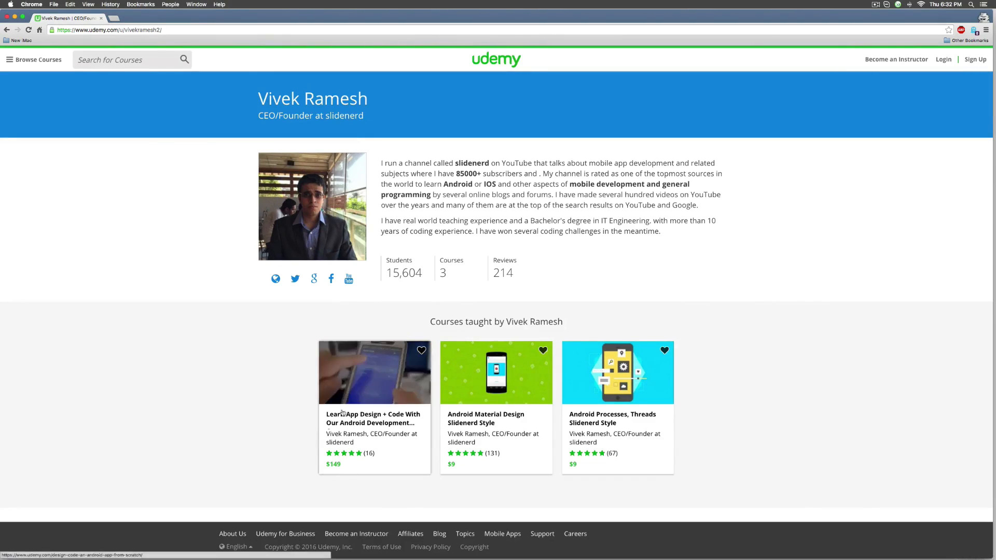
mouse_move(360, 437)
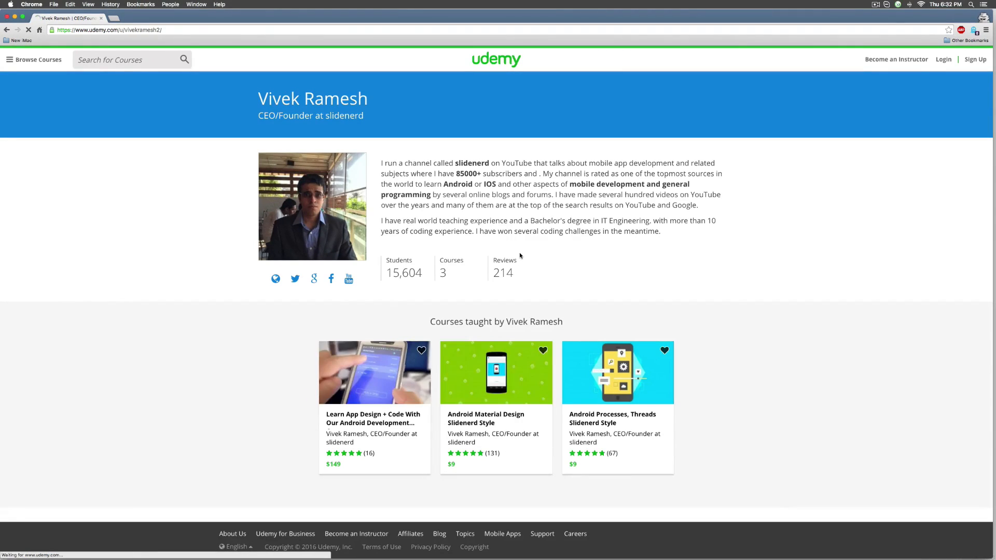
- On the Android app design course page, redeem the coupon code 'slidenerd'
click(374, 419)
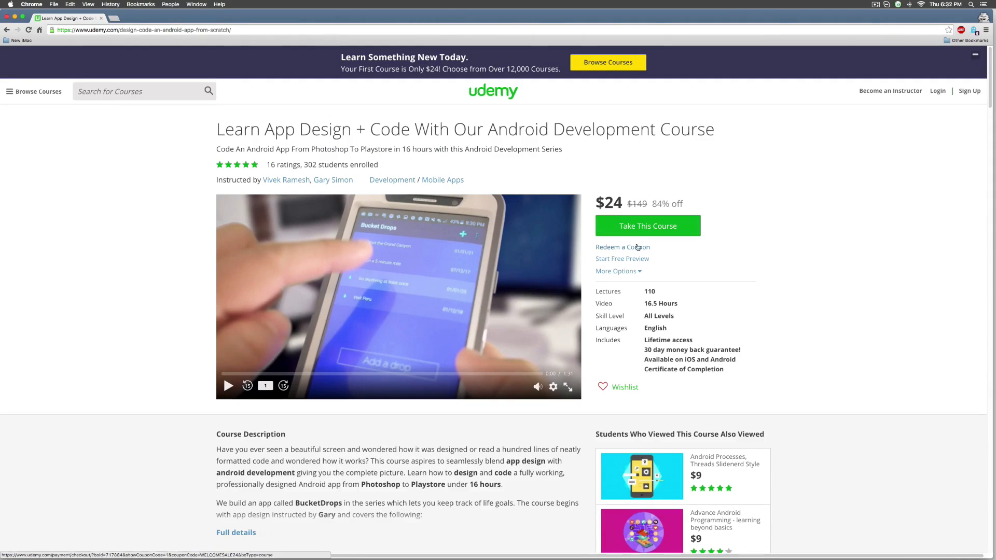
click(623, 247)
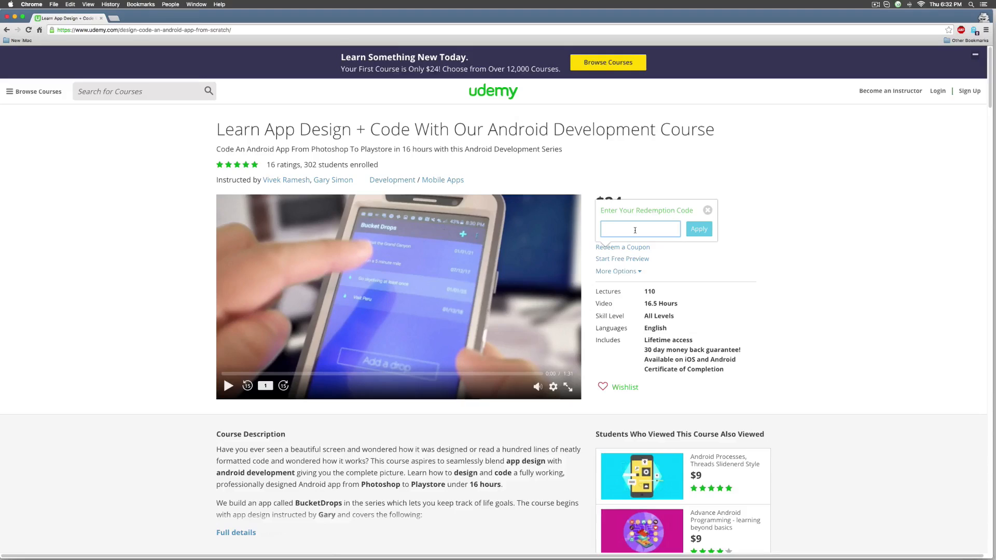
text(slidener)
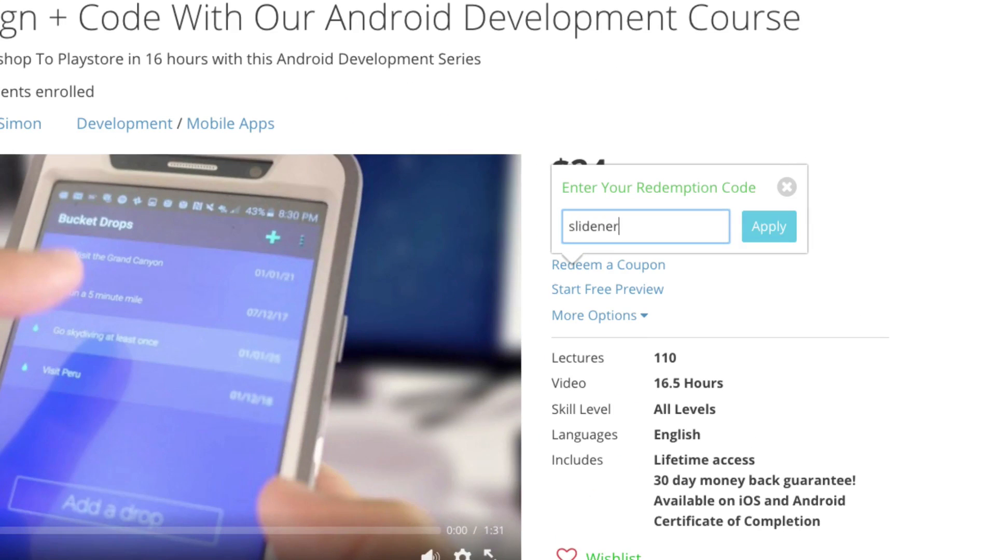
text(d)
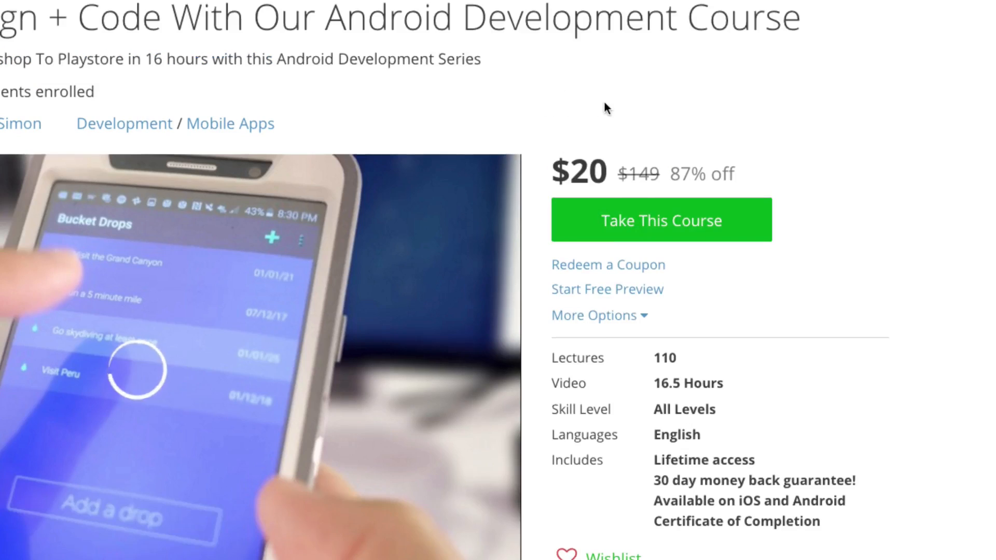
- Start enrolling in the course at the discounted $20 price
click(661, 220)
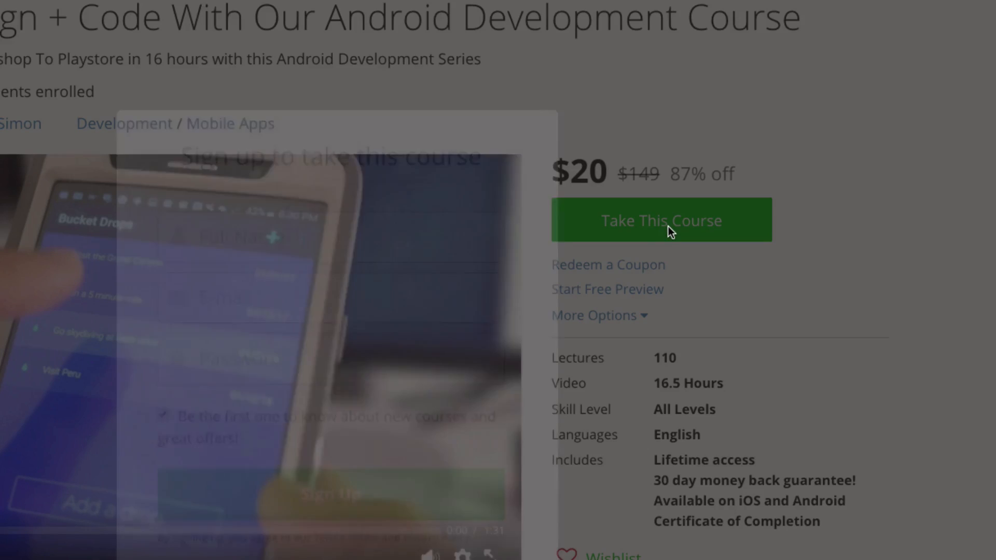
click(661, 219)
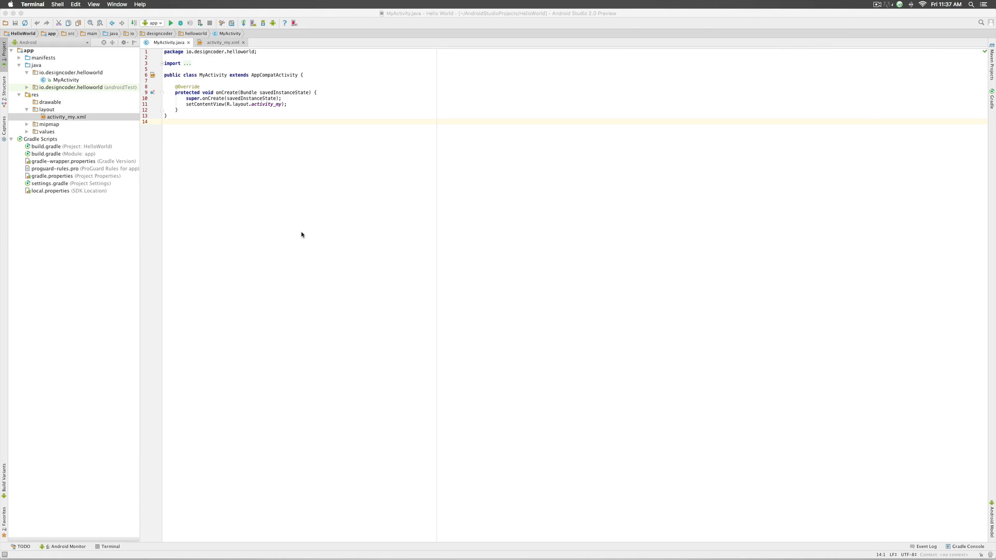
mouse_move(58, 68)
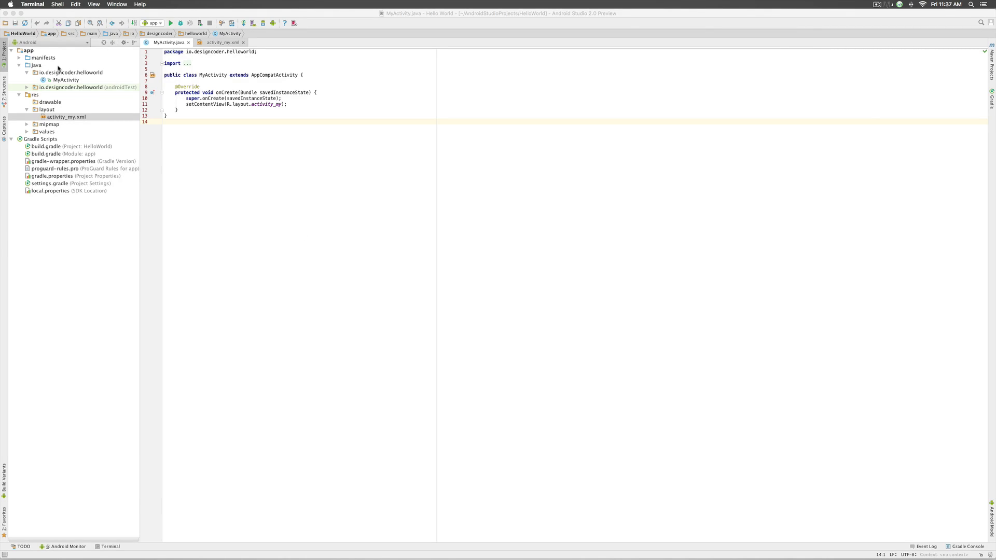
mouse_move(407, 158)
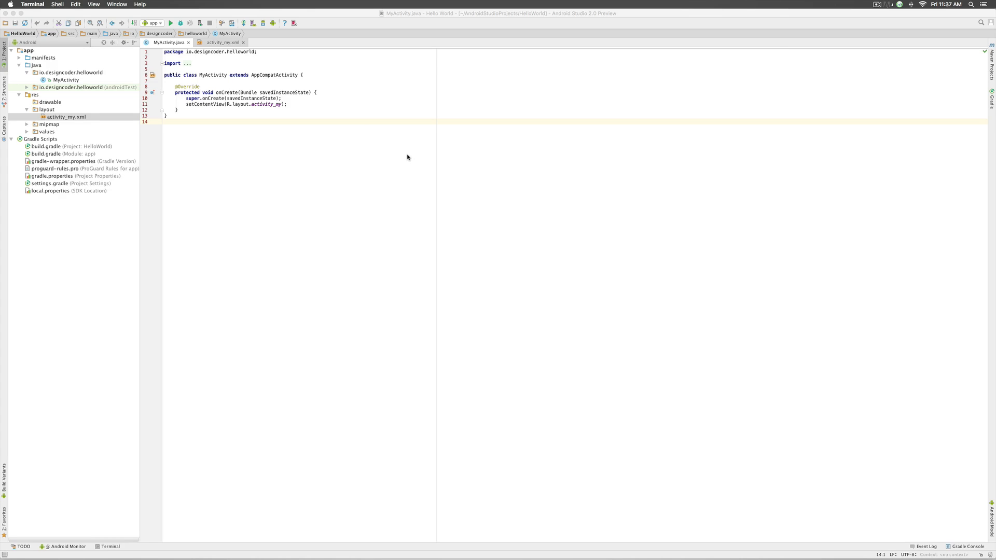
mouse_move(507, 320)
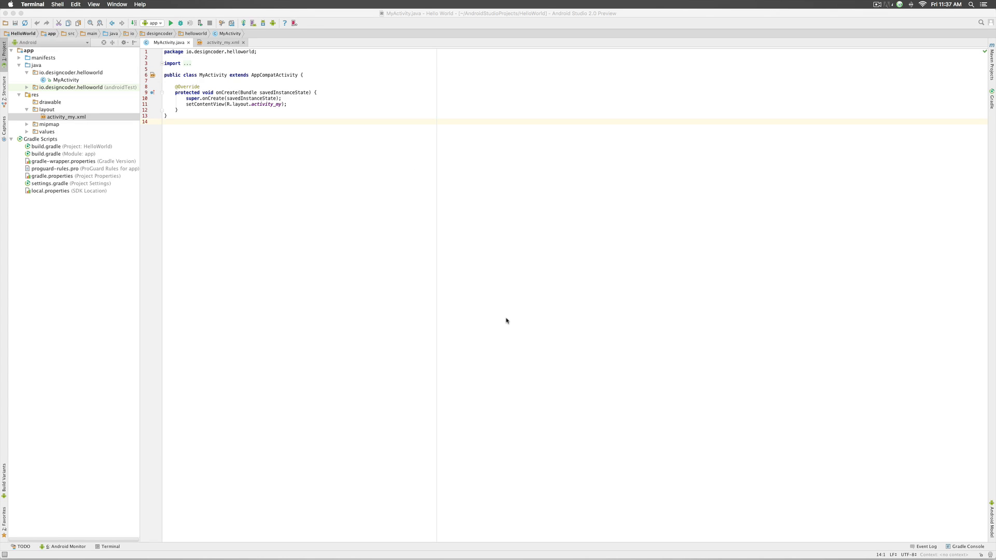
- In a new Terminal window, list Git's common commands
click(573, 545)
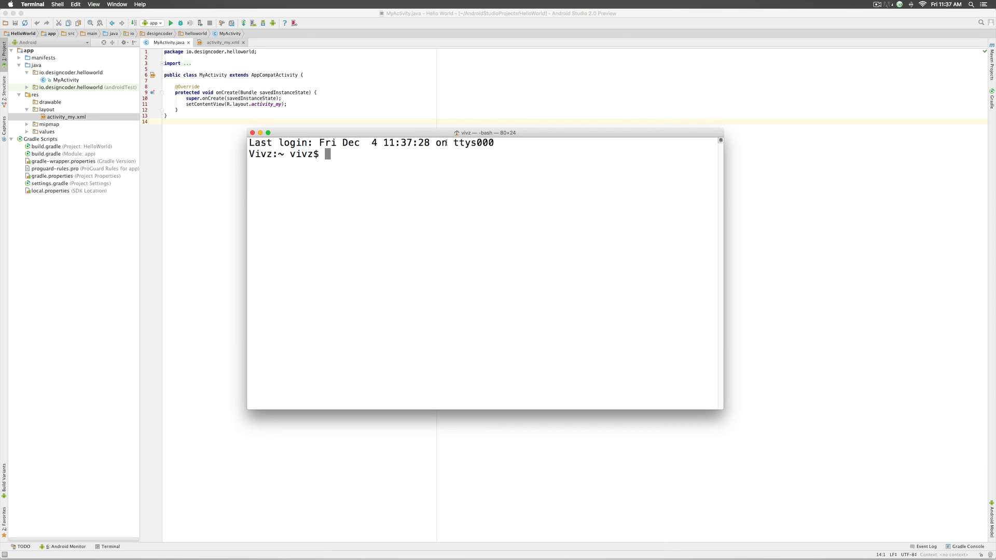
mouse_move(300, 168)
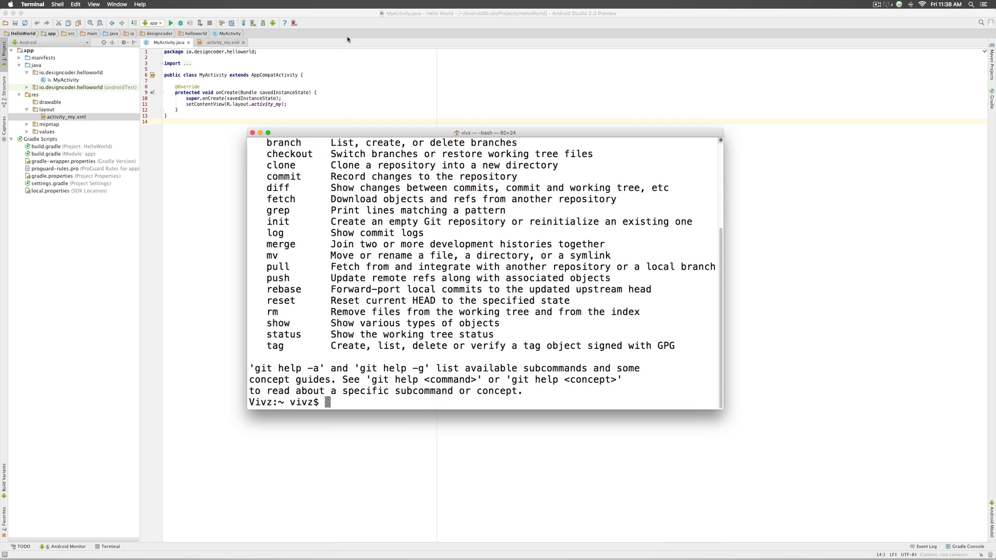
scroll(up, 3)
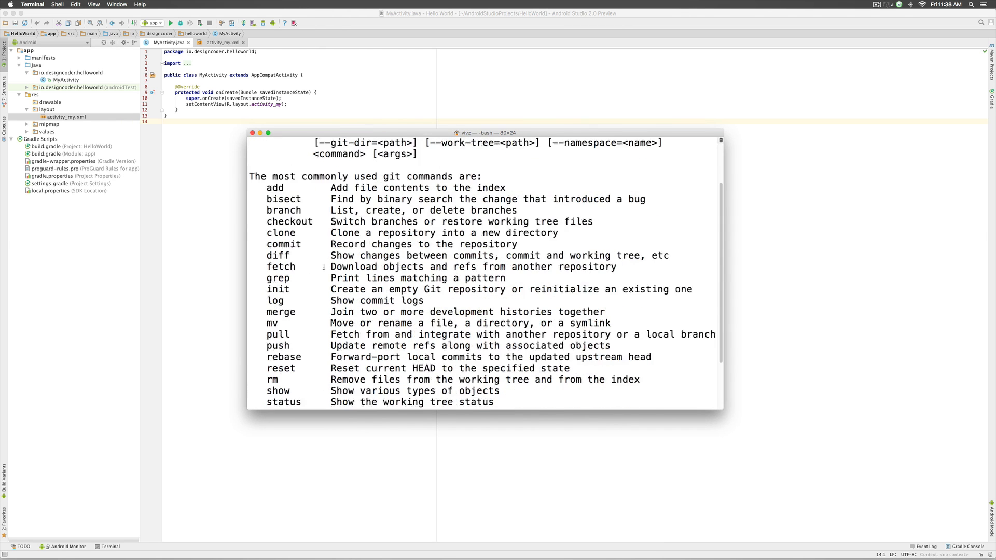
scroll(up, 3)
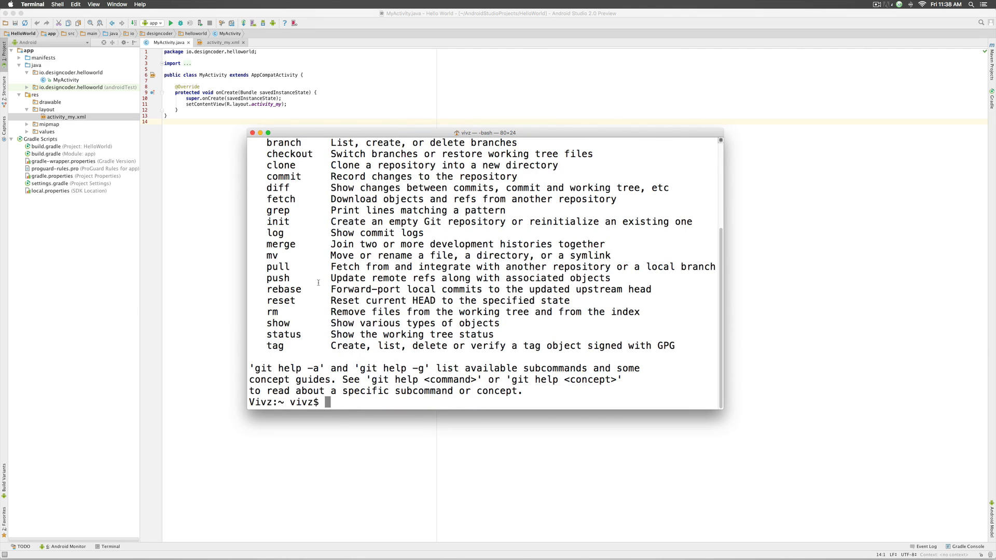
text(git)
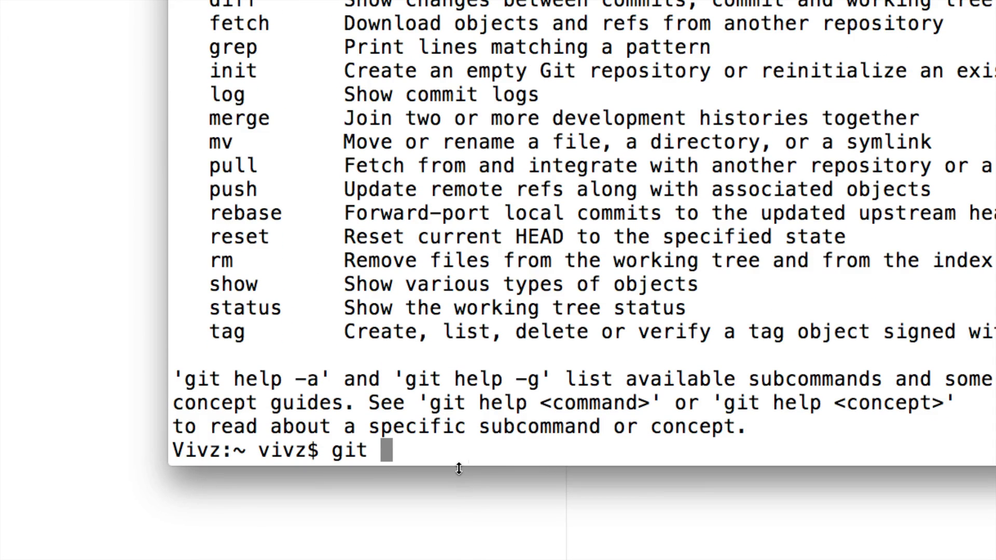
- Run git --version to confirm Git 2.4.9 is installed
text(--version)
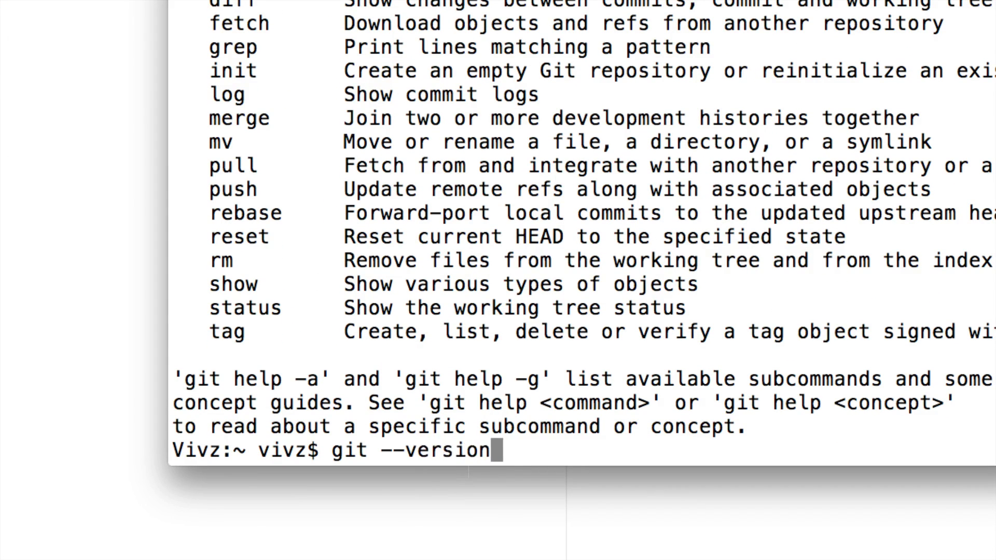
key(Return)
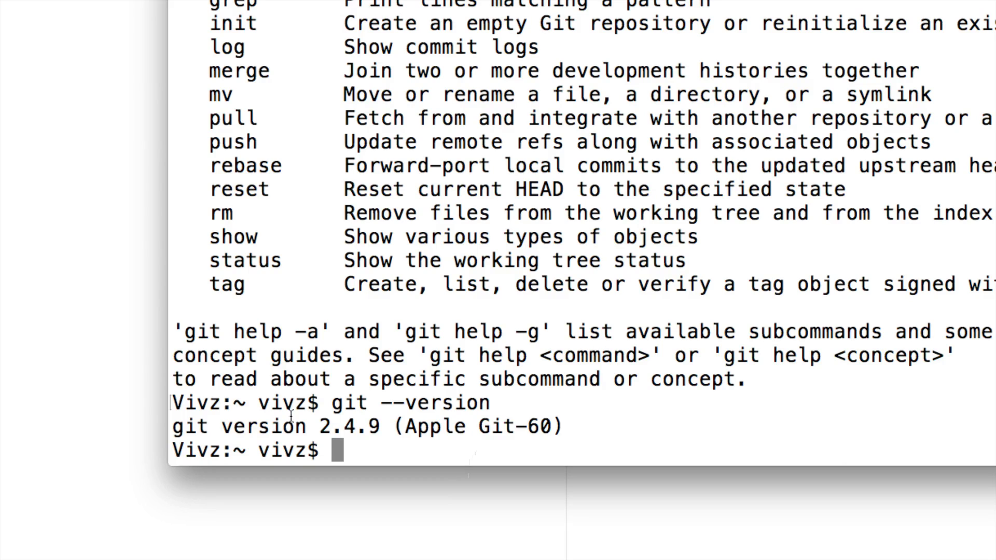
mouse_move(488, 431)
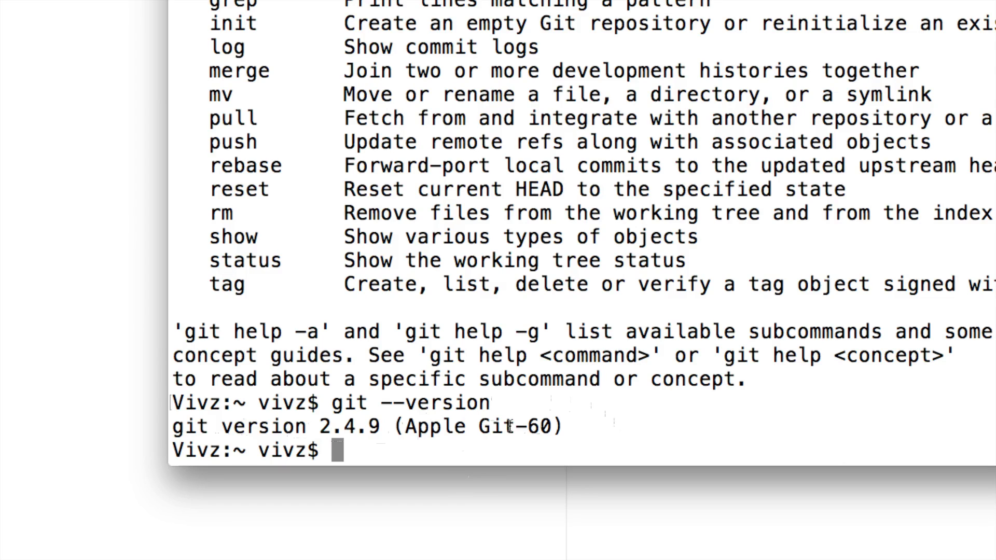
scroll(up, 3)
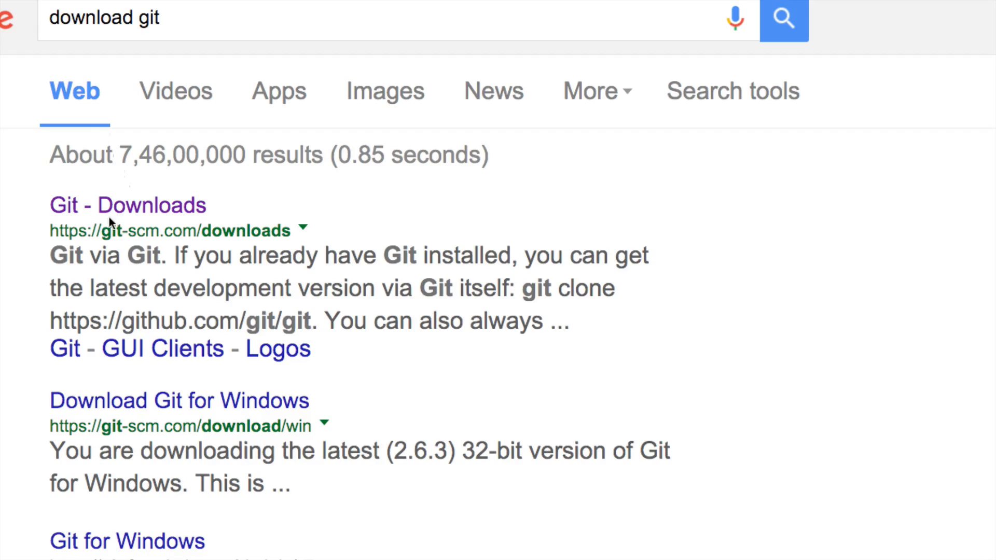
mouse_move(166, 219)
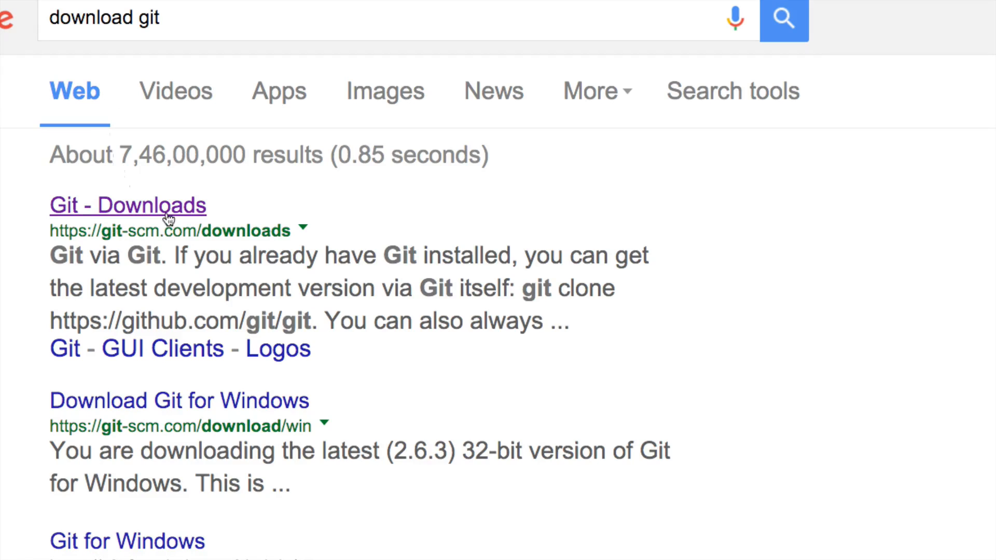
- Go to the official Git - Downloads page at git-scm.com from the search results
click(127, 206)
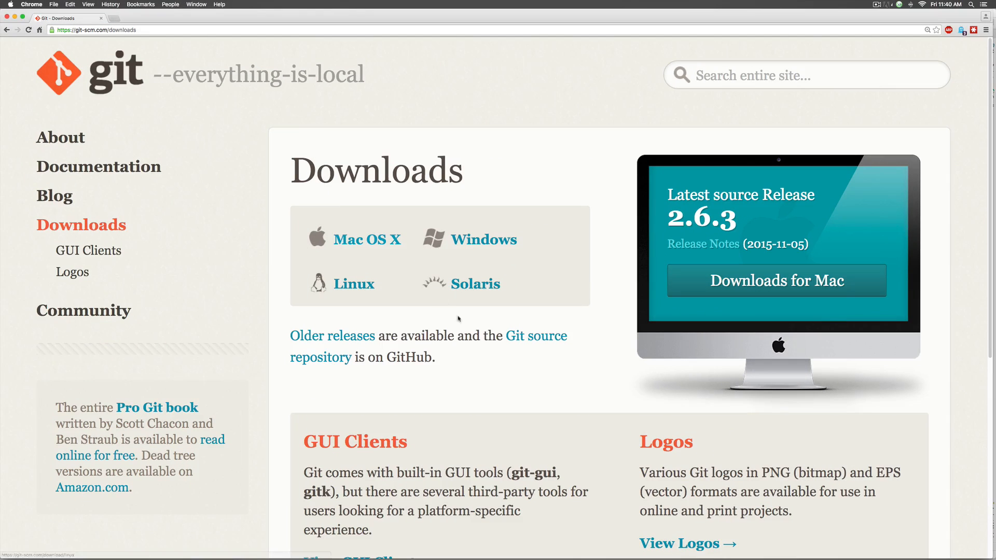
mouse_move(367, 240)
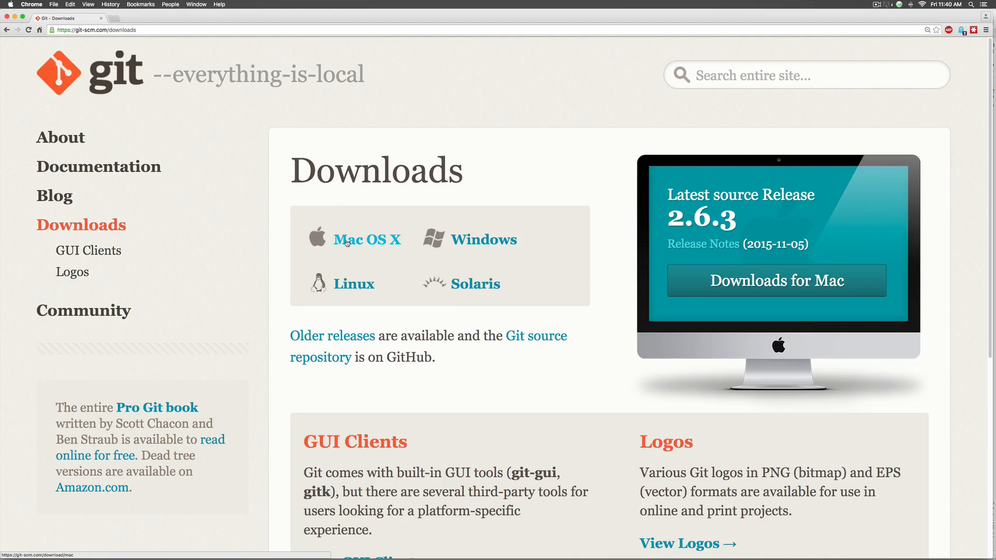
mouse_move(498, 240)
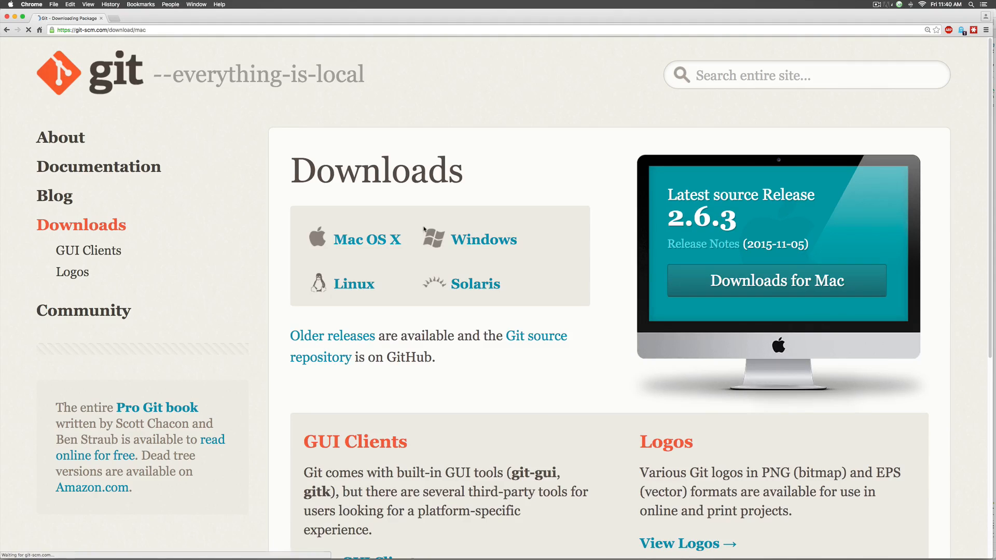
- Start the manual download of the Git 2.6.2 installer for Mac
scroll(down, 3)
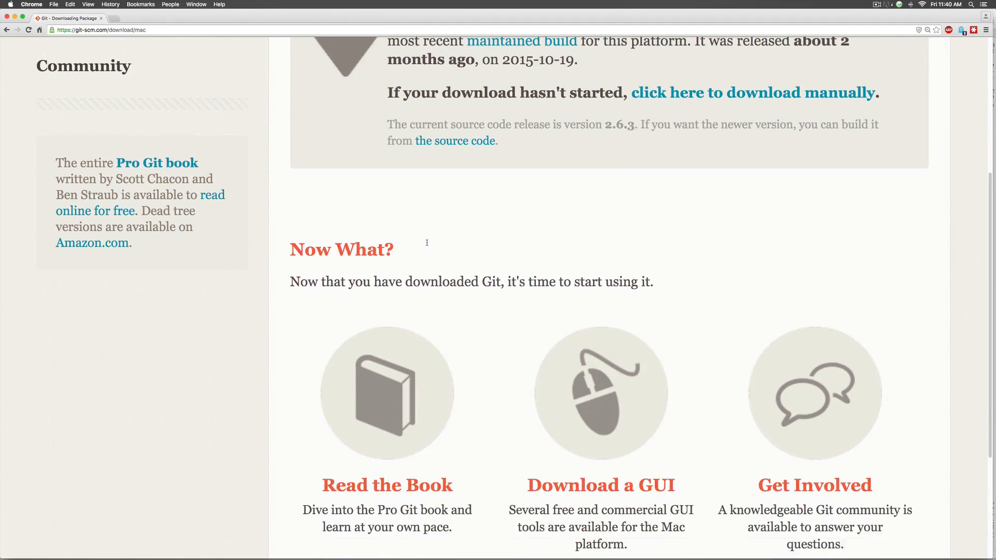
scroll(up, 3)
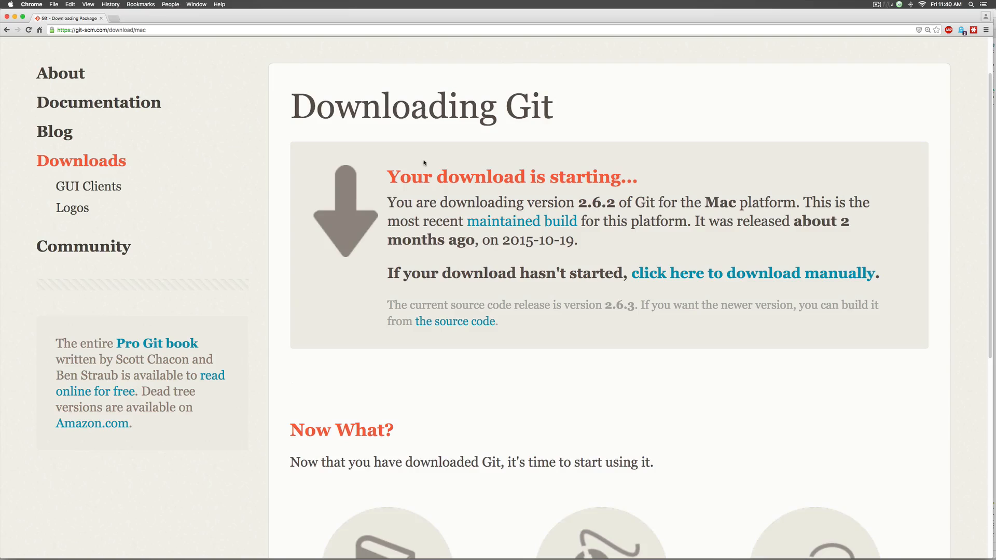
mouse_move(740, 276)
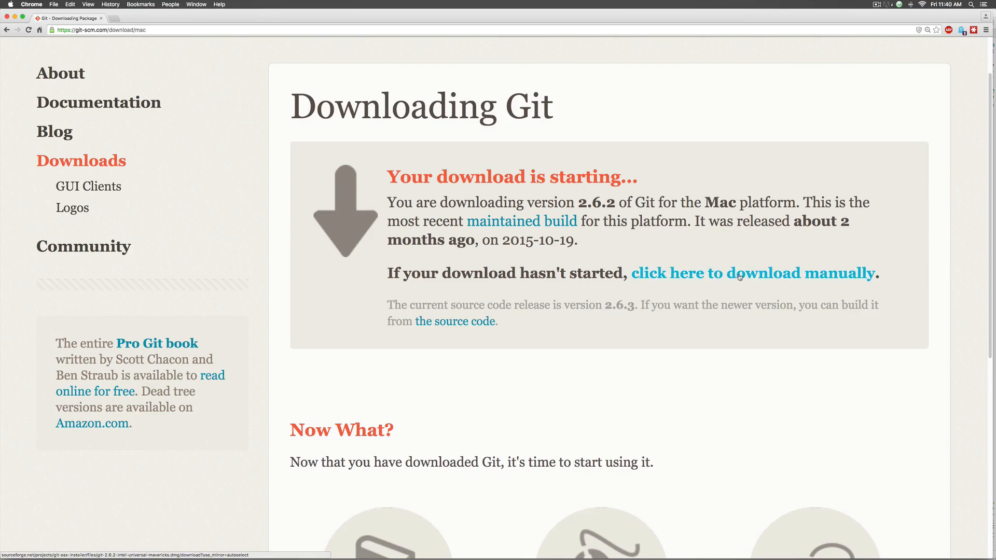
mouse_move(374, 223)
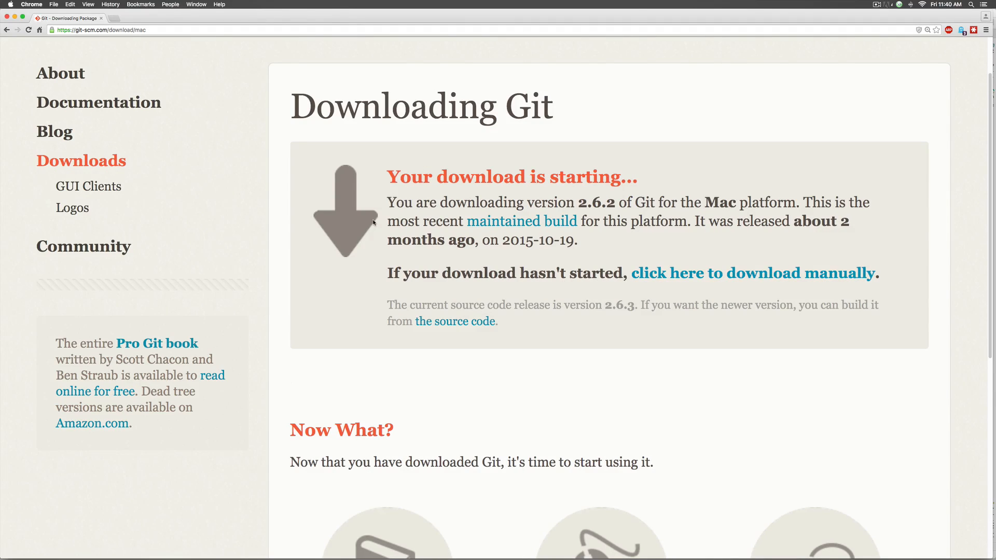
mouse_move(415, 233)
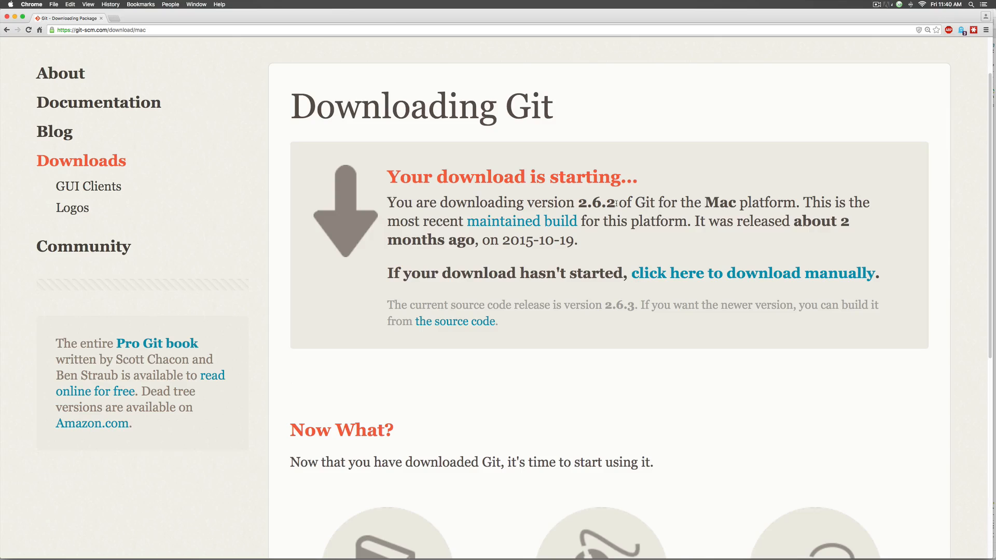
click(753, 273)
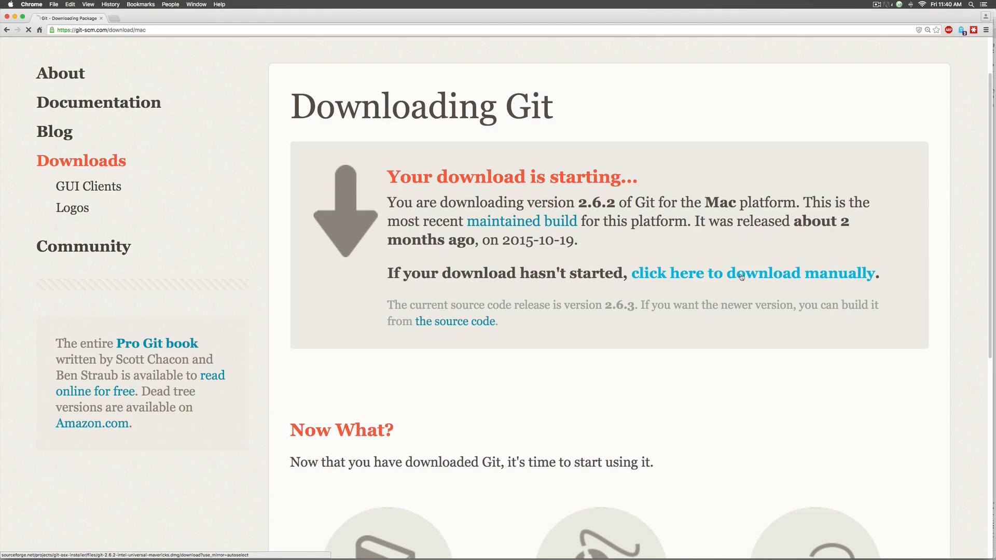
click(753, 273)
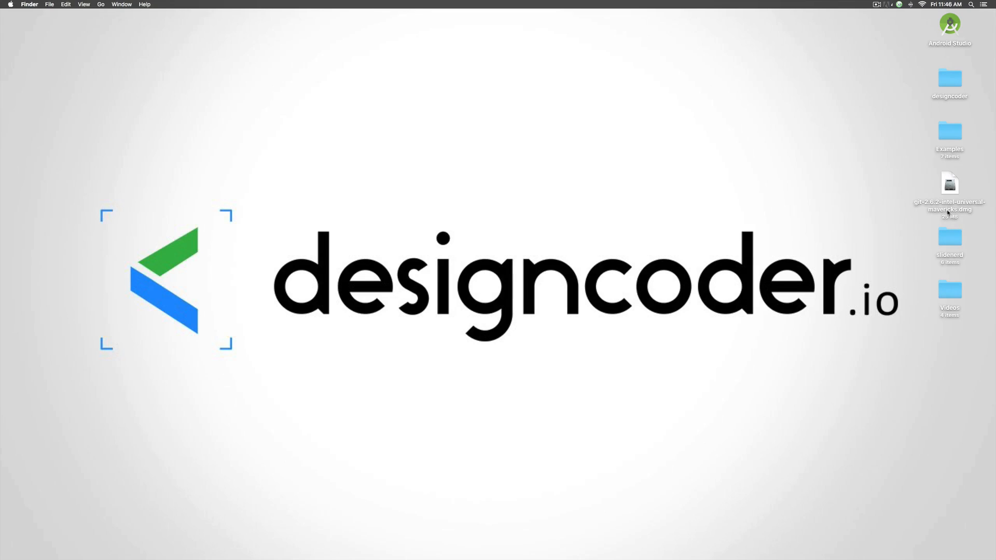
- Launch the Git 2.6.2 installer package from the downloaded disk image
double_click(950, 185)
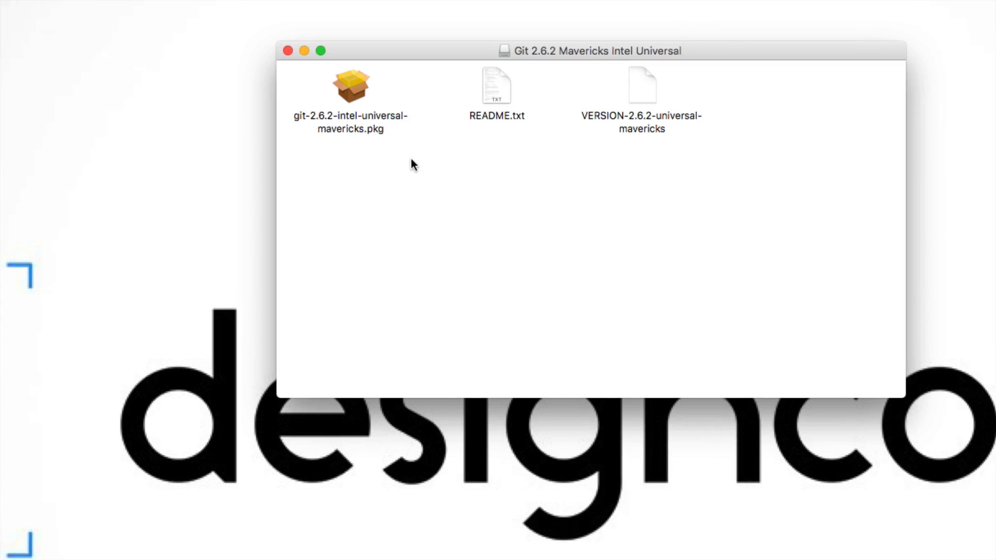
click(351, 89)
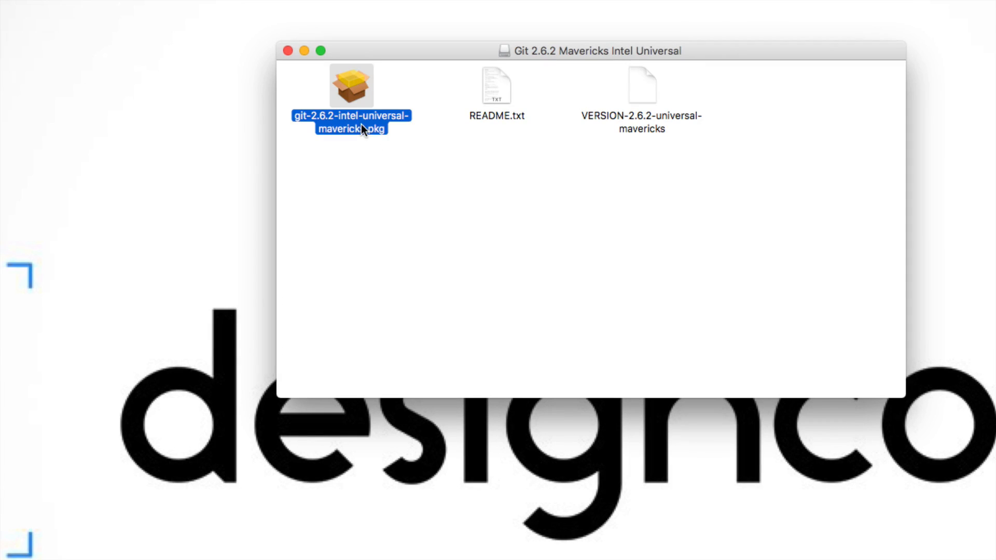
double_click(351, 86)
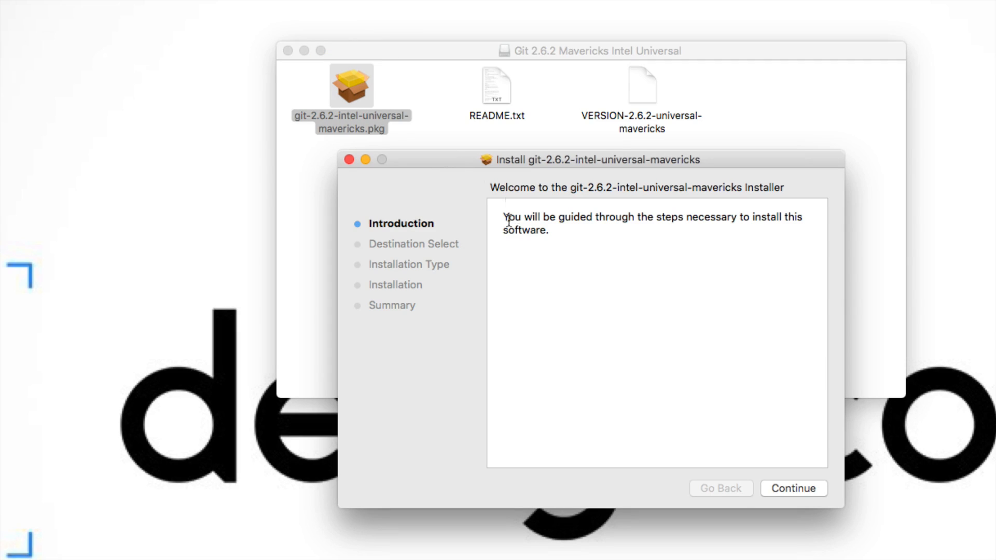
mouse_move(795, 488)
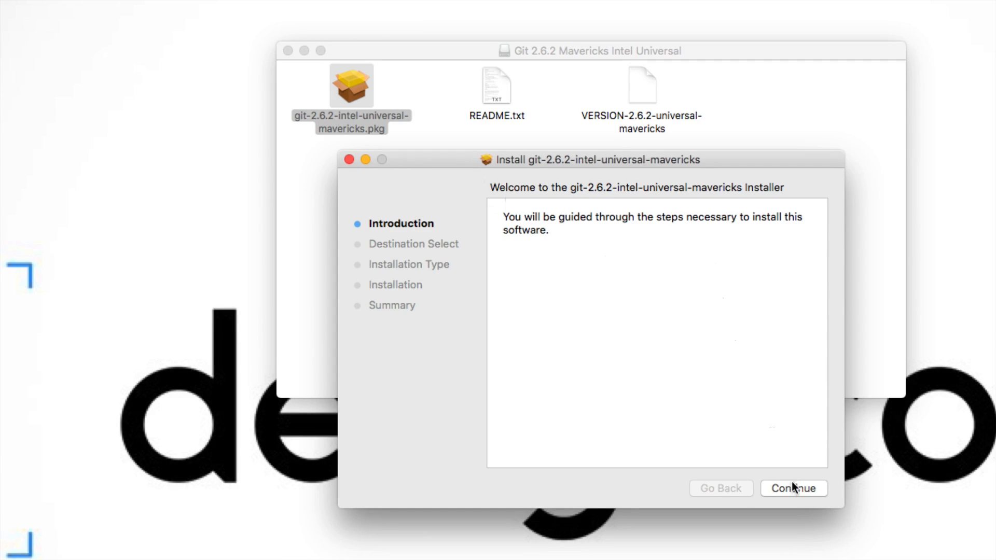
click(792, 489)
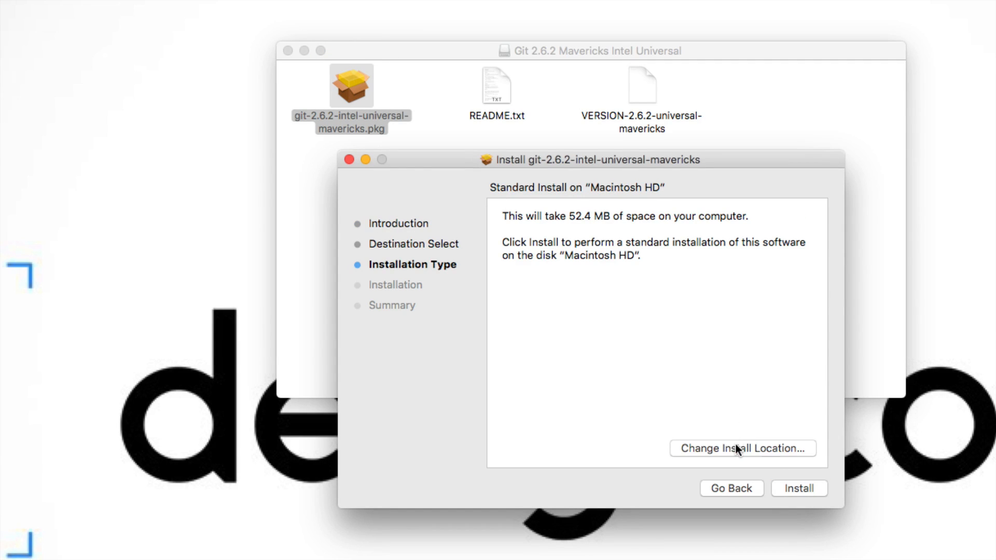
mouse_move(688, 344)
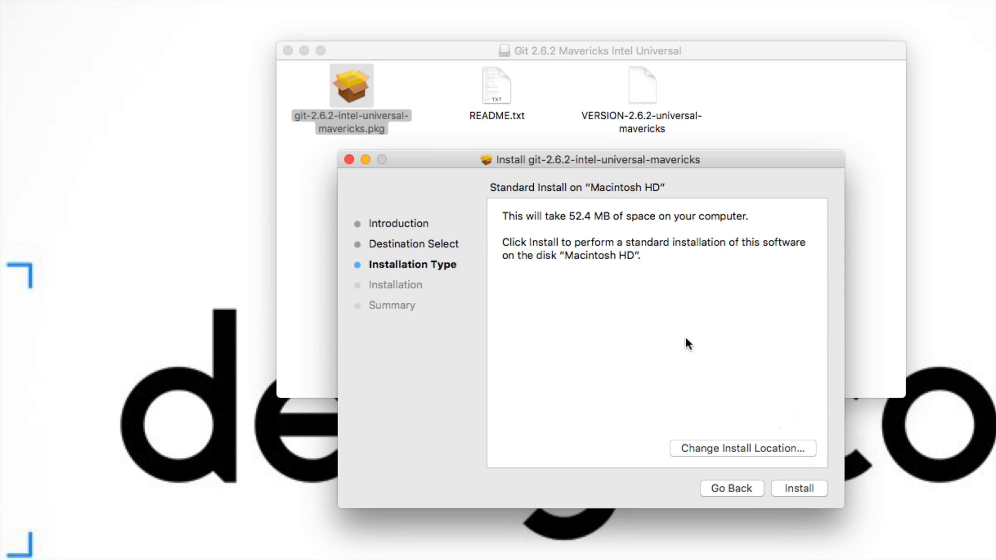
- Install Git on Macintosh HD, authorizing with the account password
click(742, 448)
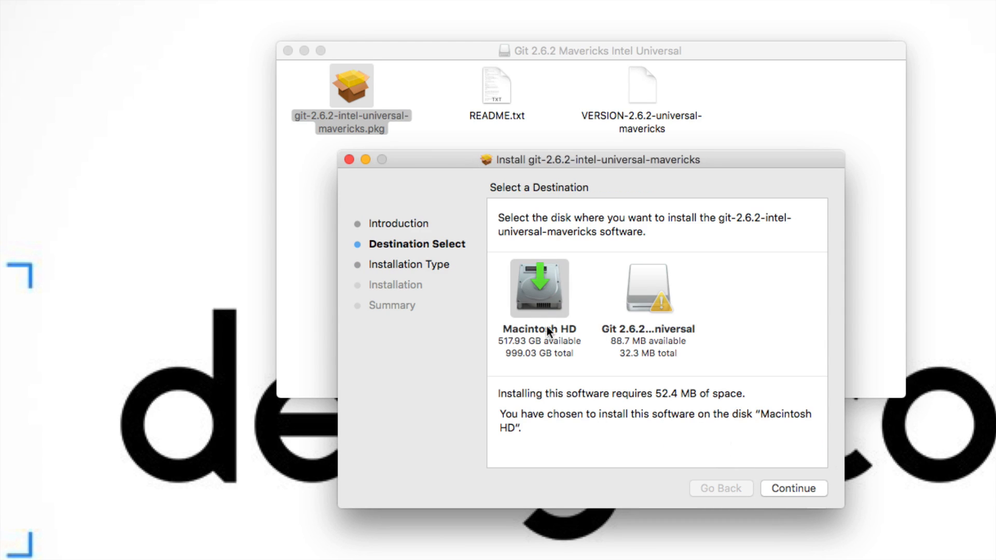
click(792, 489)
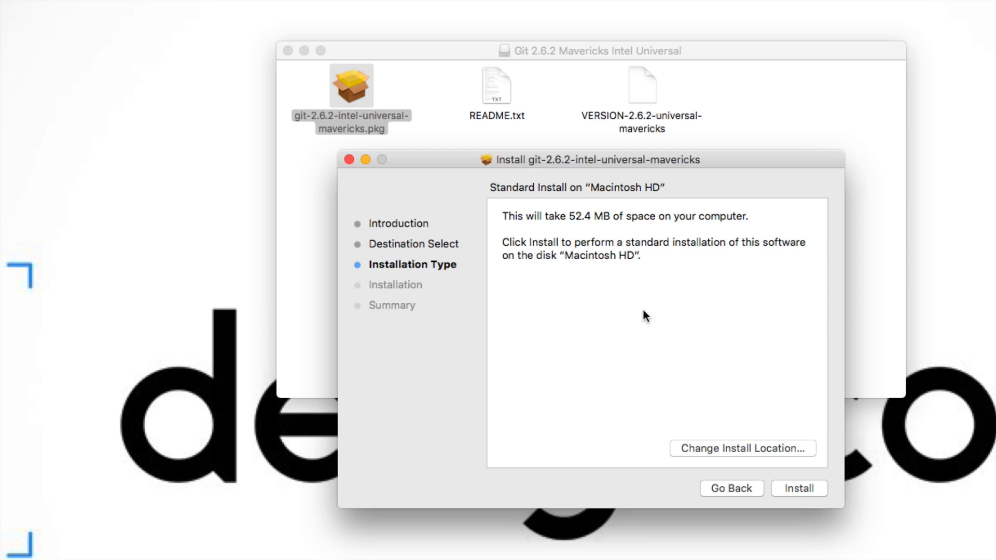
click(799, 488)
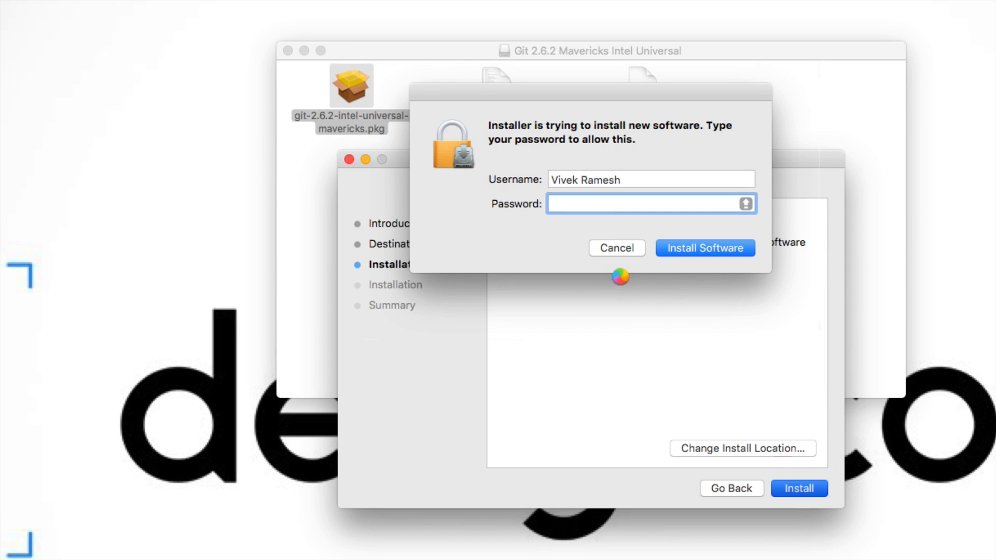
text(password)
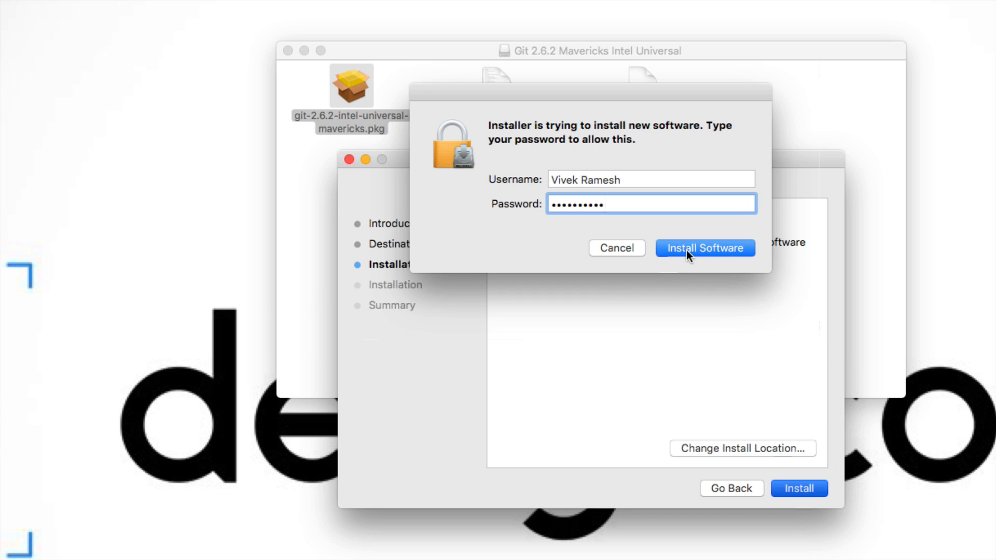
click(704, 248)
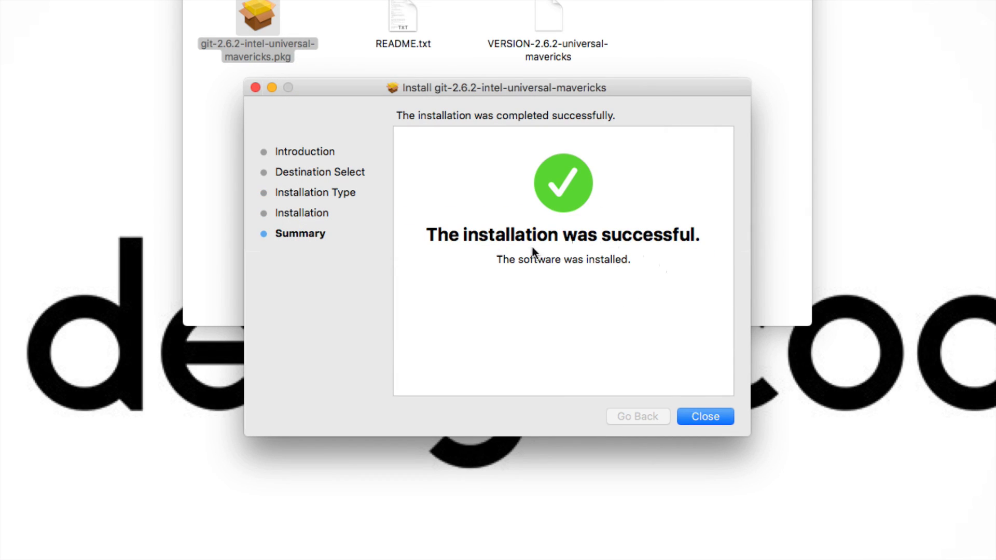
- Close the finished installer and eject the mounted Git 2.6.2 disk
click(705, 416)
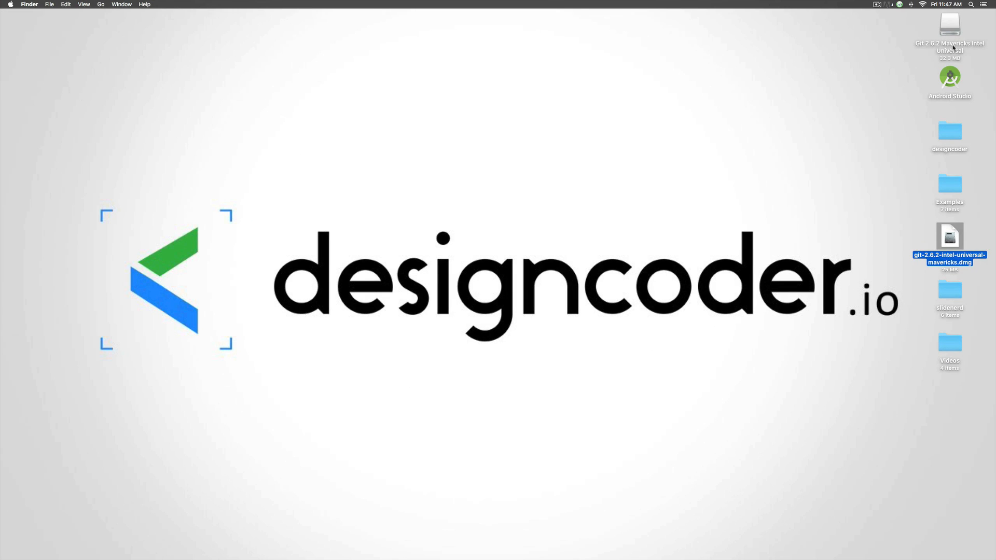
right_click(950, 25)
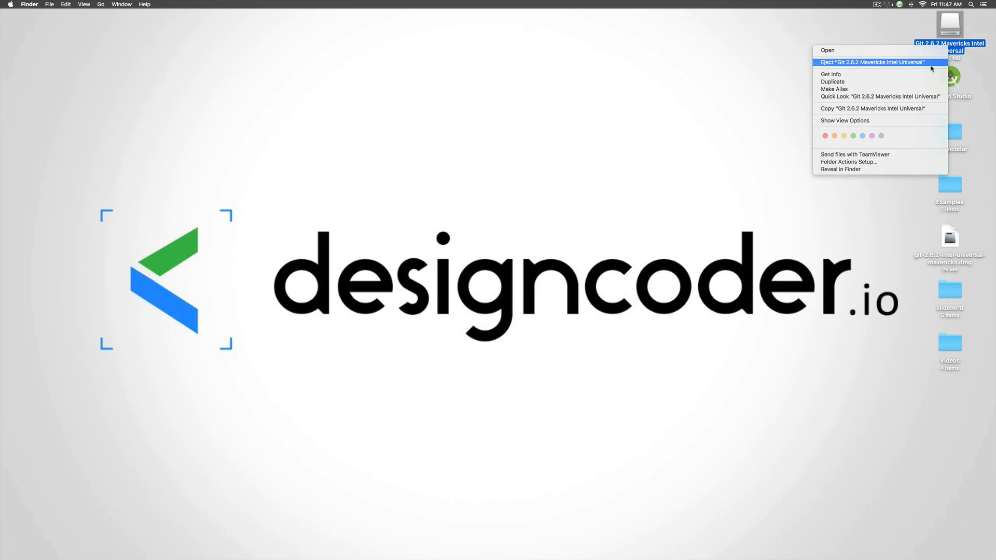
click(871, 62)
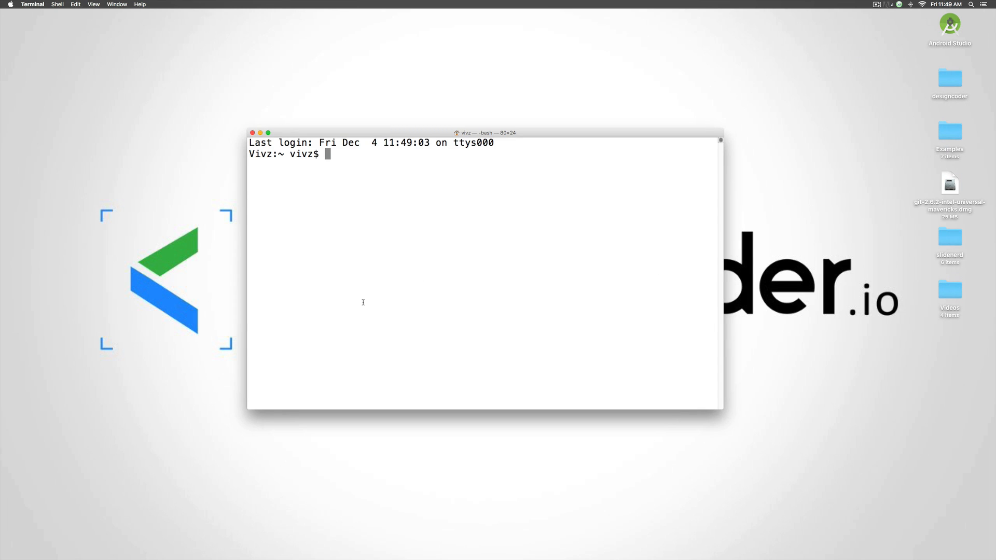
- Run git --version in Terminal to check the newly installed Git
text(git)
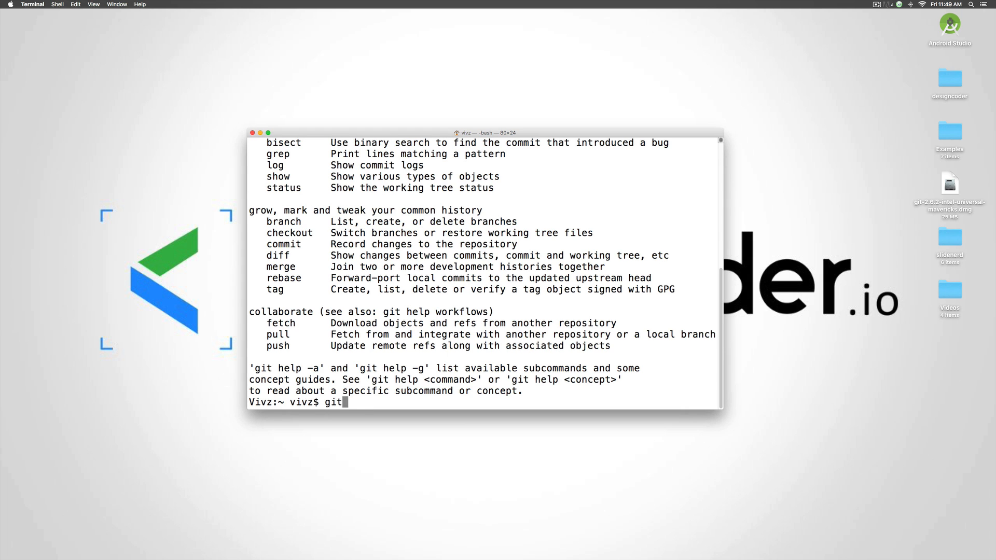
text(--version)
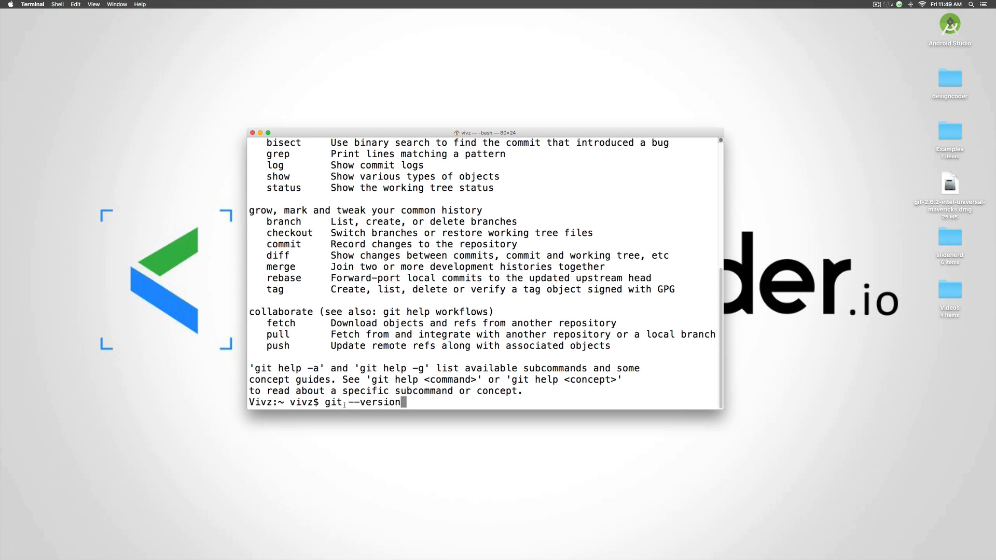
key(Return)
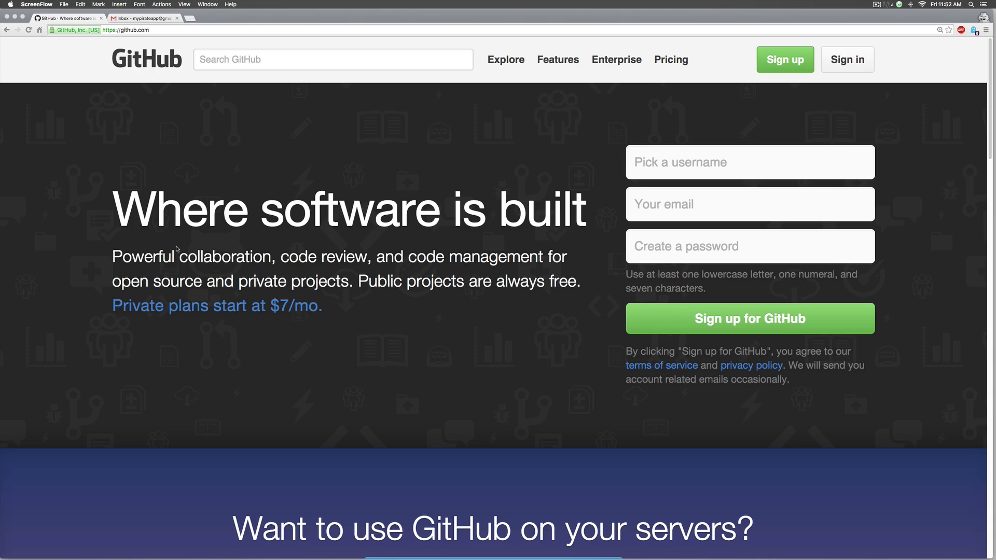
mouse_move(282, 274)
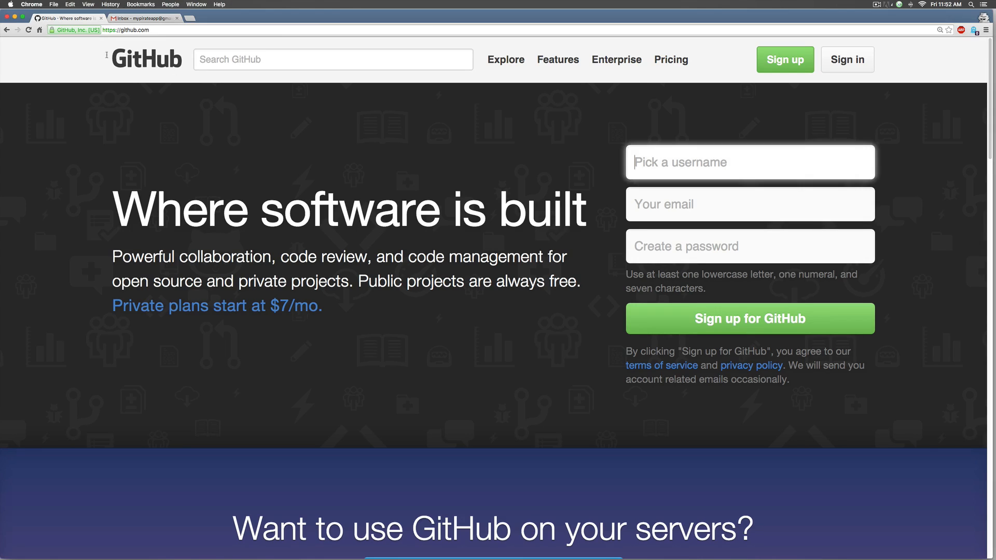
mouse_move(188, 61)
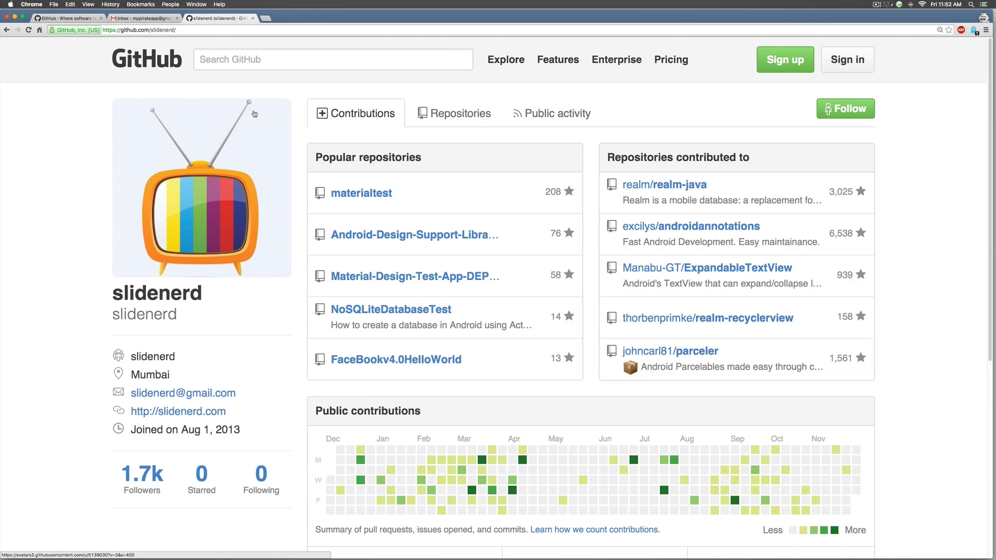
- Fill the Join GitHub form with username 'mypiratea', email and password
click(242, 17)
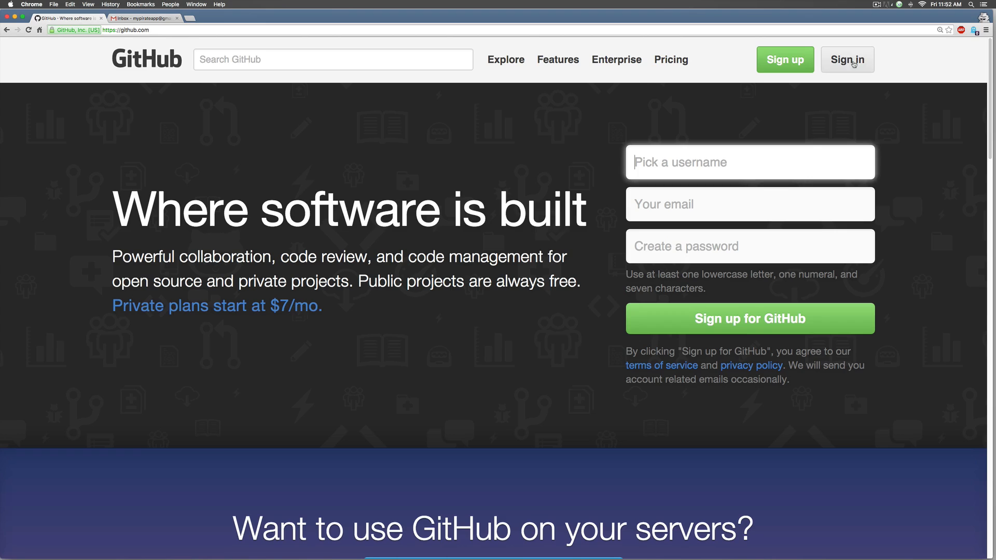
mouse_move(784, 60)
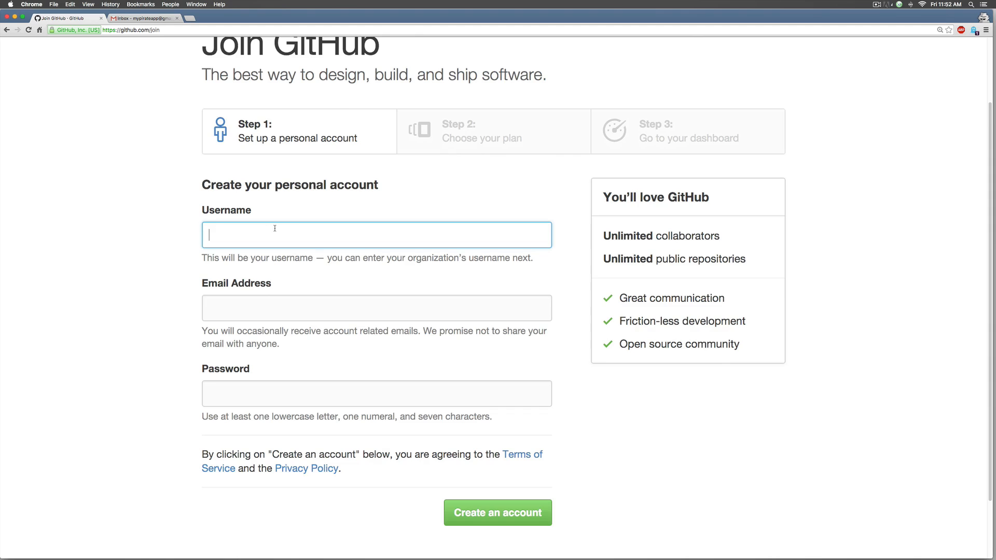
text(mypirateapp)
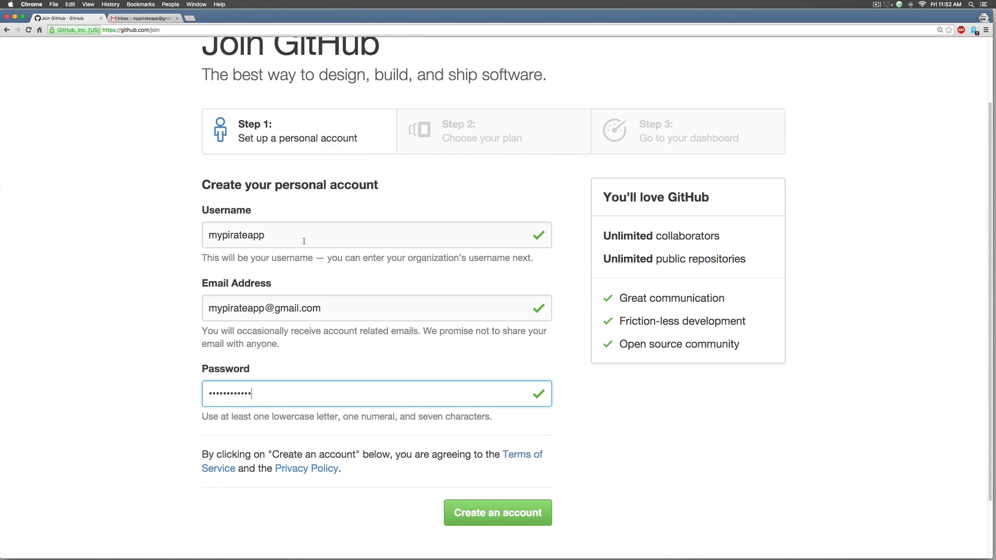
mouse_move(260, 396)
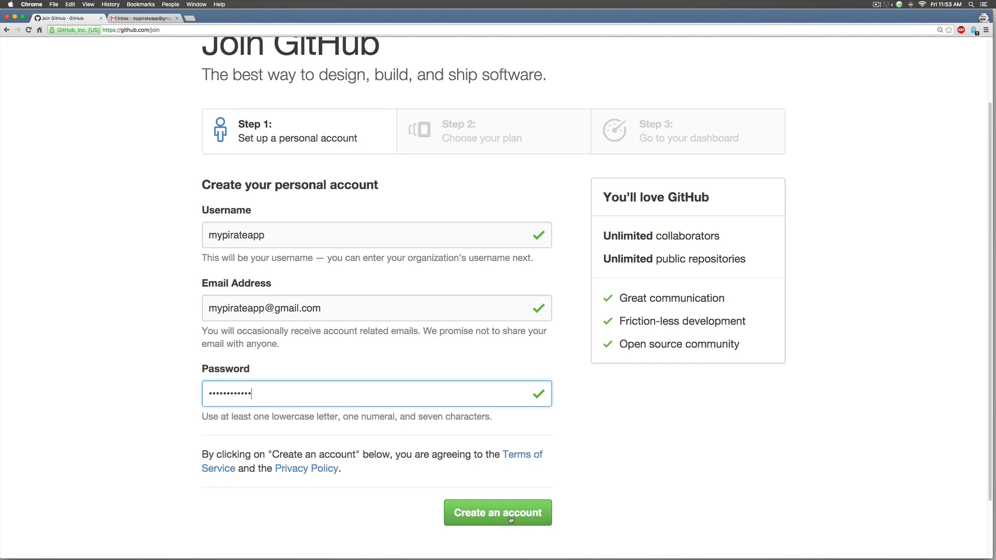
- Create the GitHub account on the Free plan and reach its welcome dashboard
click(497, 513)
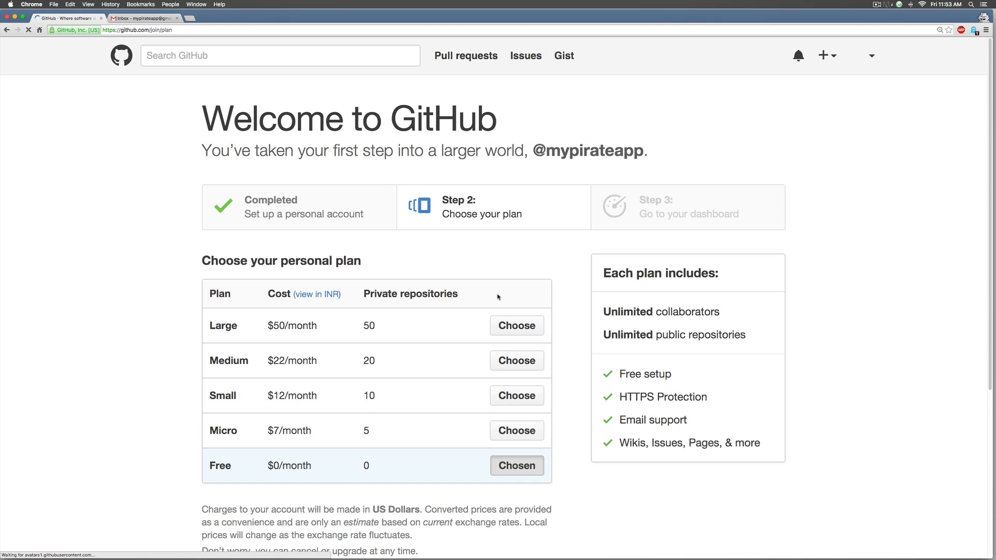
scroll(down, 3)
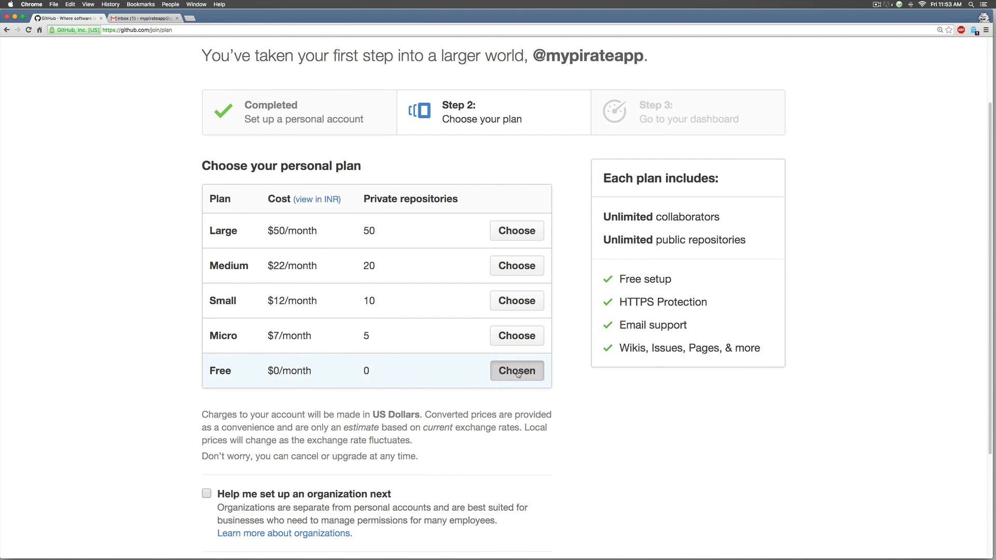
scroll(down, 3)
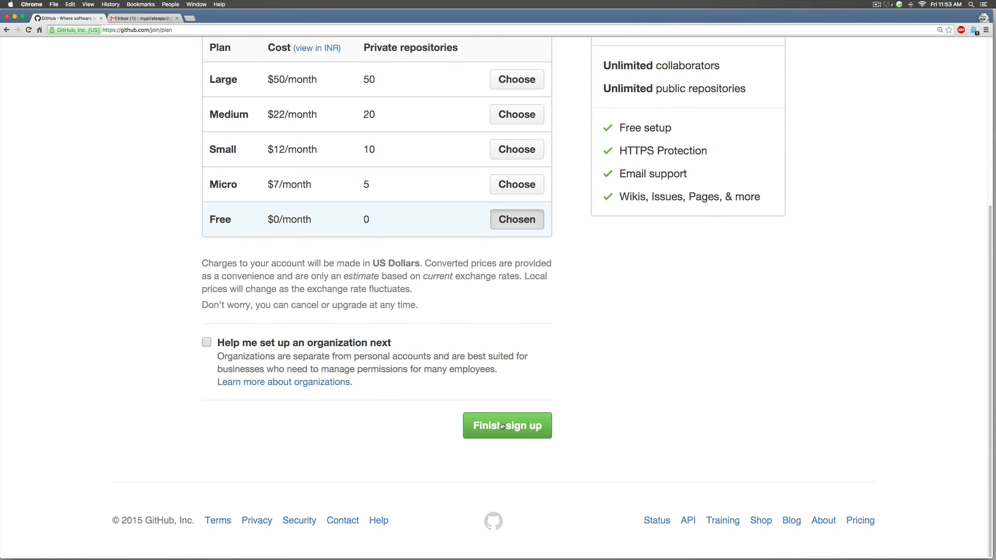
click(506, 425)
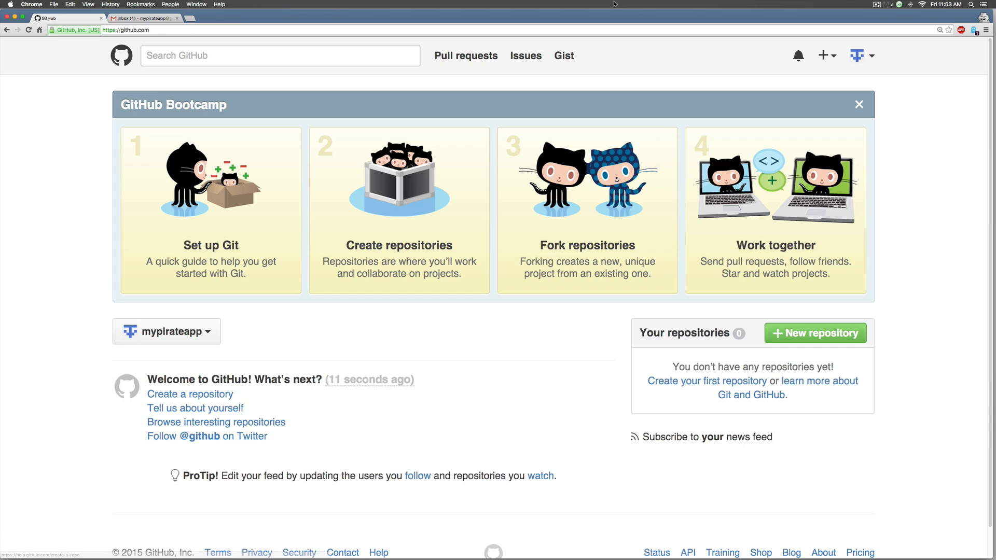
mouse_move(815, 333)
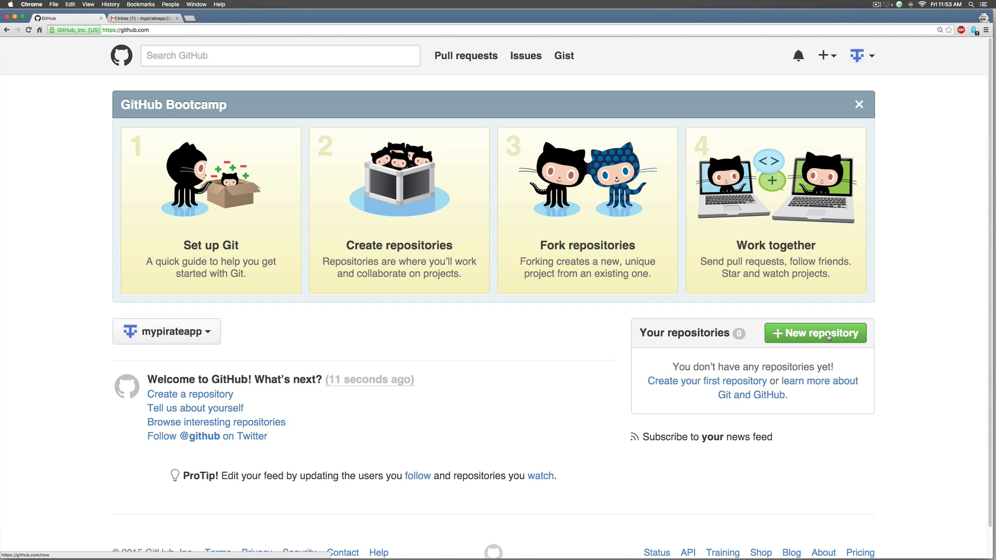
mouse_move(843, 411)
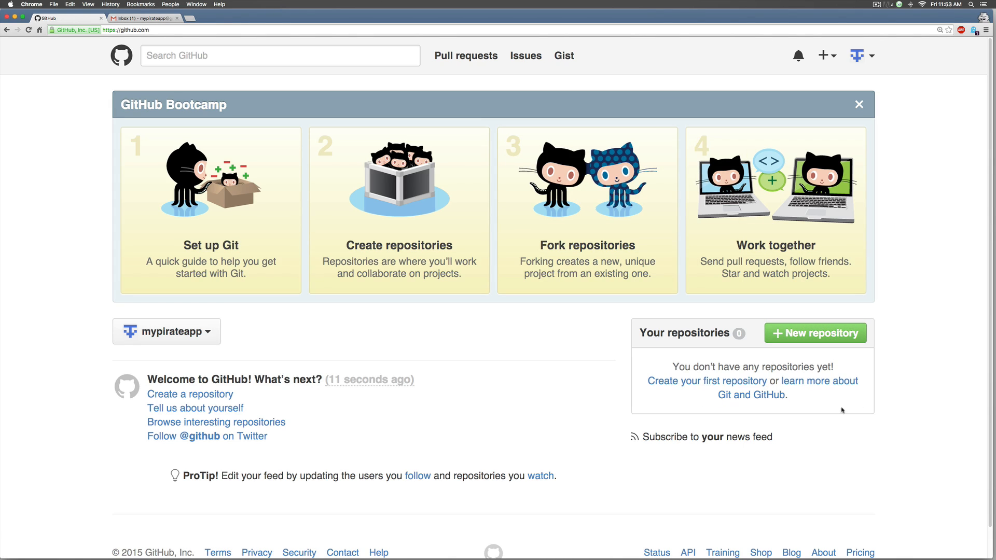
- Verify the new account's email address from GitHub's message in Gmail
click(143, 17)
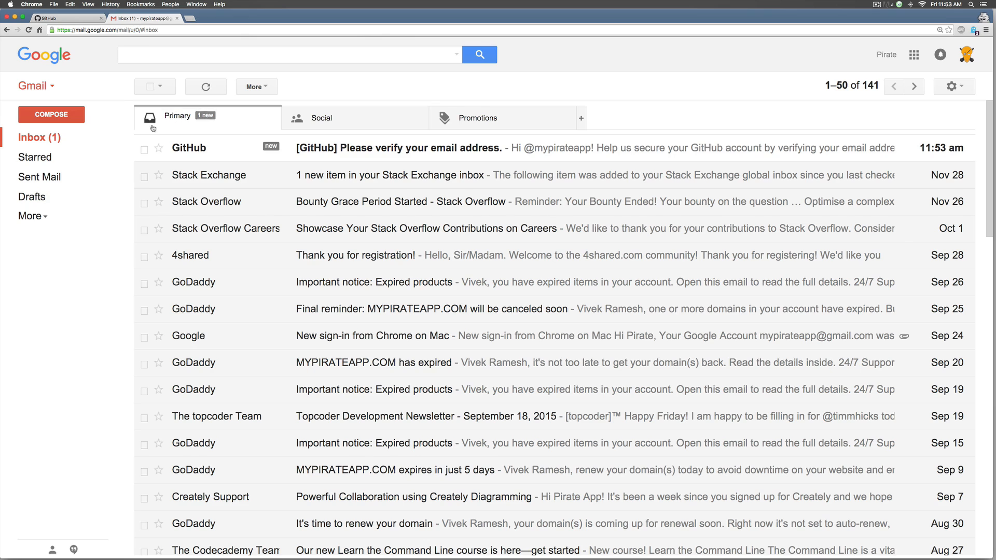
click(413, 148)
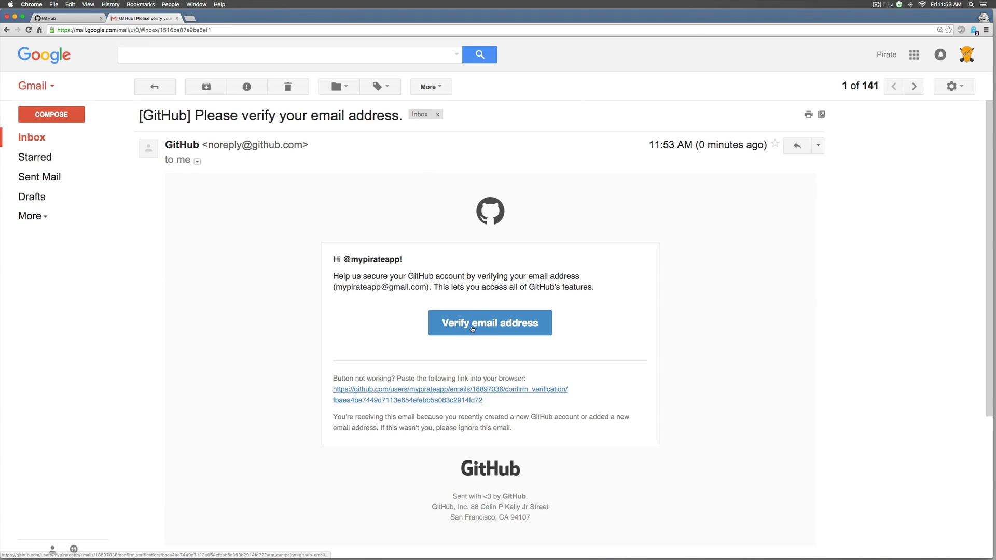
click(489, 322)
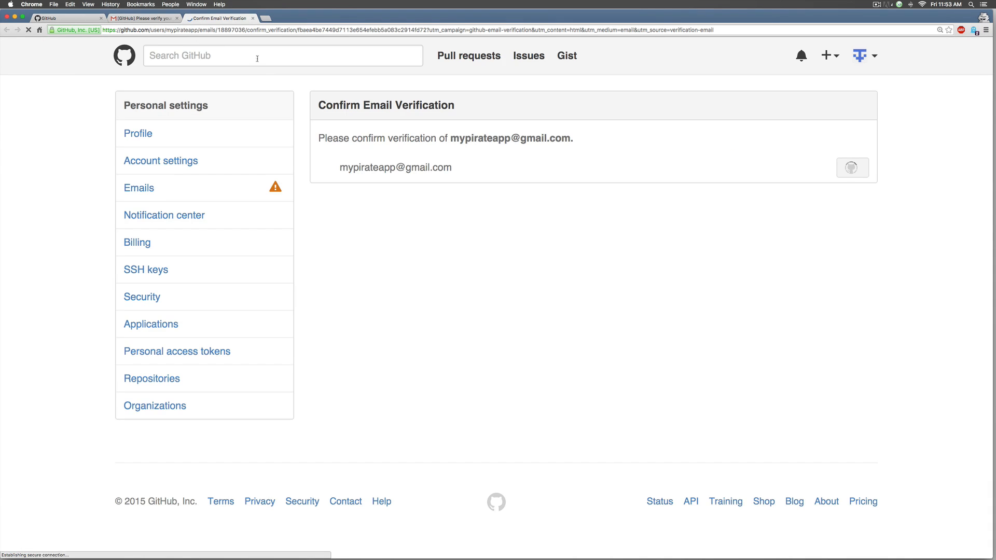
click(852, 167)
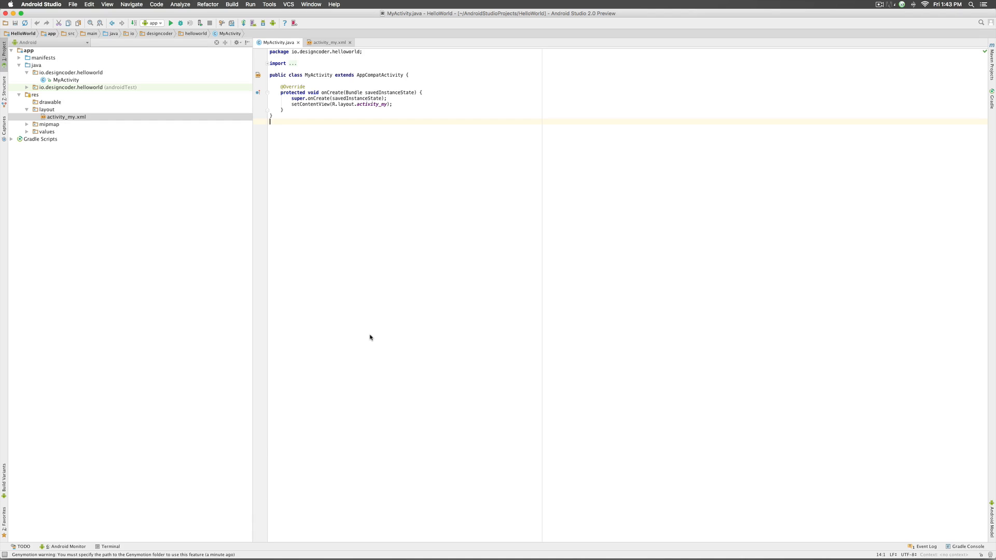
mouse_move(374, 334)
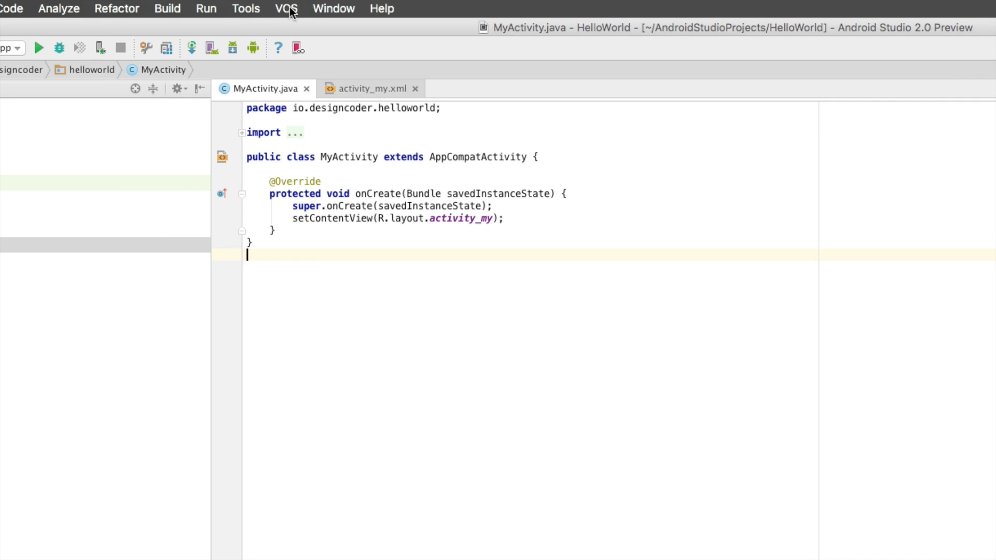
- Start Share Project on GitHub from the VCS Import into Version Control menu
click(286, 9)
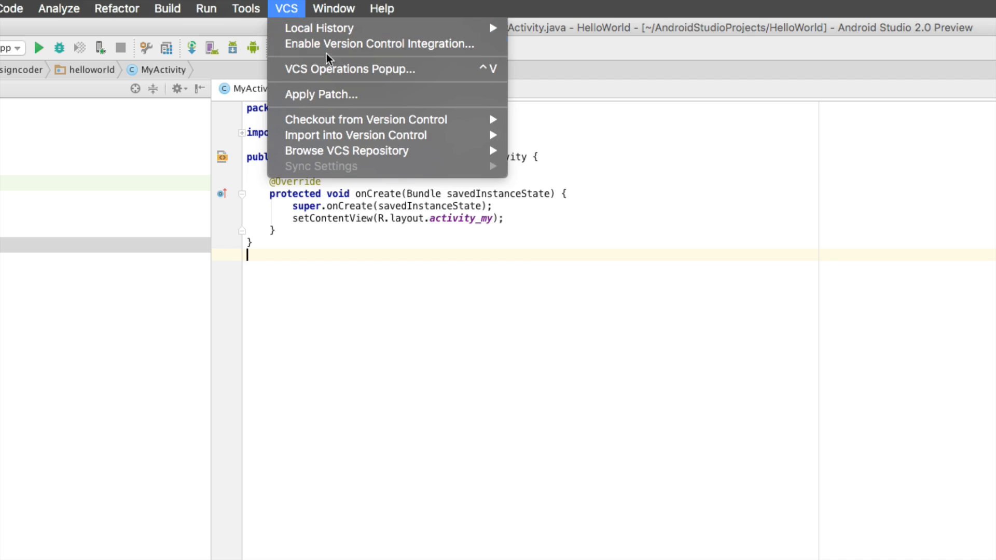
mouse_move(356, 135)
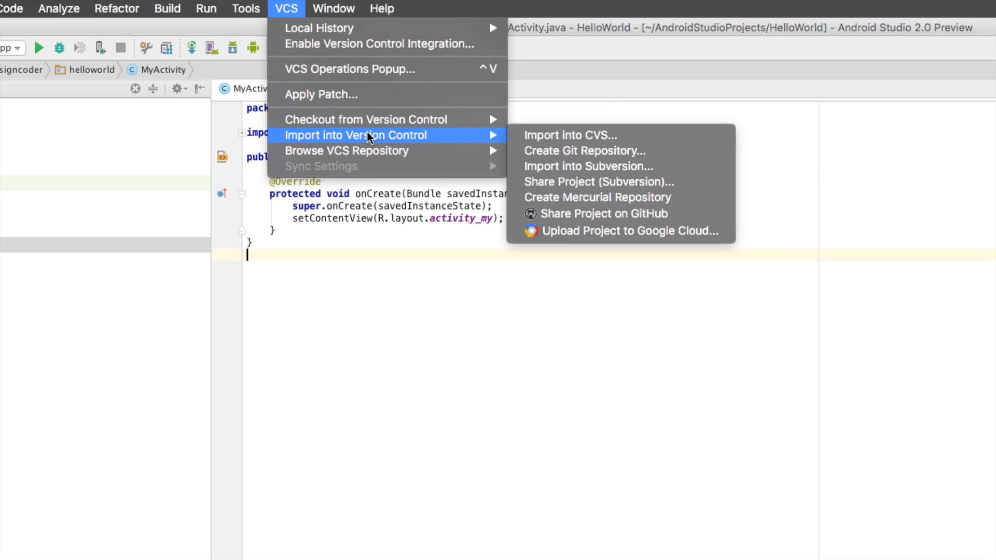
mouse_move(619, 214)
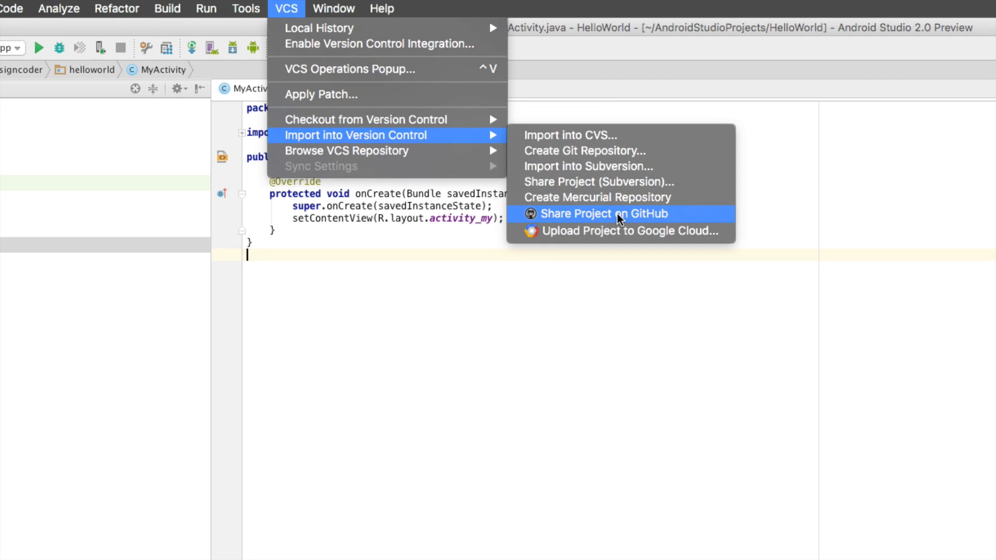
click(602, 214)
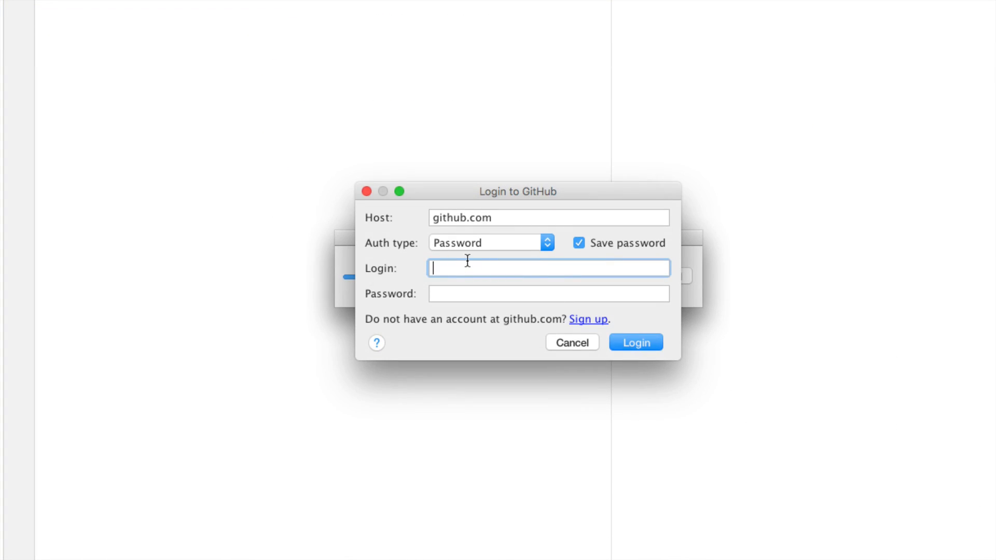
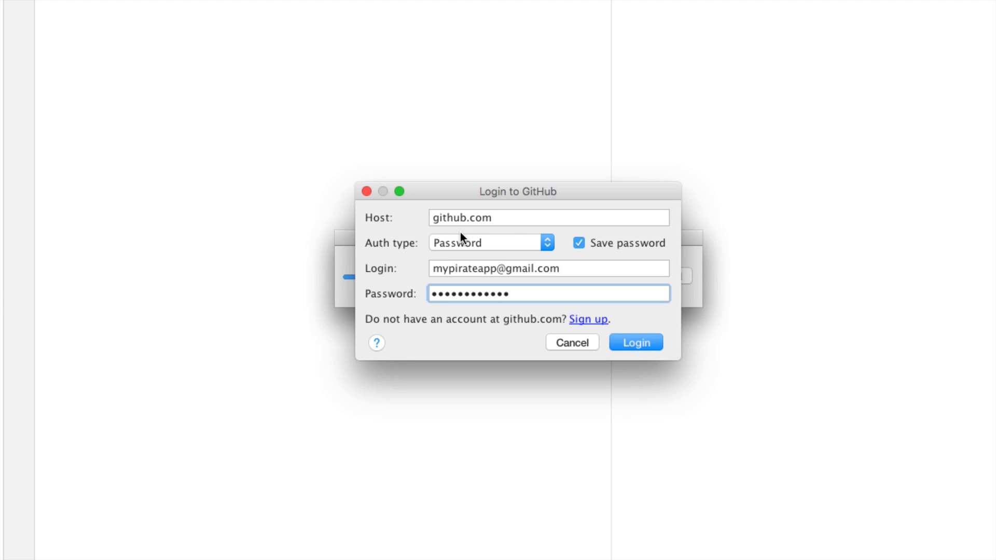
- Log in to GitHub as 'mypira' and accept Setup Master Password with blank fields
click(635, 341)
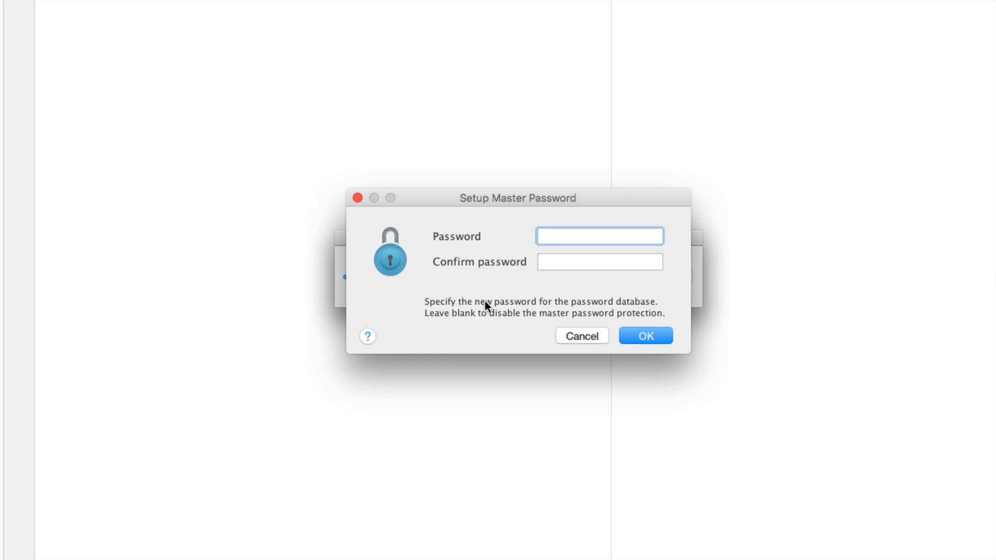
mouse_move(516, 212)
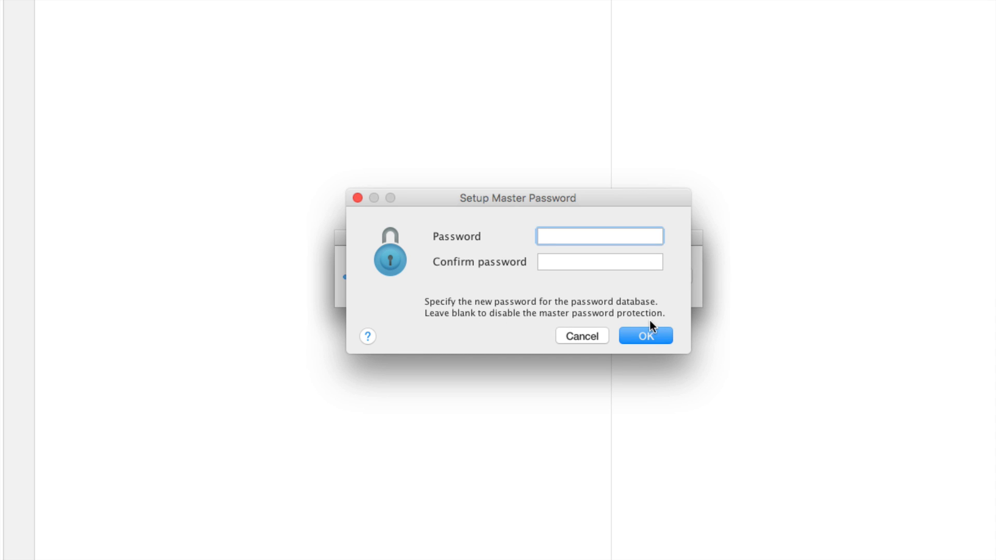
click(645, 335)
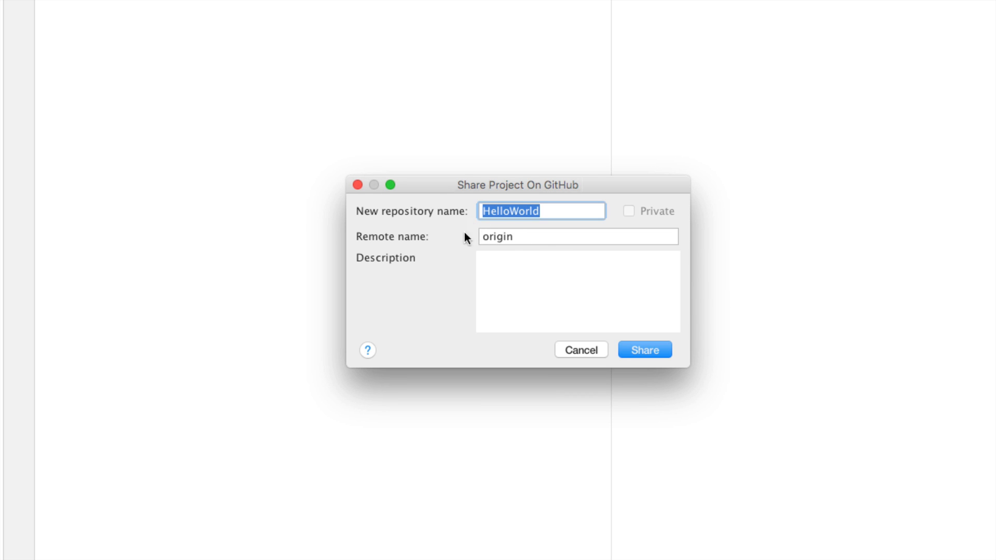
mouse_move(543, 218)
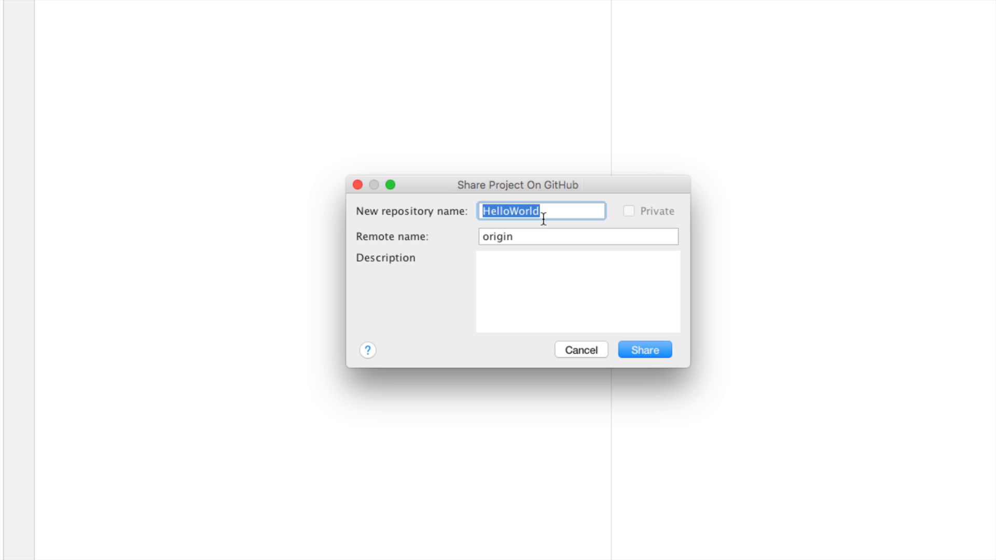
- Describe the HelloWorld repository as 'This is a simple hell...' hello world project
text(This is)
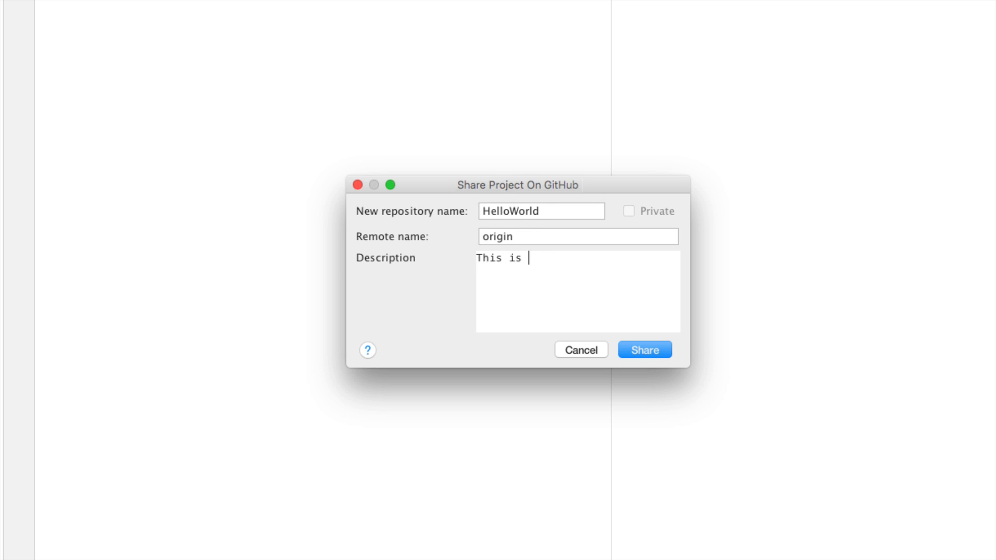
text(a simple hell)
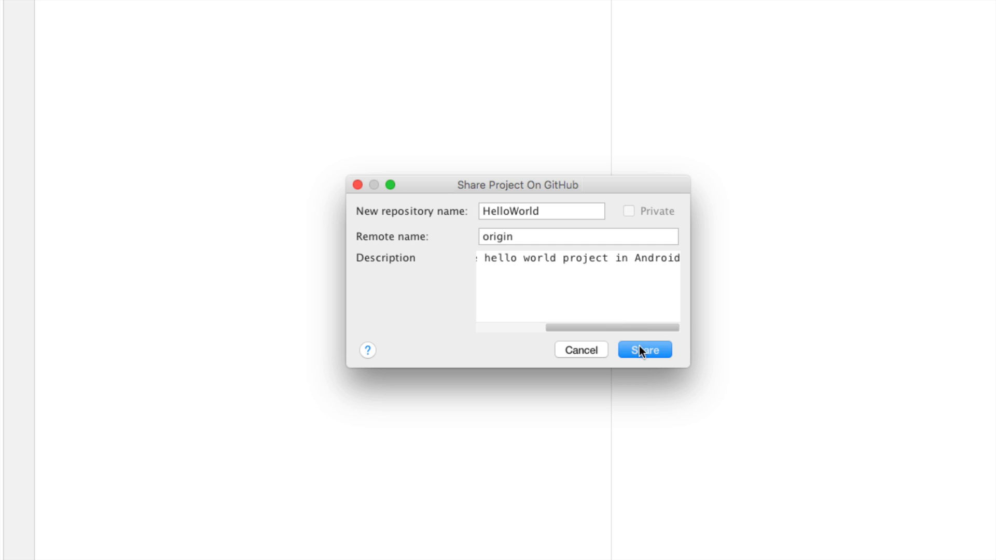
- Share the repository and review the checked files for the initial commit
click(644, 350)
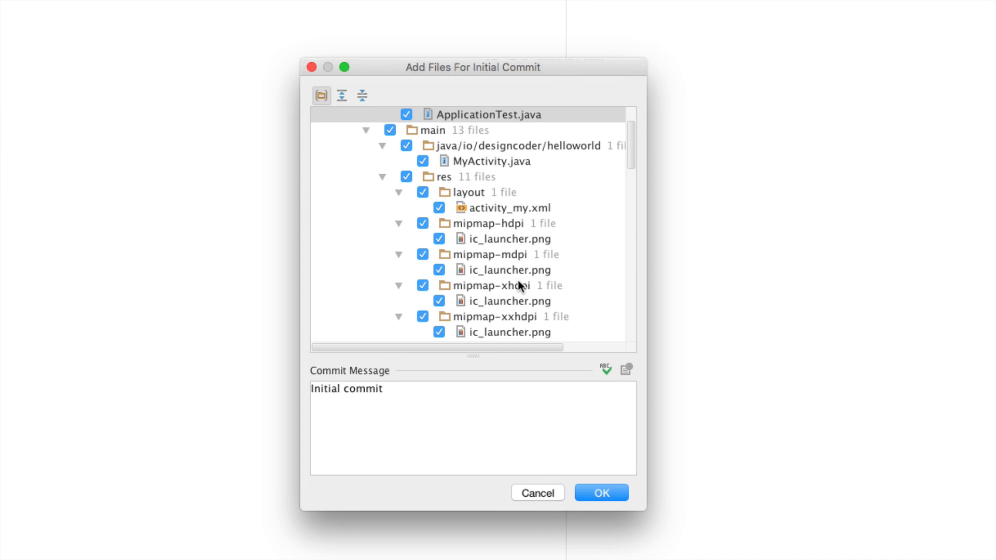
mouse_move(367, 193)
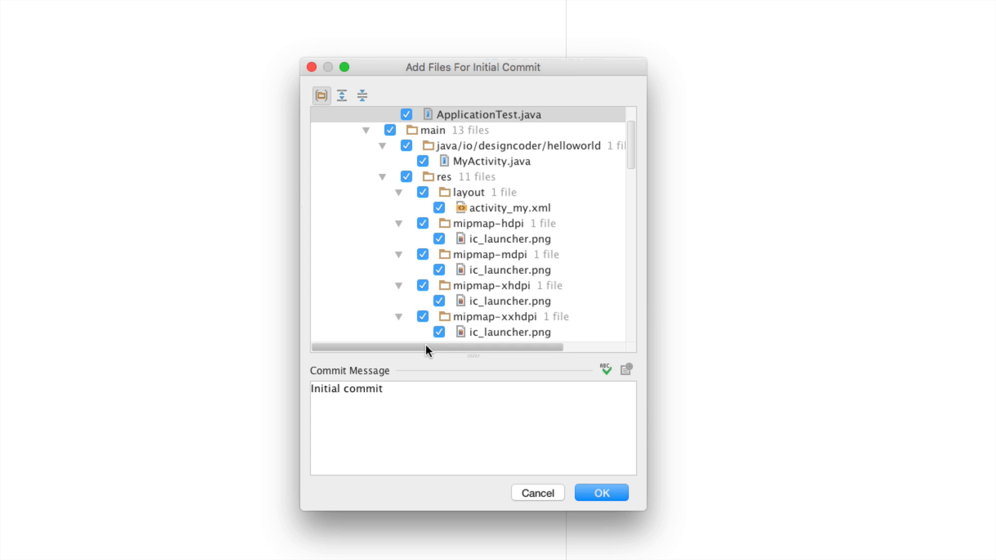
mouse_move(553, 242)
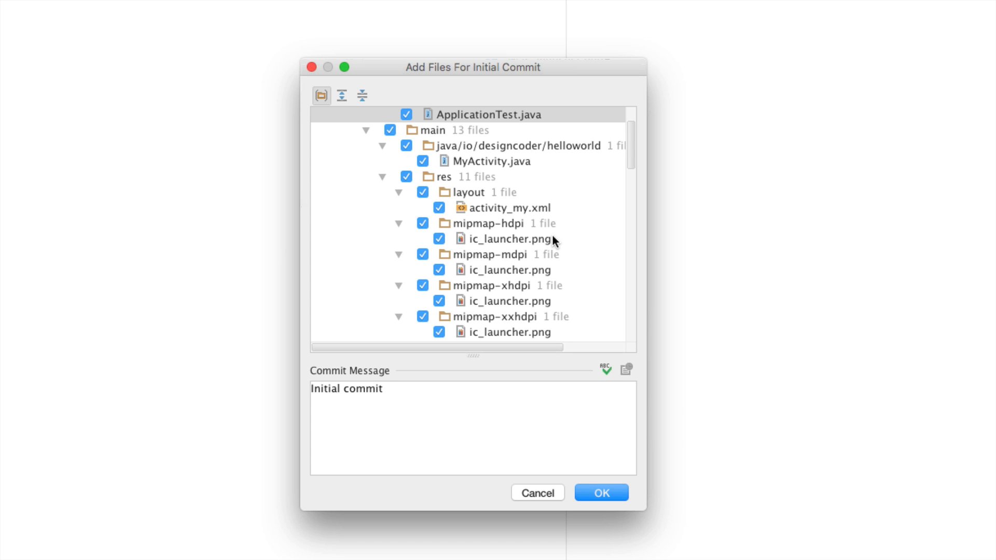
scroll(down, 3)
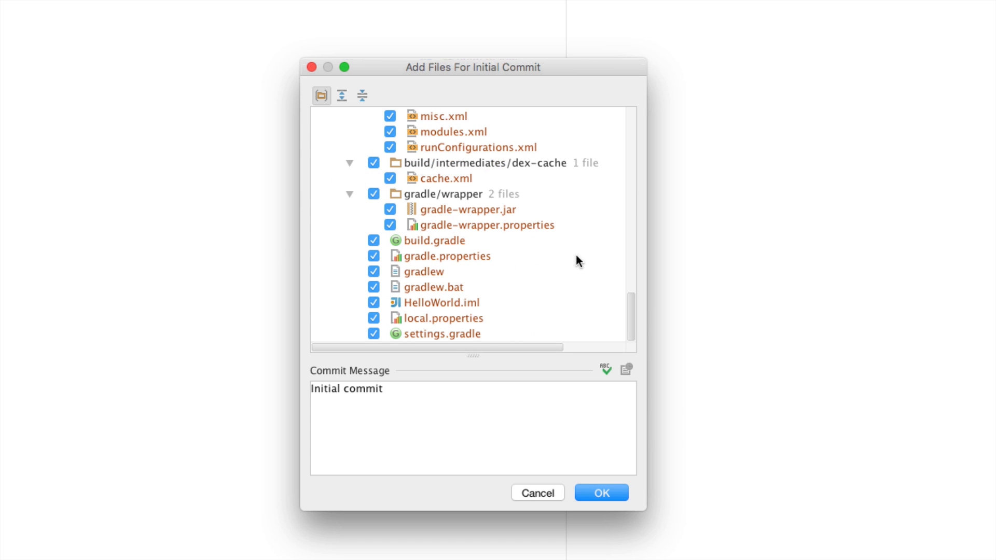
scroll(up, 3)
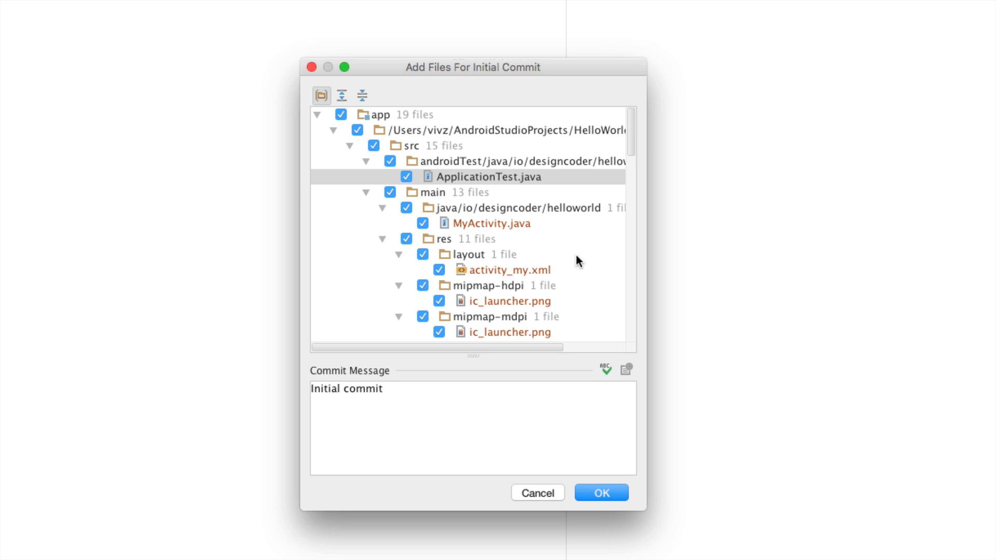
mouse_move(452, 210)
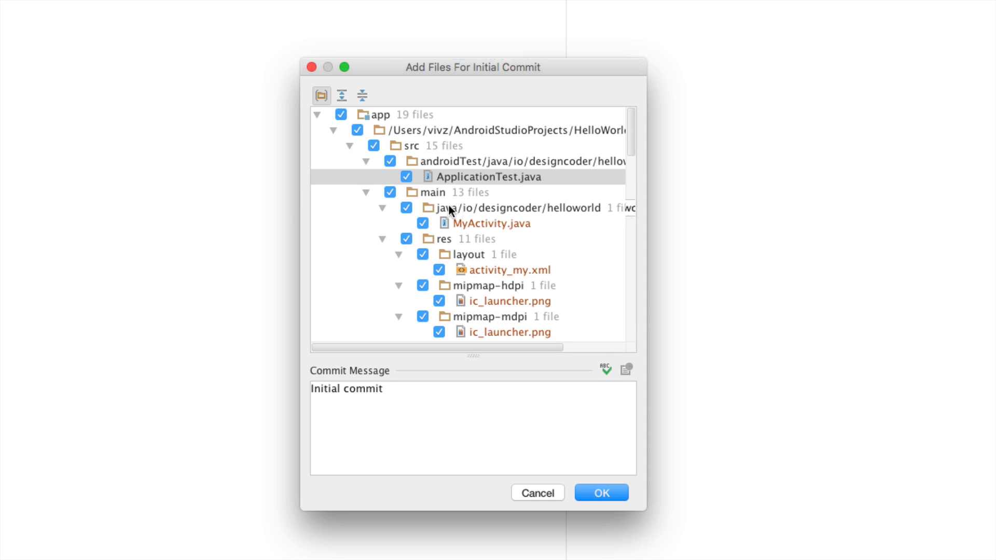
scroll(down, 3)
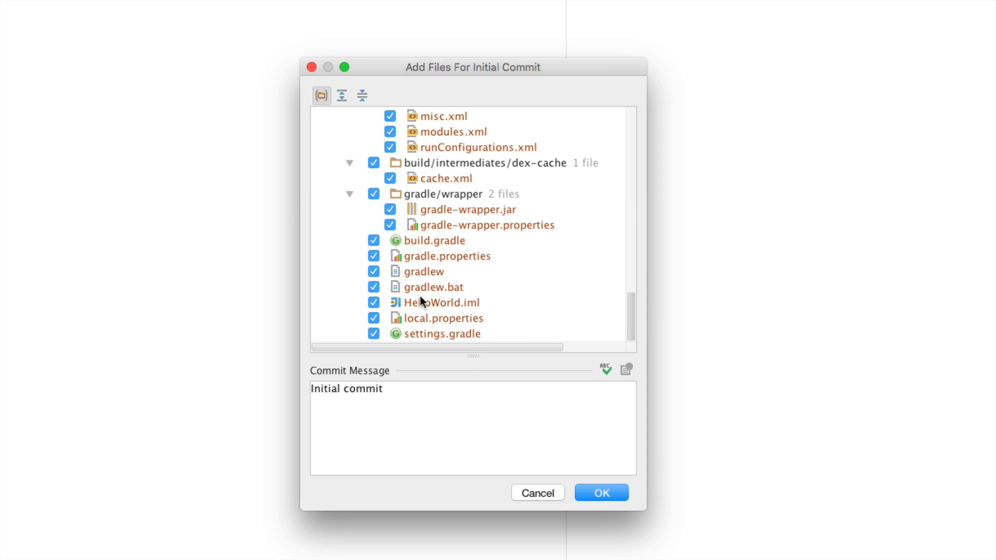
scroll(up, 3)
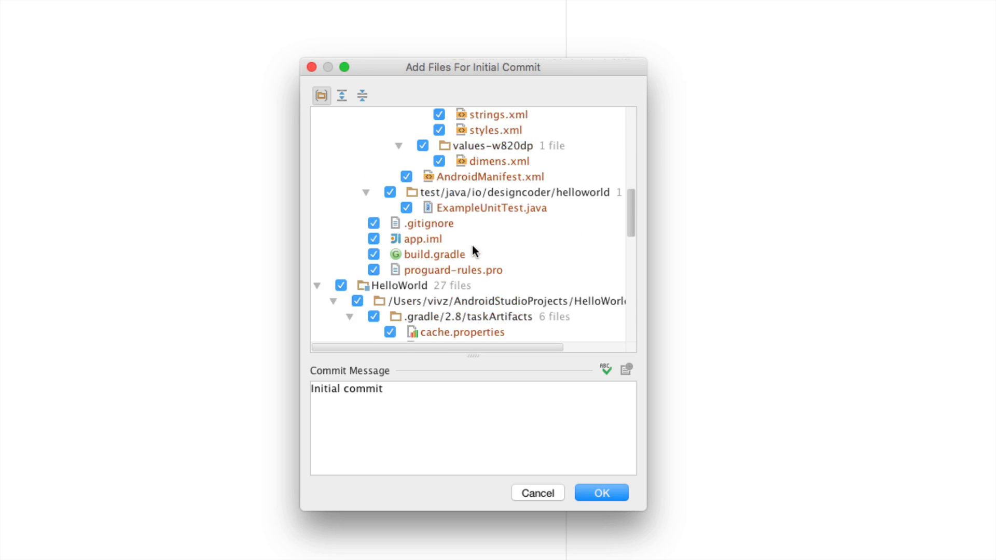
scroll(up, 3)
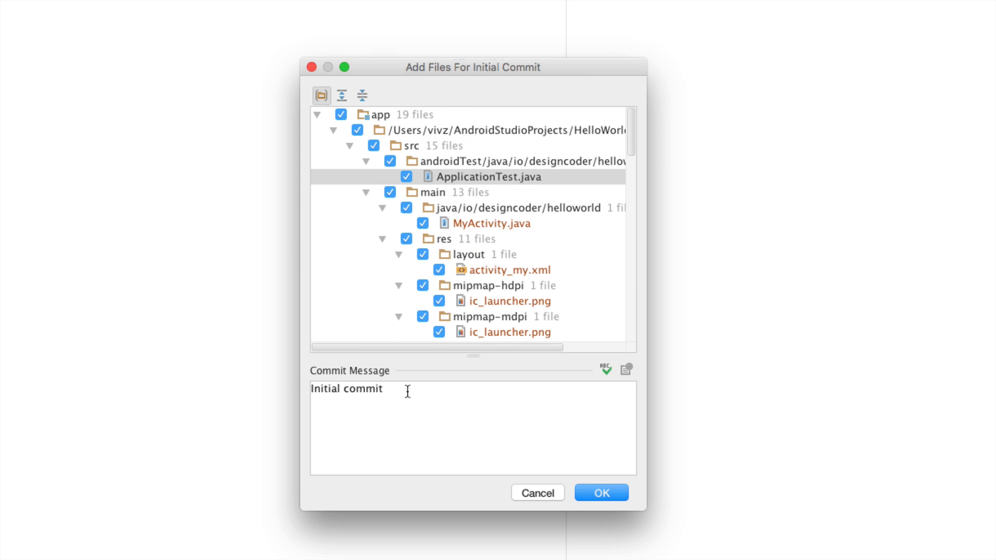
mouse_move(387, 378)
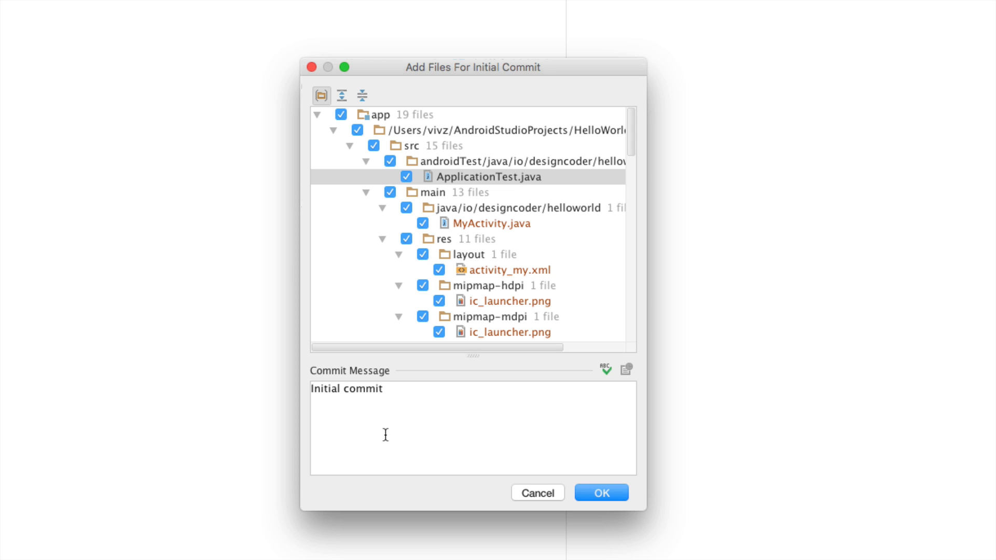
- Replace the default message with 'This is the first commit' and confirm the commit
triple_click(347, 388)
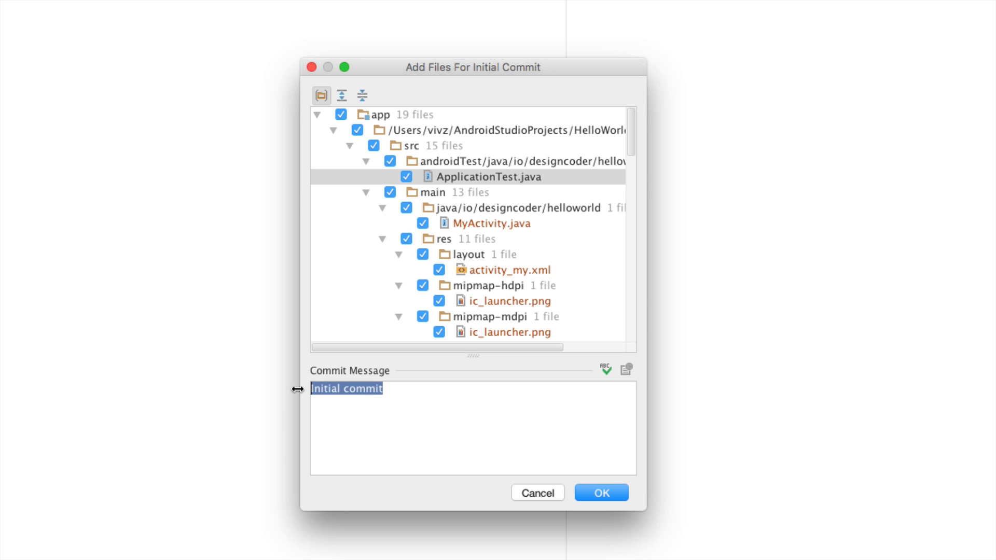
key(Delete)
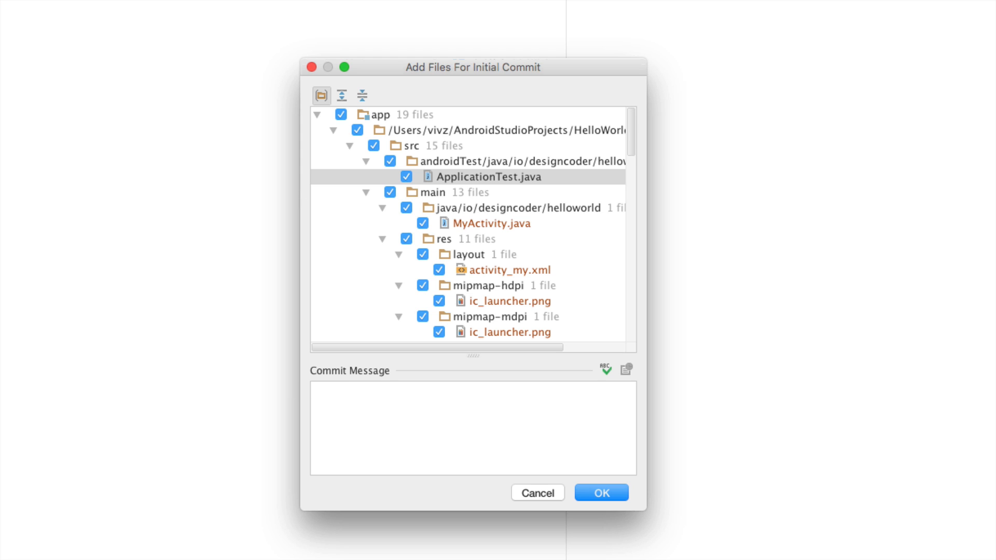
text(This is the fi)
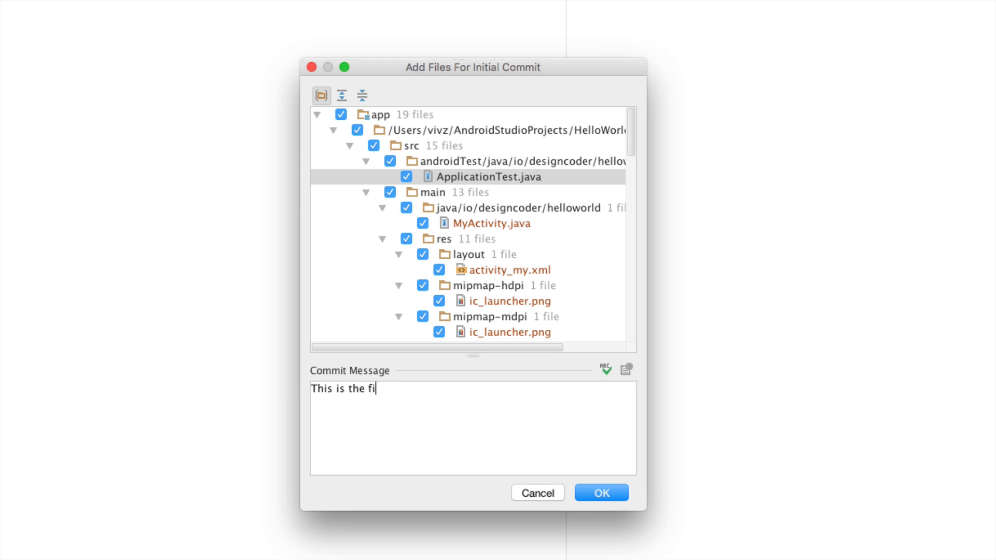
text(rst commit)
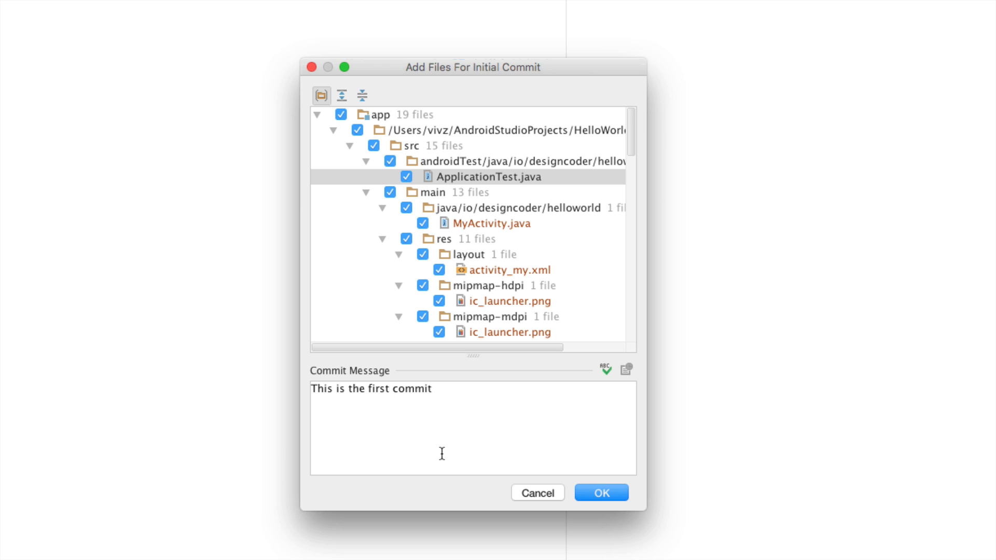
click(600, 493)
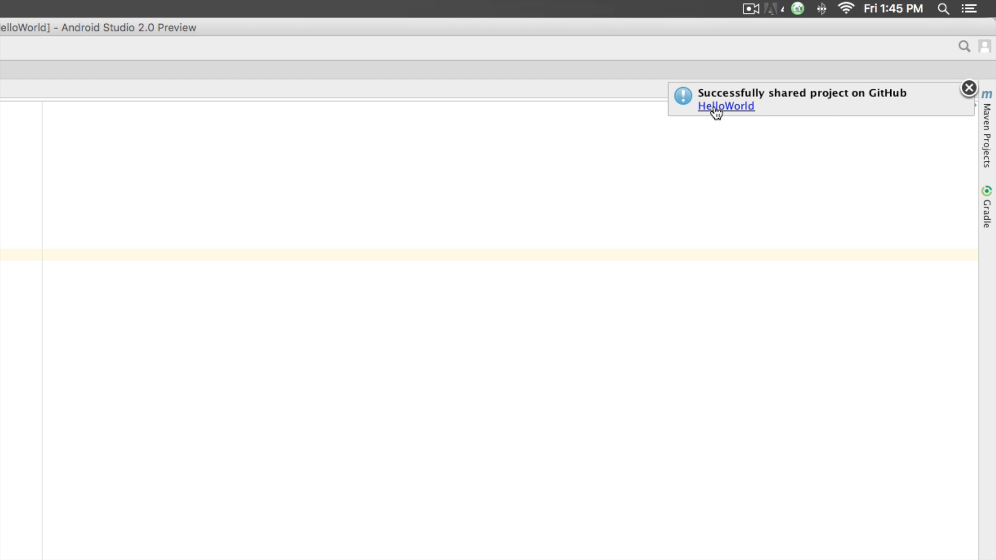
- Follow the notification link to the HelloWorld repository on GitHub and start Add a README
click(727, 106)
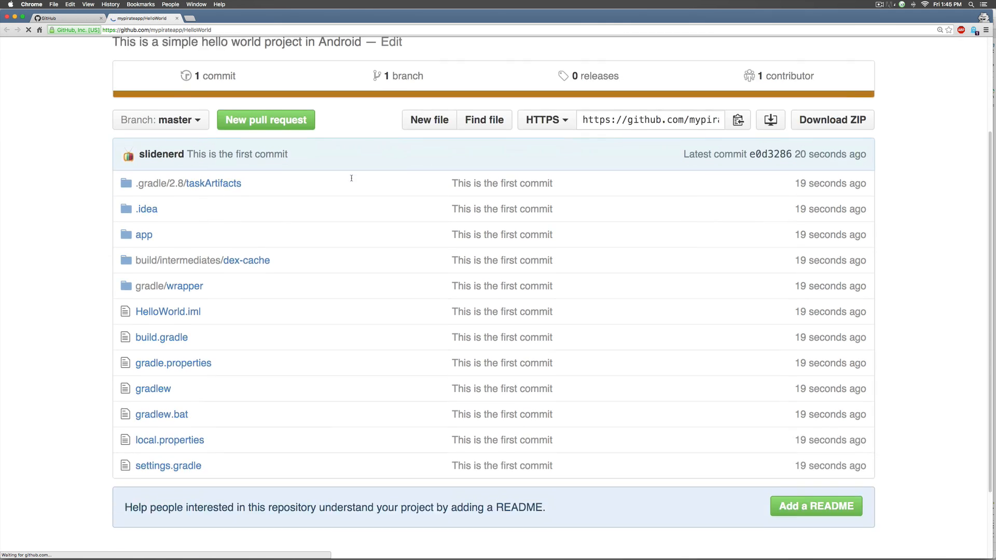
scroll(down, 3)
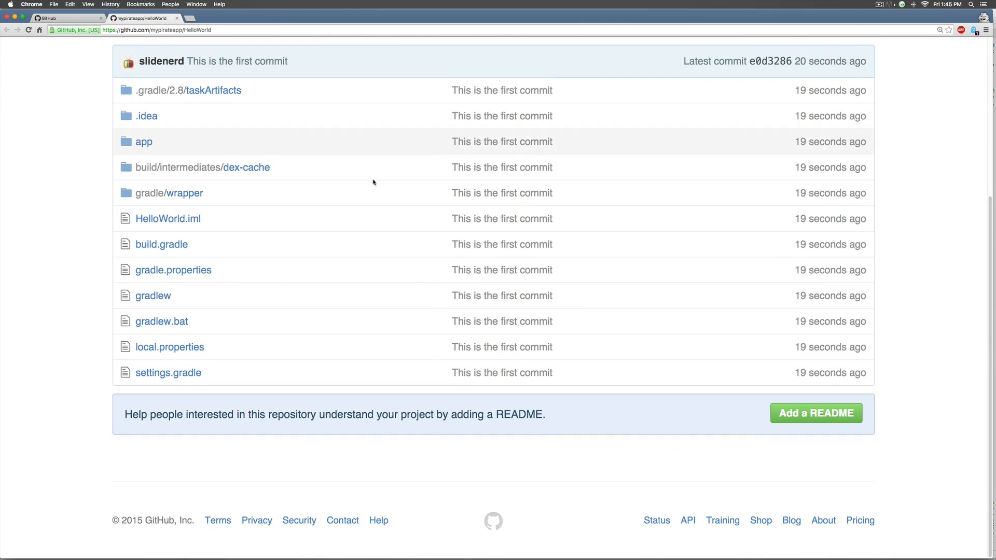
mouse_move(817, 413)
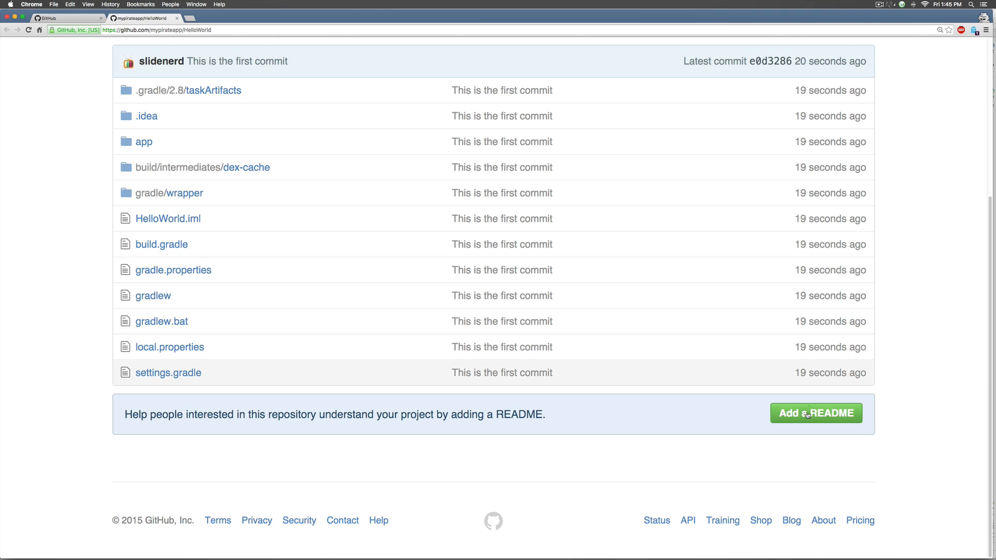
click(816, 413)
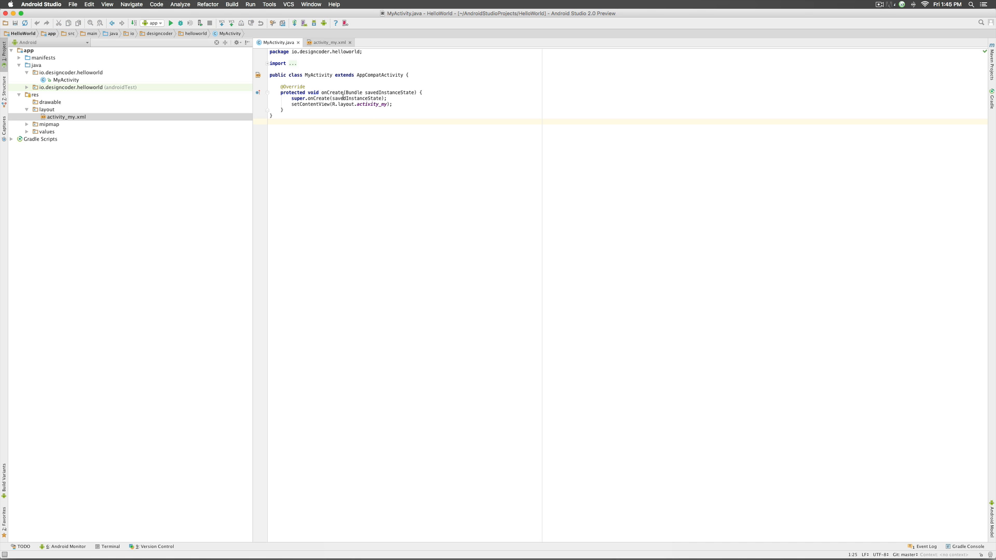
mouse_move(344, 22)
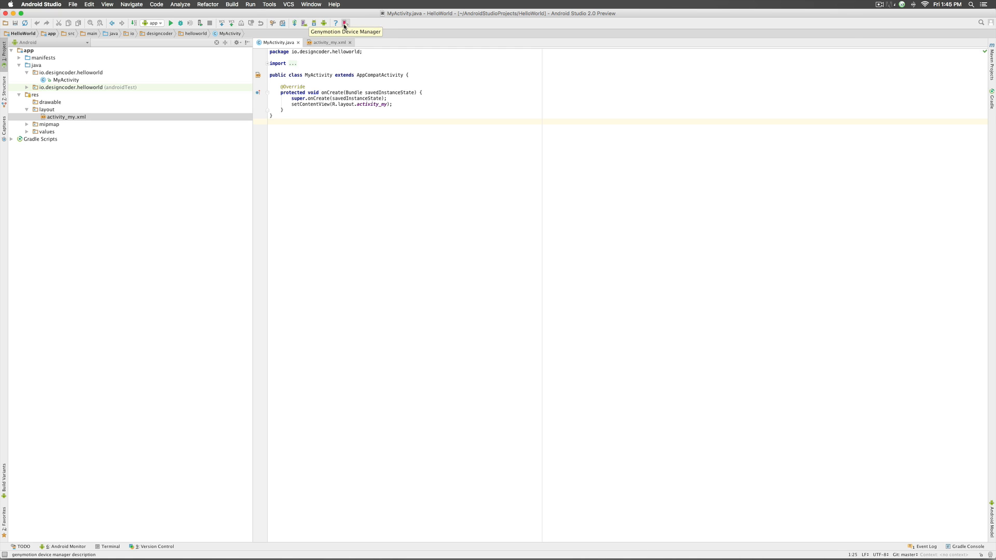
mouse_move(440, 146)
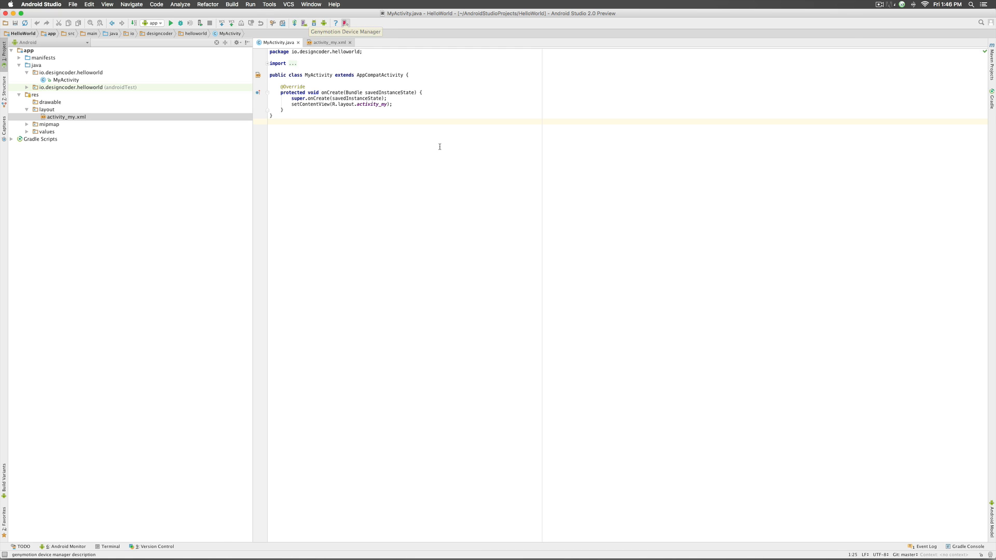
- Start the Google Nexus 5 Genymotion device and run HelloWorld on it
click(344, 22)
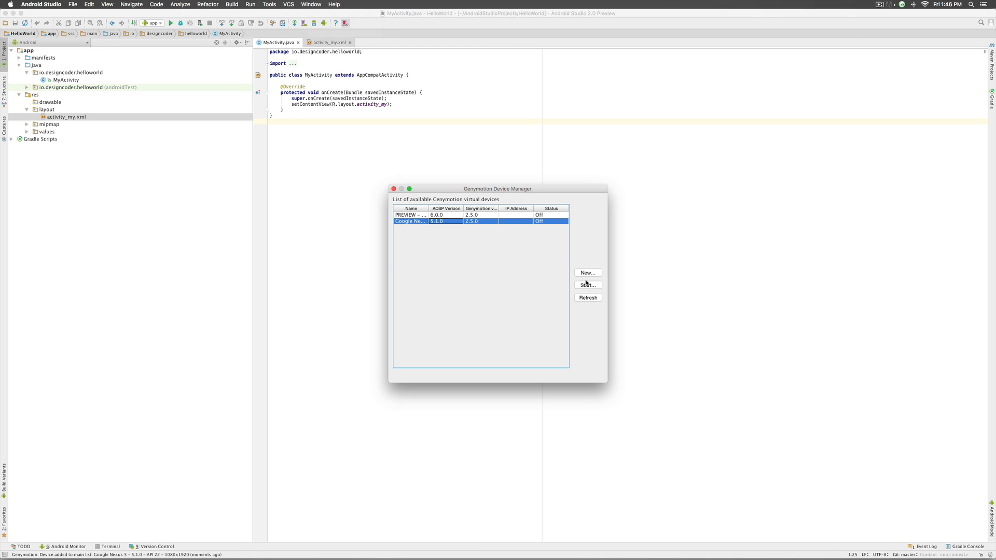
click(587, 284)
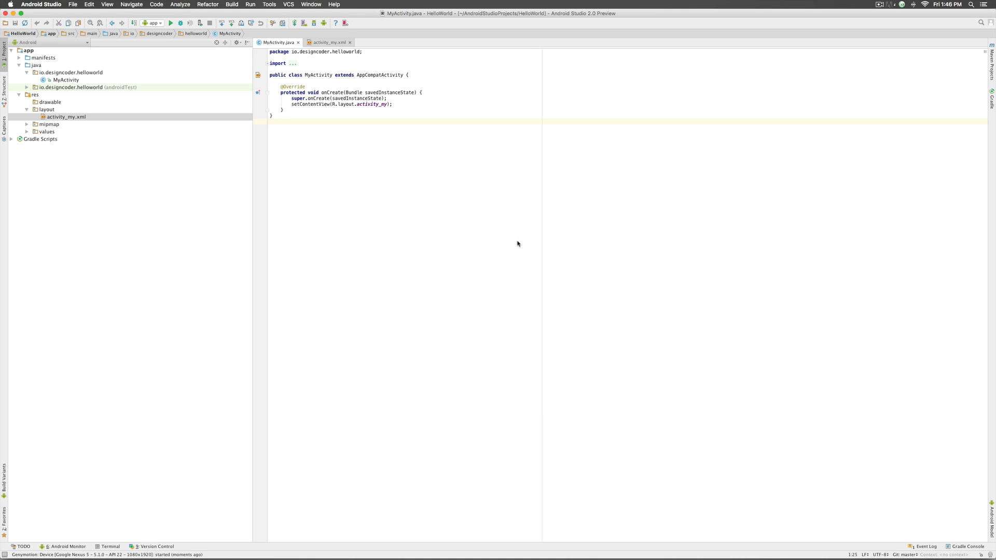
click(171, 23)
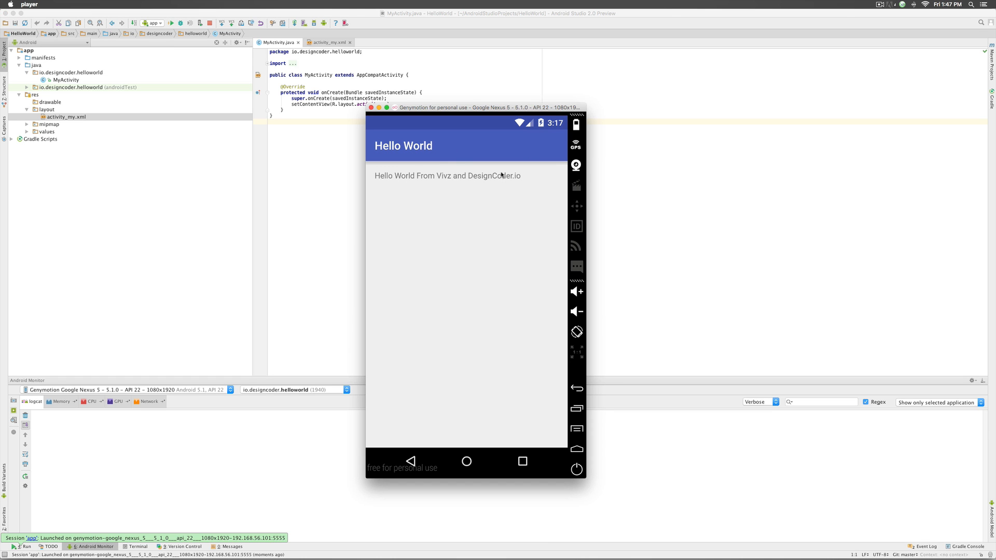
mouse_move(463, 152)
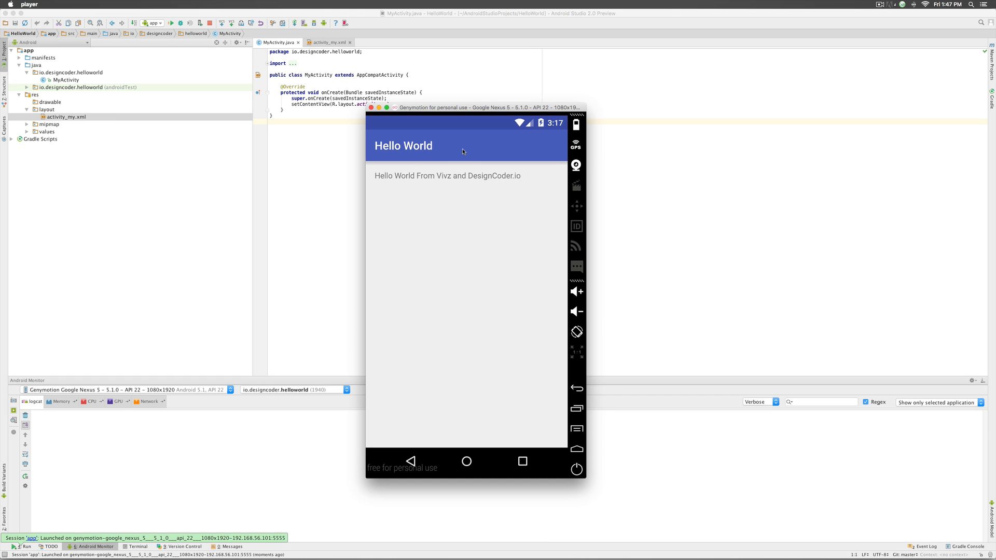
mouse_move(514, 402)
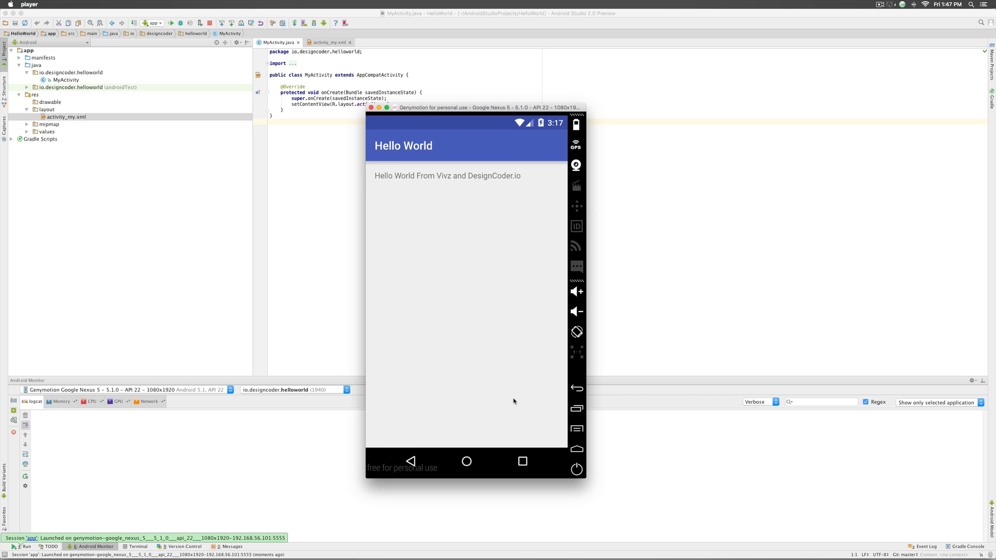
mouse_move(423, 150)
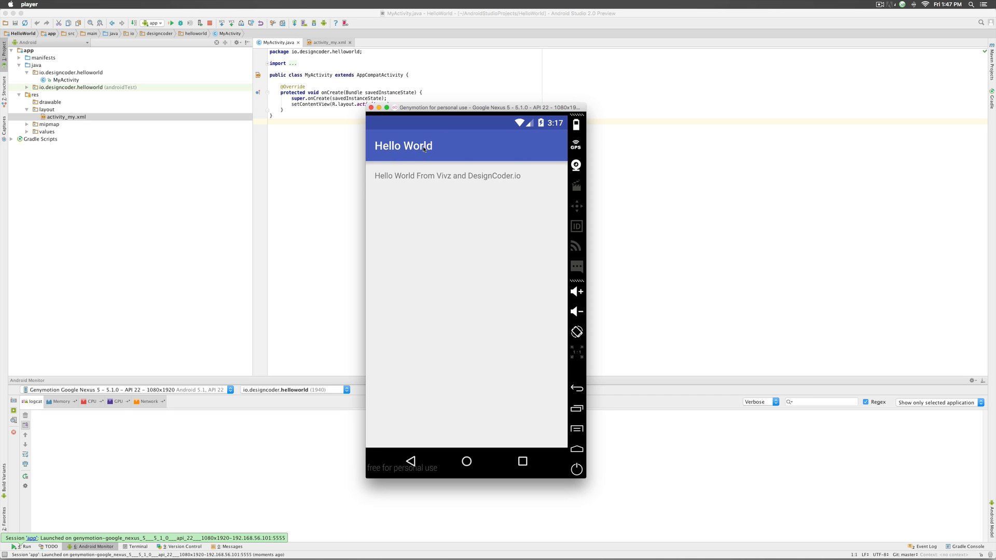
mouse_move(393, 251)
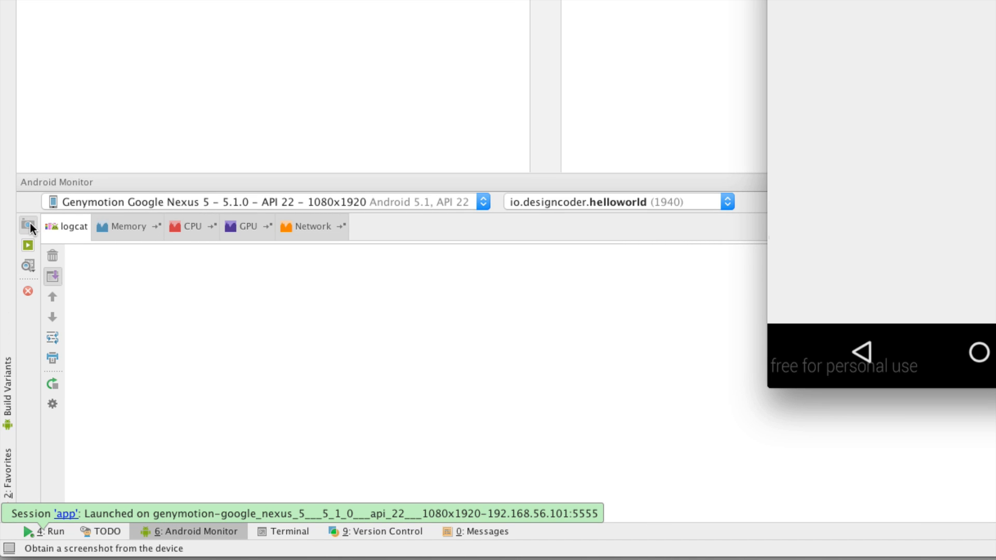
- Capture the emulator screen from Android Monitor and save the PNG to the Desktop
click(28, 224)
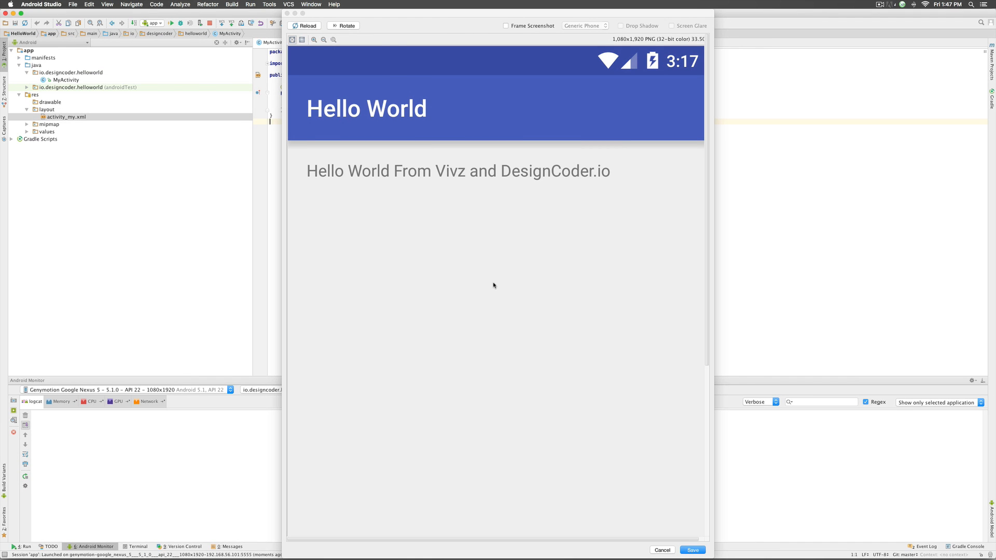
mouse_move(517, 266)
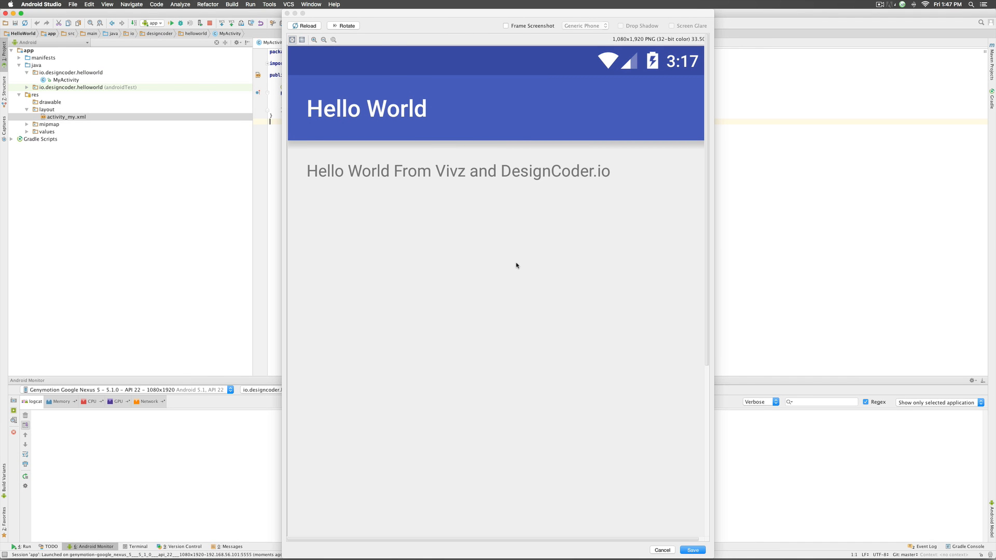
mouse_move(371, 28)
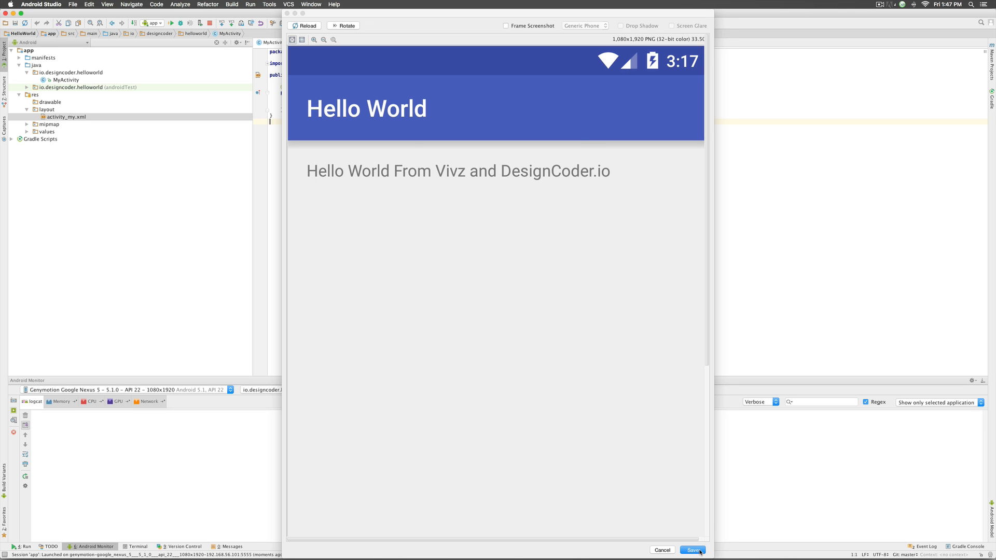
click(692, 550)
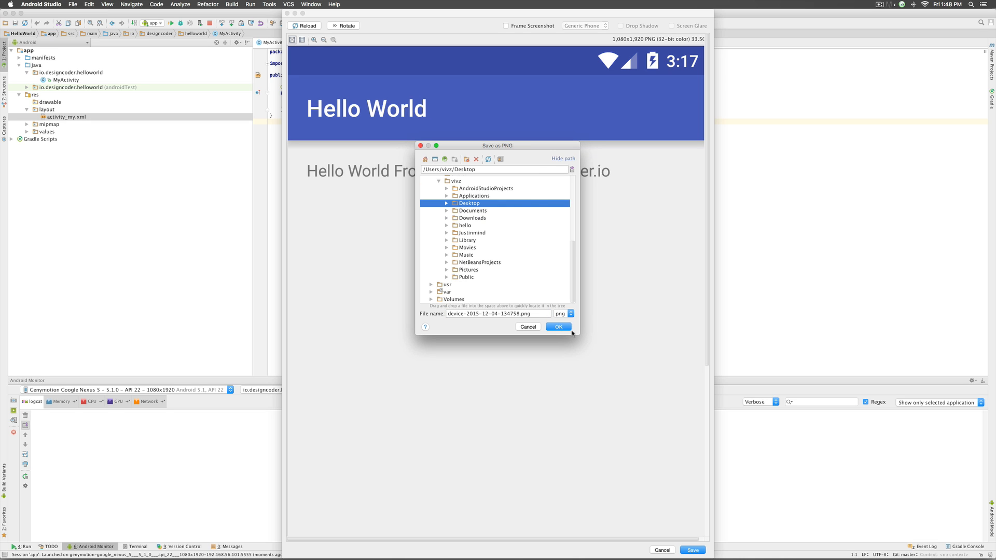
click(558, 327)
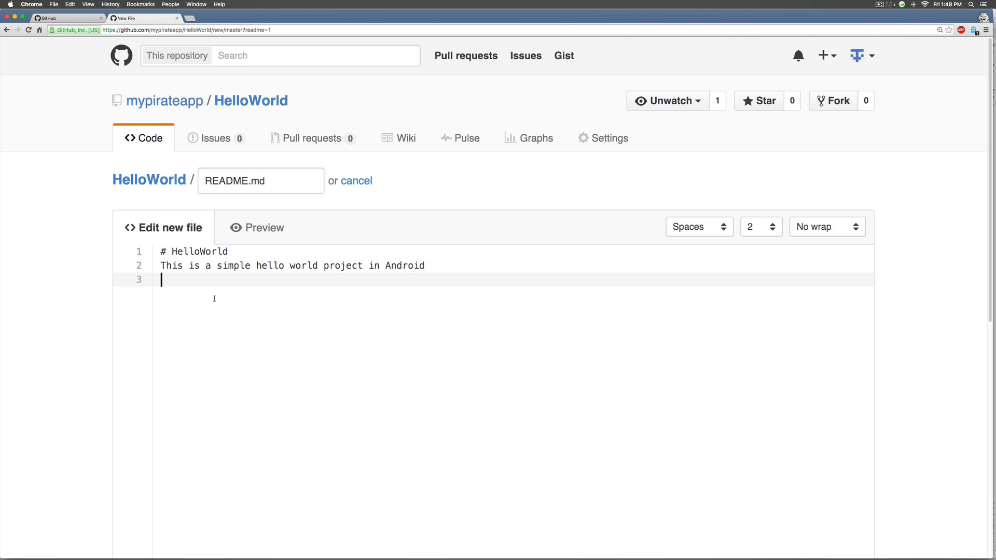
mouse_move(477, 288)
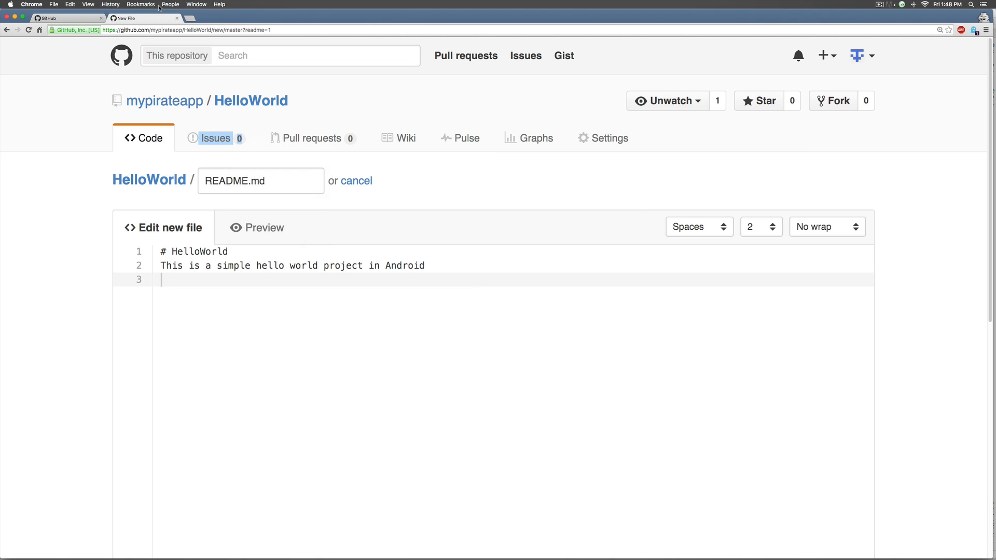
- Start a New issue from the HelloWorld repository's Issues page
click(214, 138)
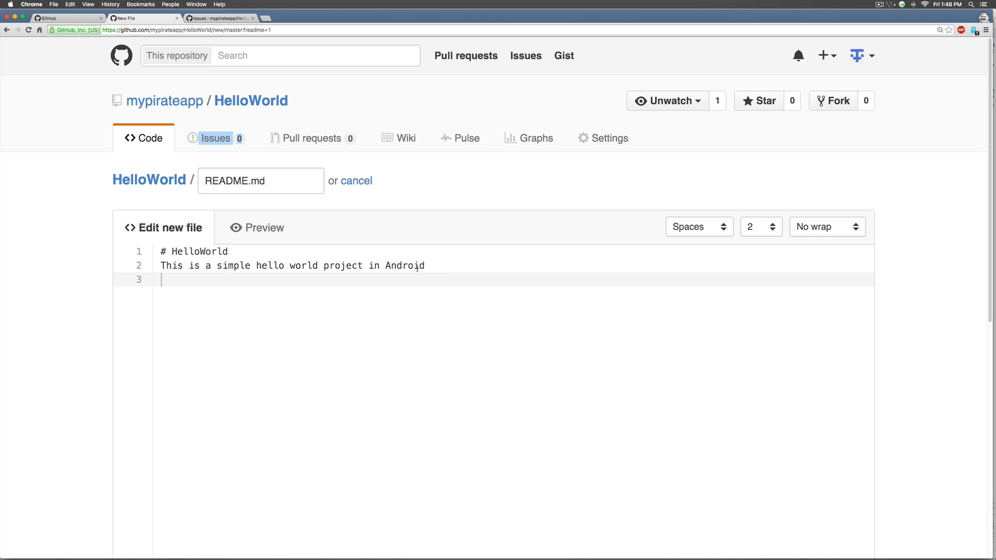
click(215, 138)
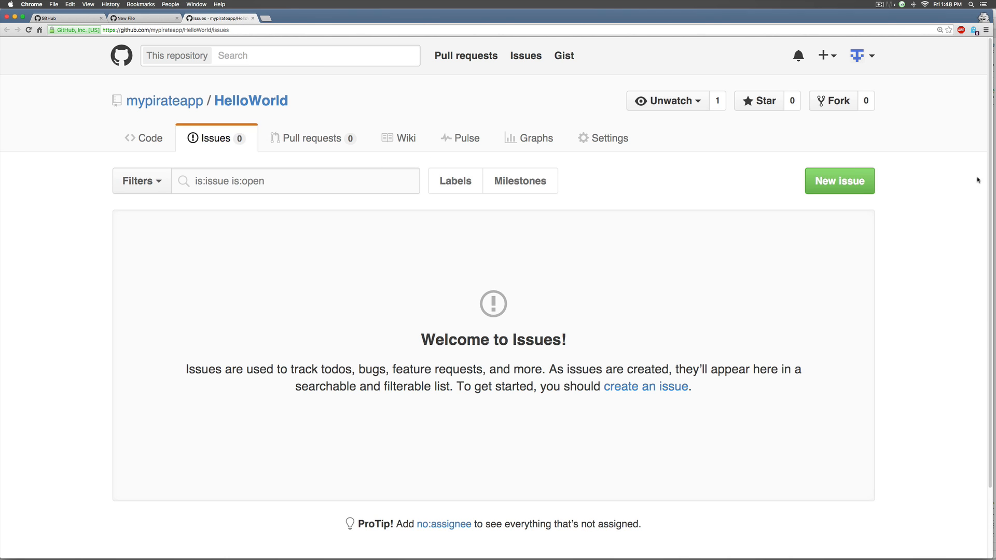
click(840, 181)
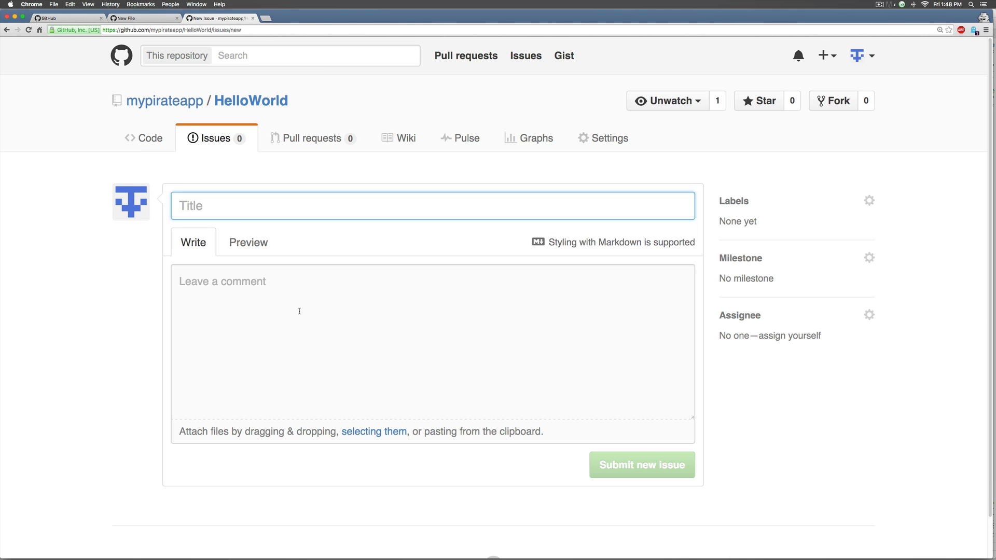
mouse_move(375, 432)
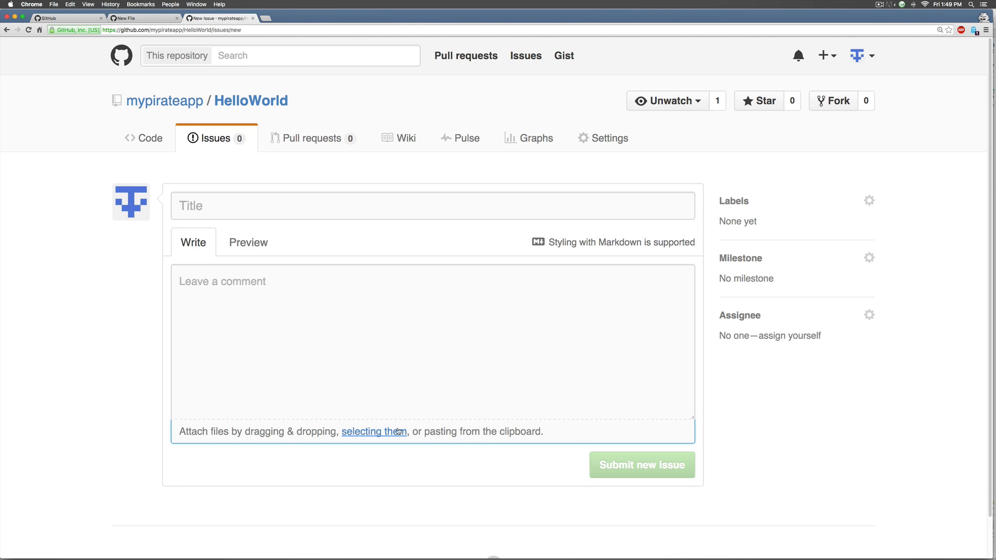
- Attach the saved device screenshot PNG from the Desktop to the issue
click(374, 431)
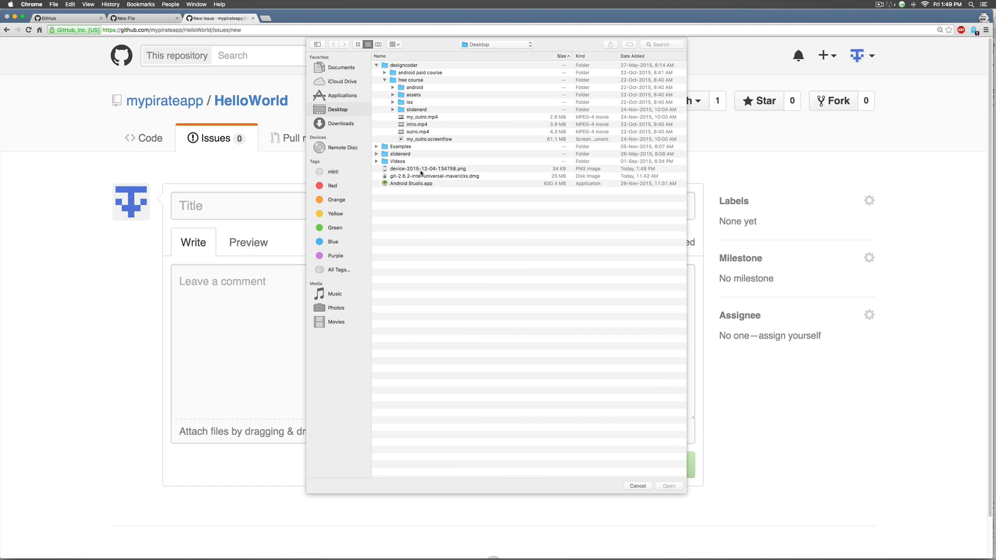
click(428, 168)
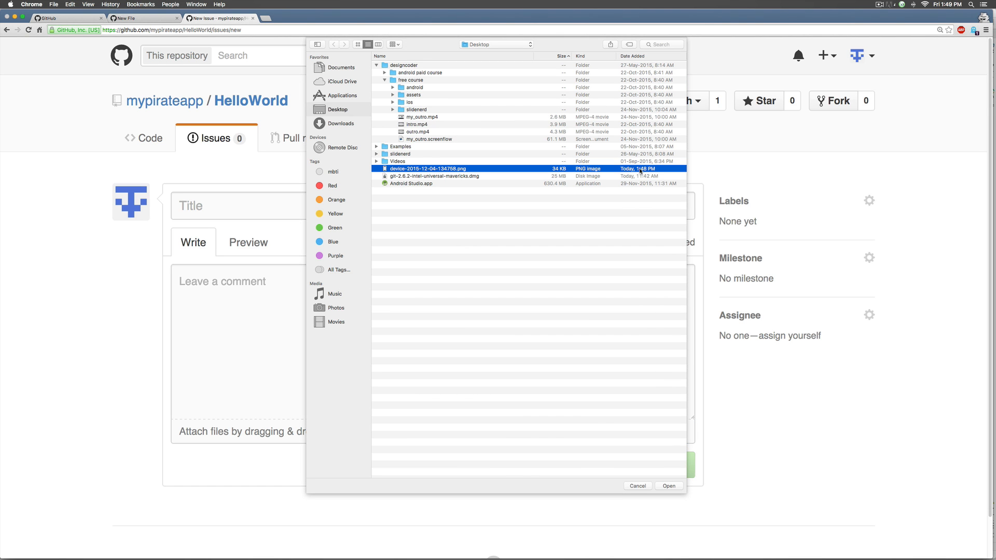
click(636, 486)
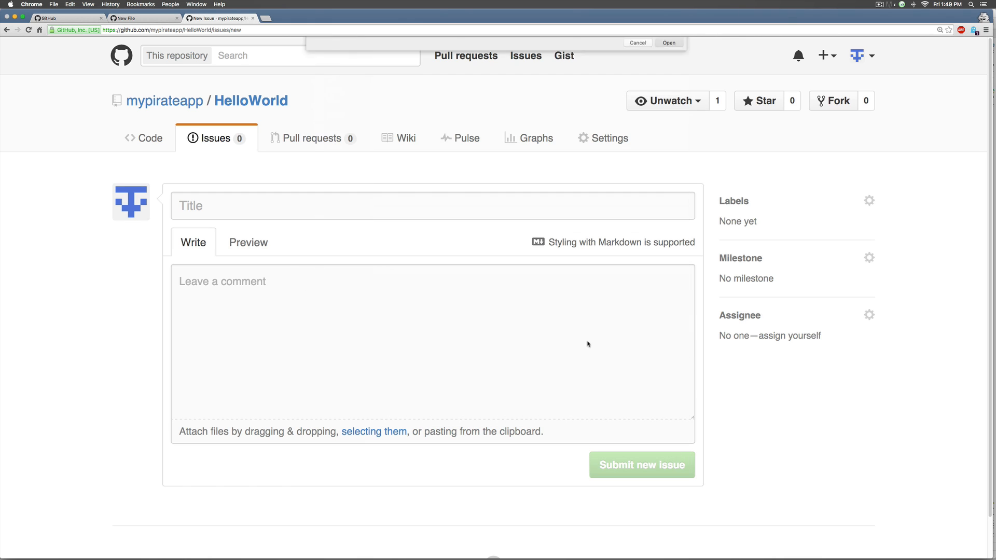
click(667, 43)
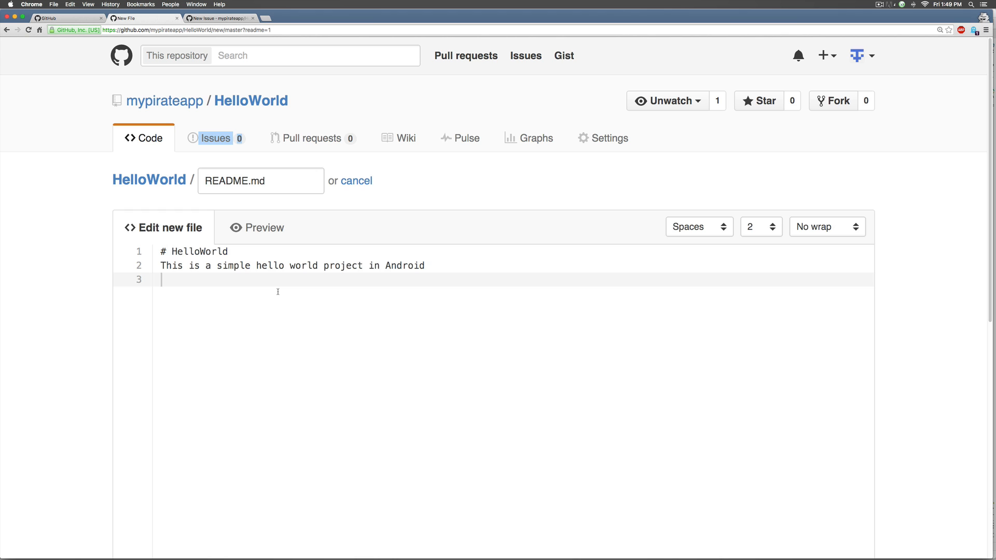
- Return to the HelloWorld file listing and view the rendered README.md
click(215, 138)
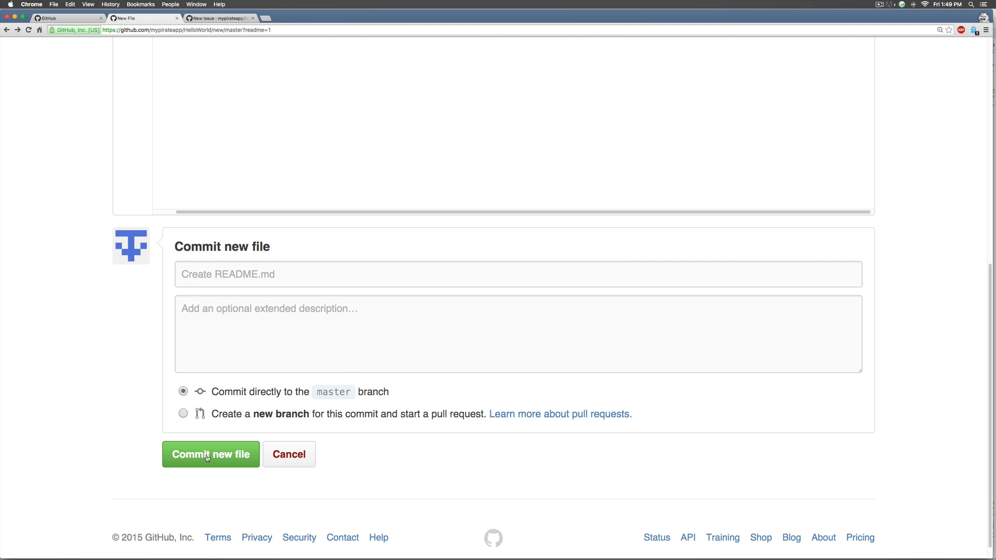
click(211, 454)
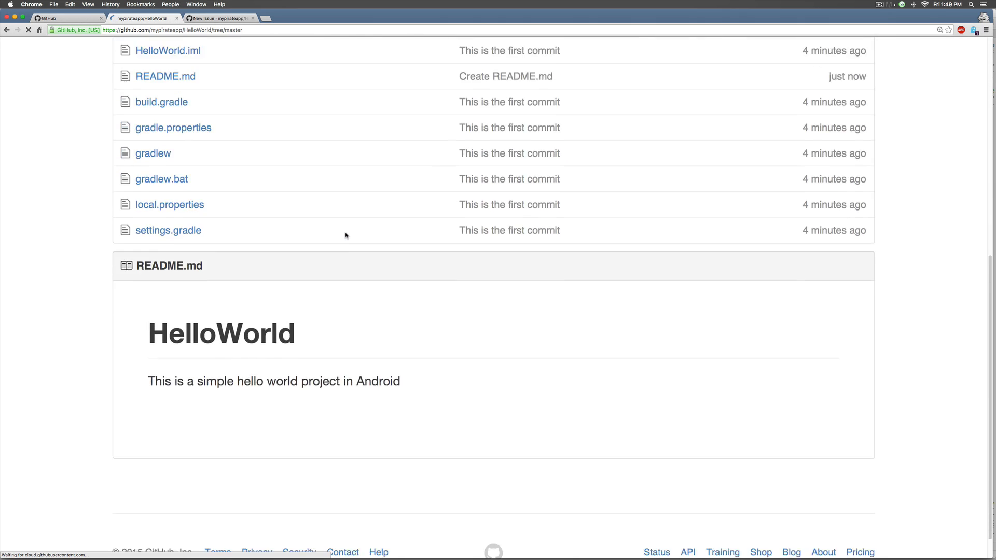
scroll(down, 3)
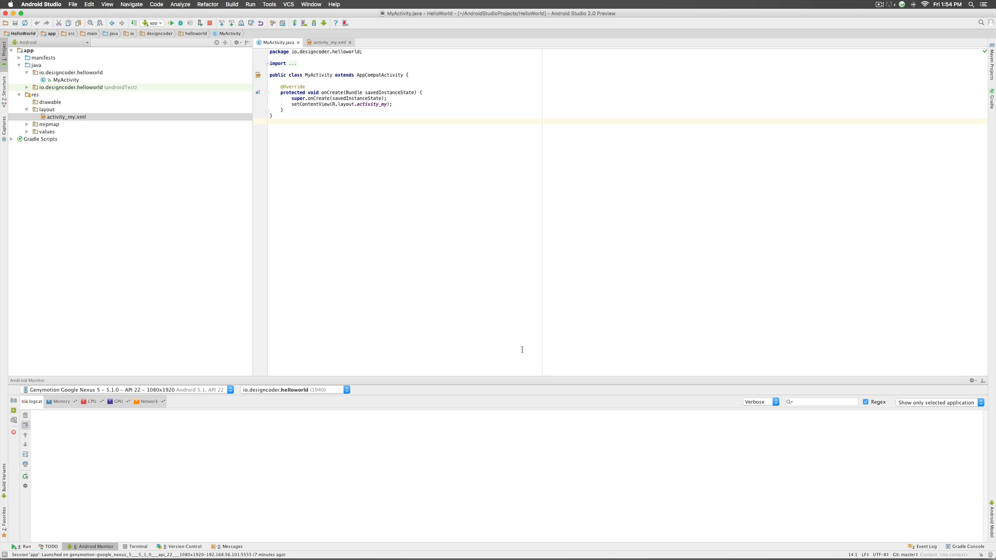
mouse_move(540, 290)
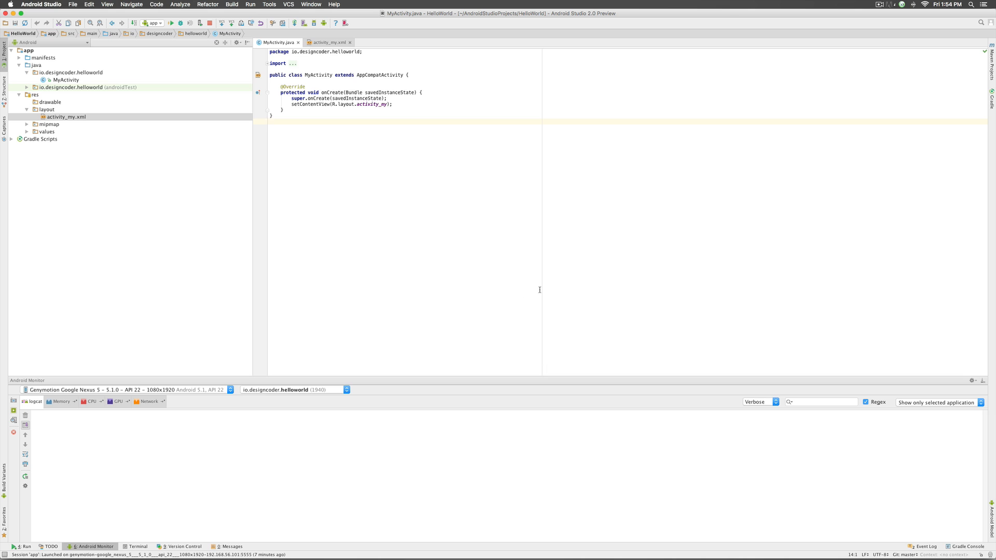
mouse_move(888, 53)
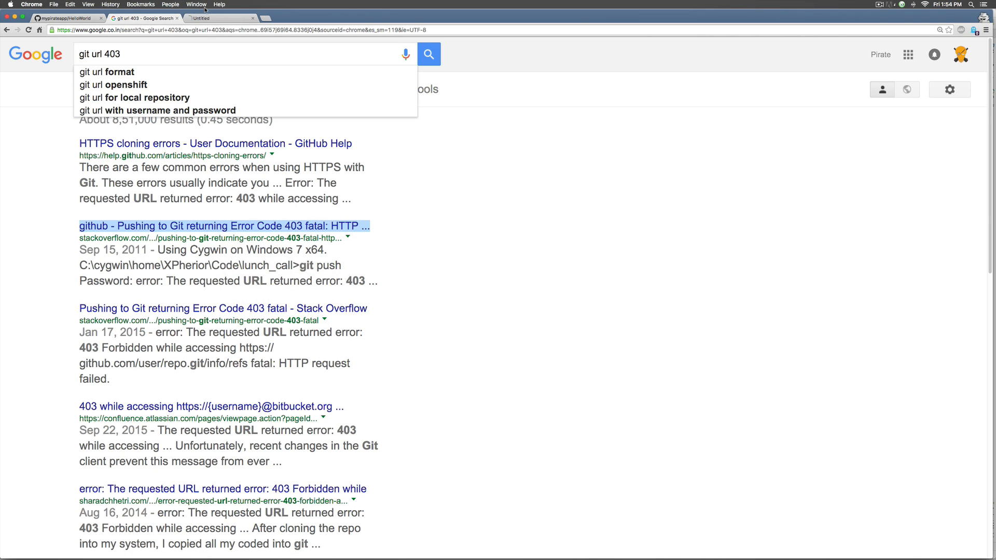
- Read through the Stack Overflow thread on git push error 403
click(222, 226)
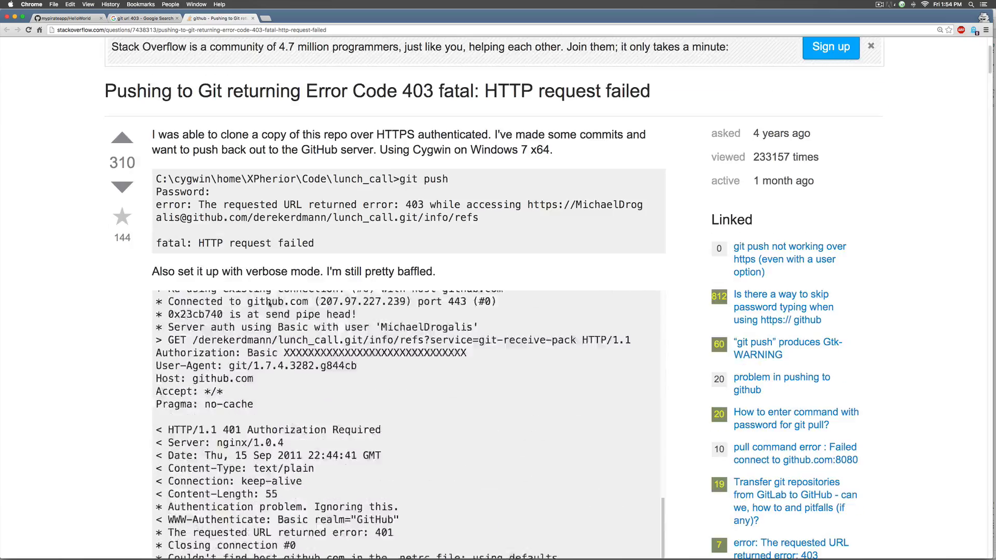
scroll(down, 3)
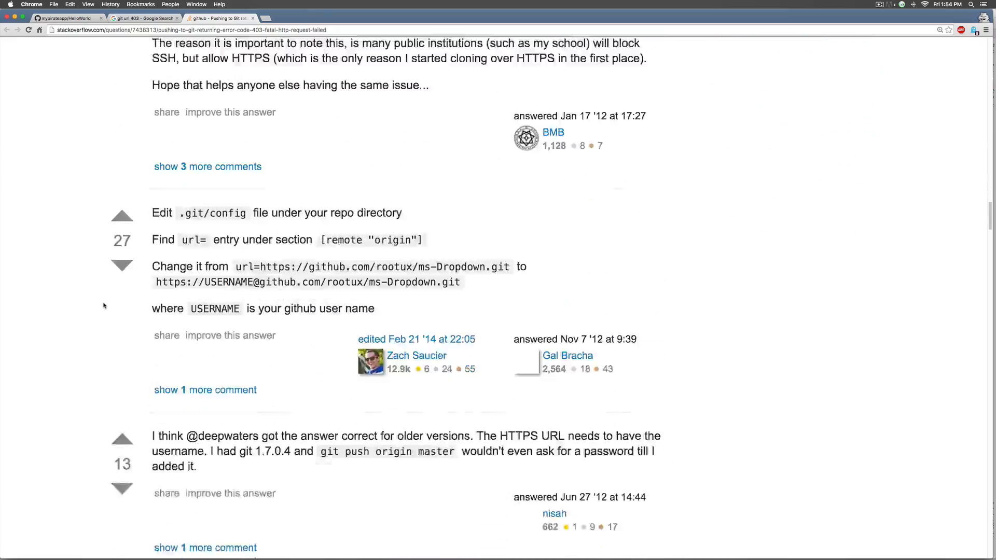
scroll(down, 3)
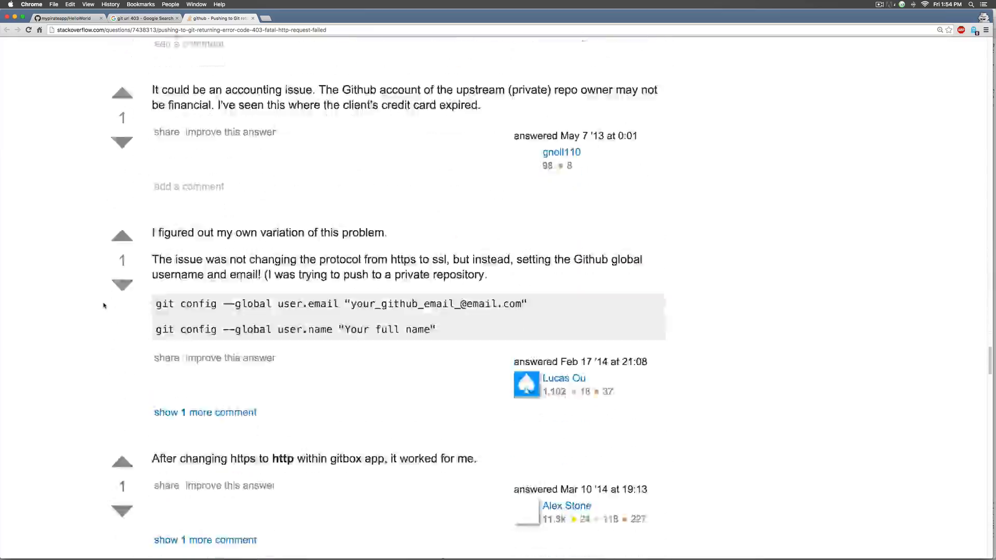
scroll(down, 3)
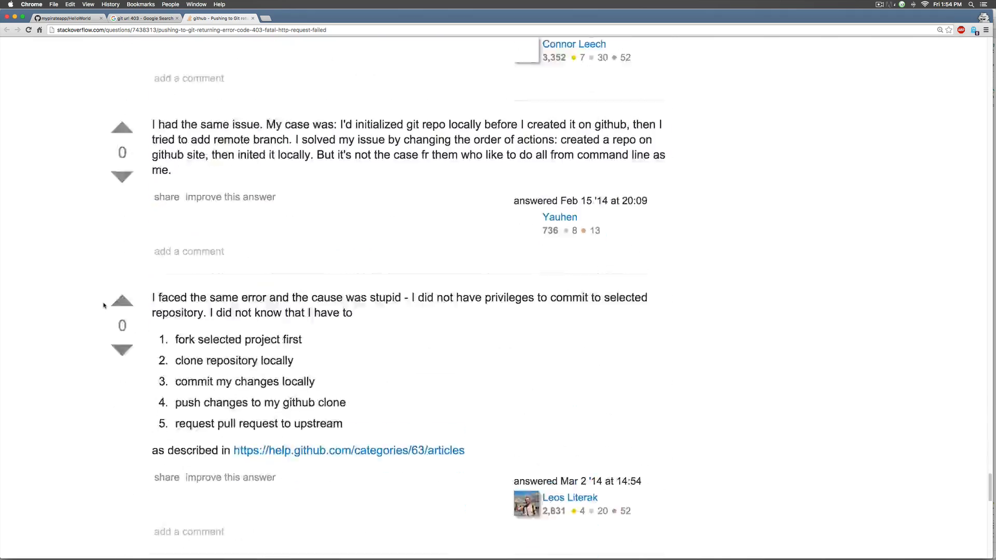
scroll(down, 3)
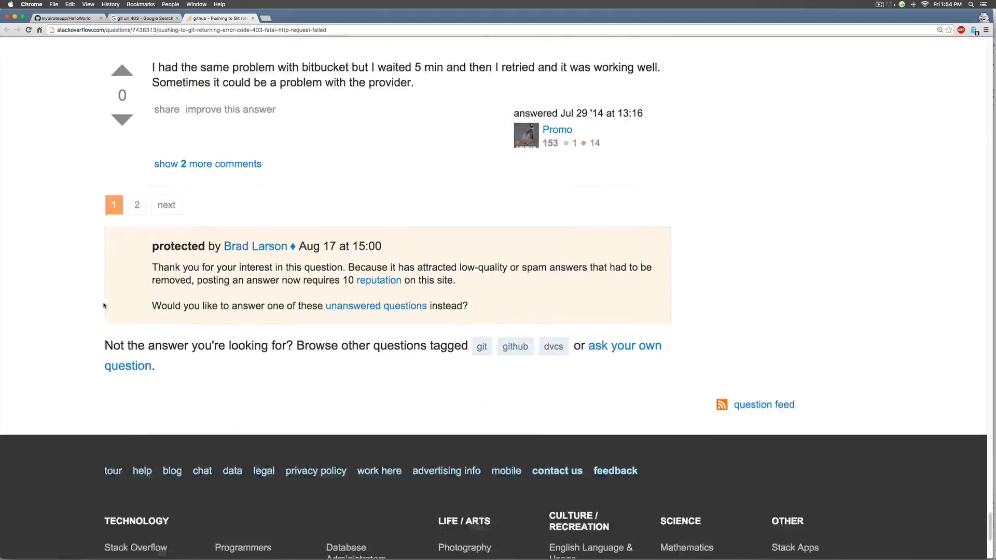
- Go back to the search results and open the second Stack Overflow 403 result
click(144, 17)
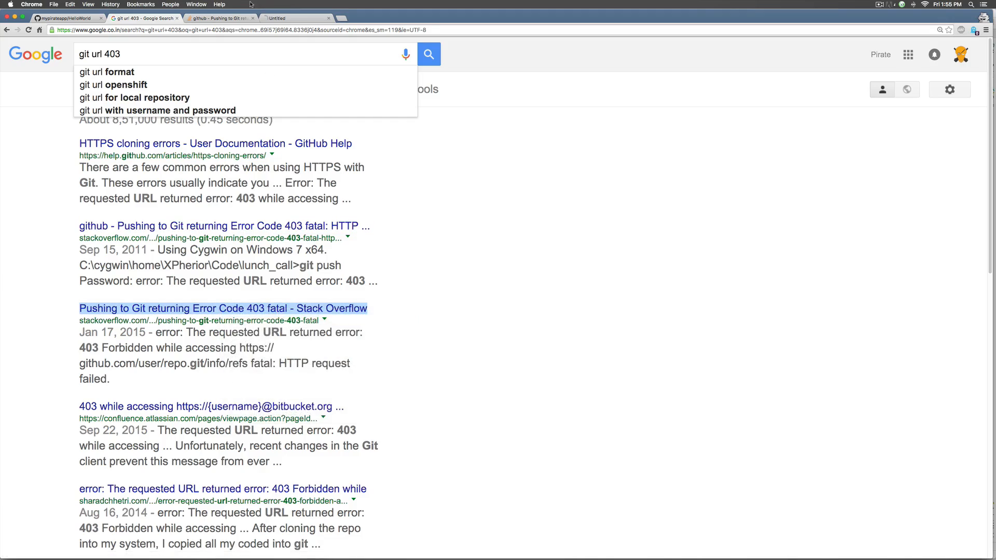
click(222, 308)
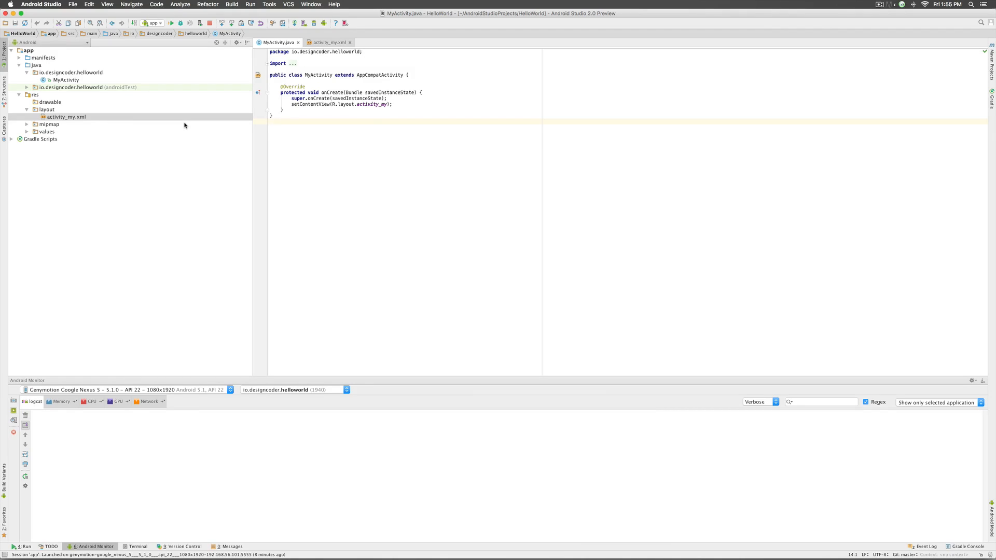
mouse_move(50, 71)
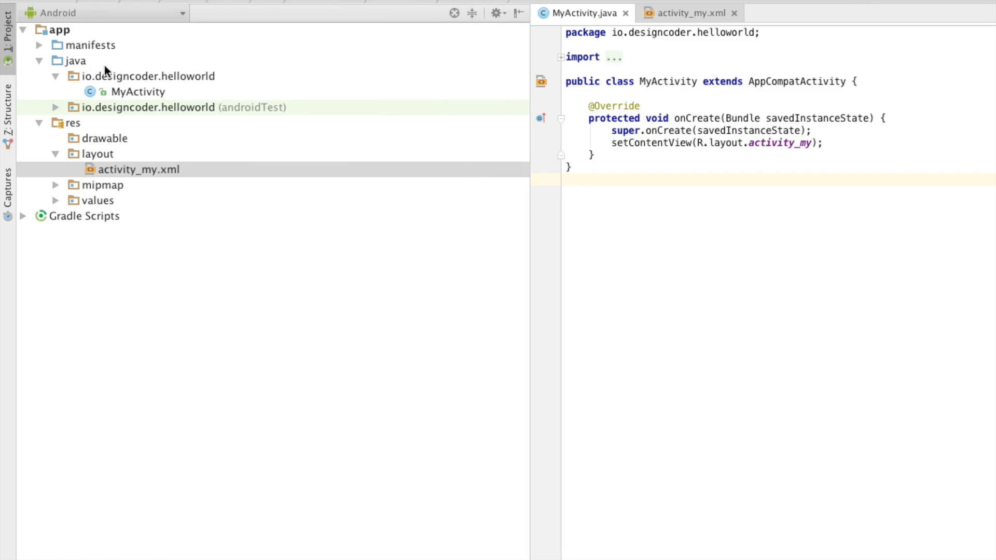
- Create Java class Test in io.designcoder.helloworld and confirm adding Test.java to Git
click(148, 76)
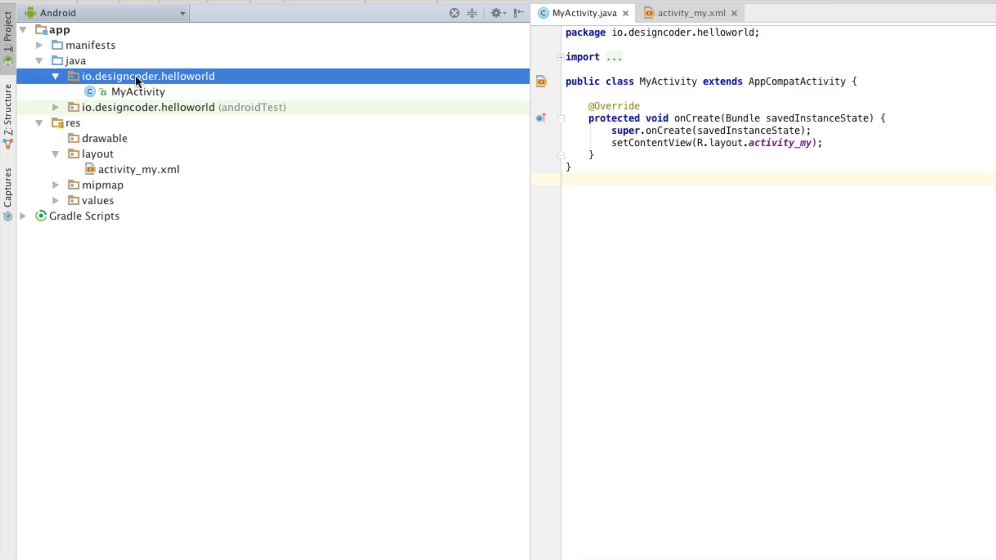
right_click(148, 76)
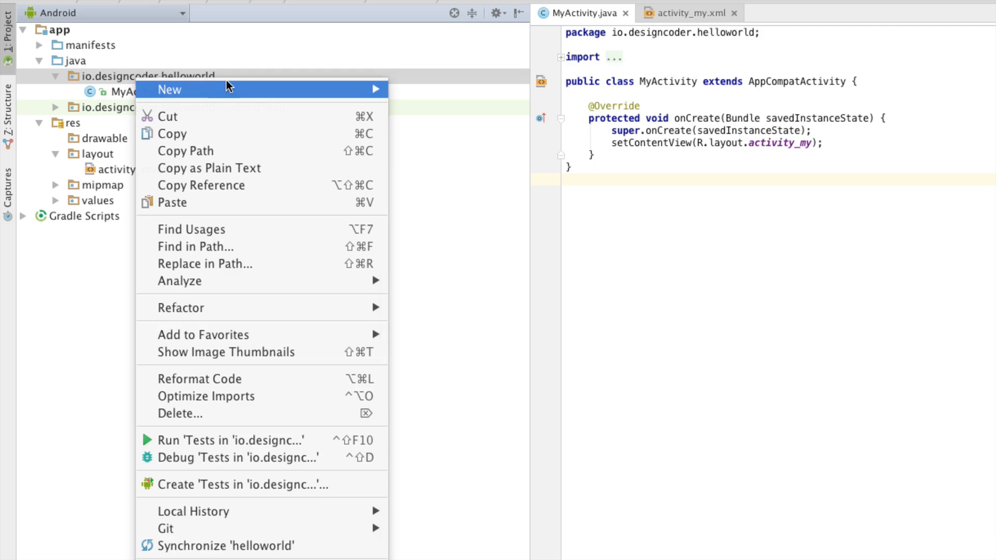
click(168, 89)
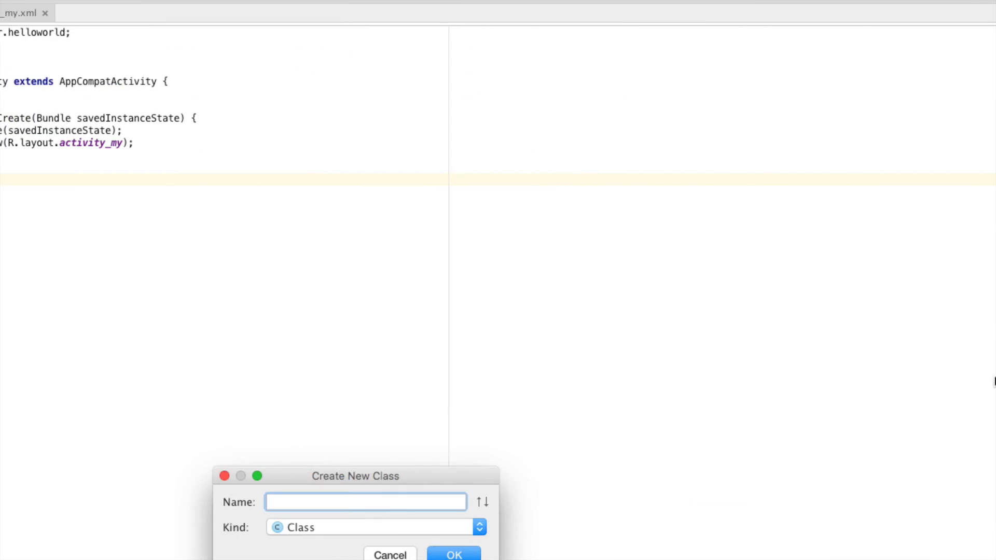
text(Test)
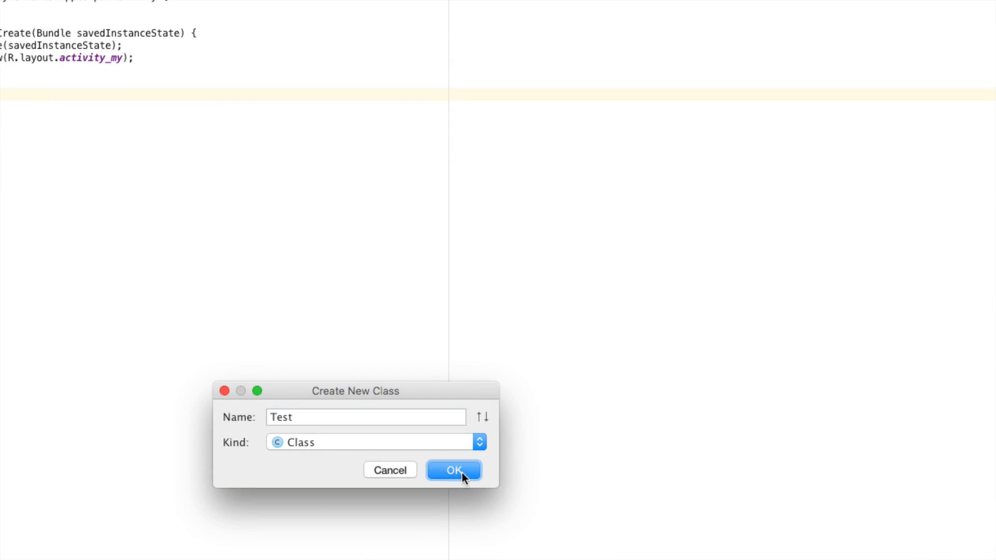
click(453, 471)
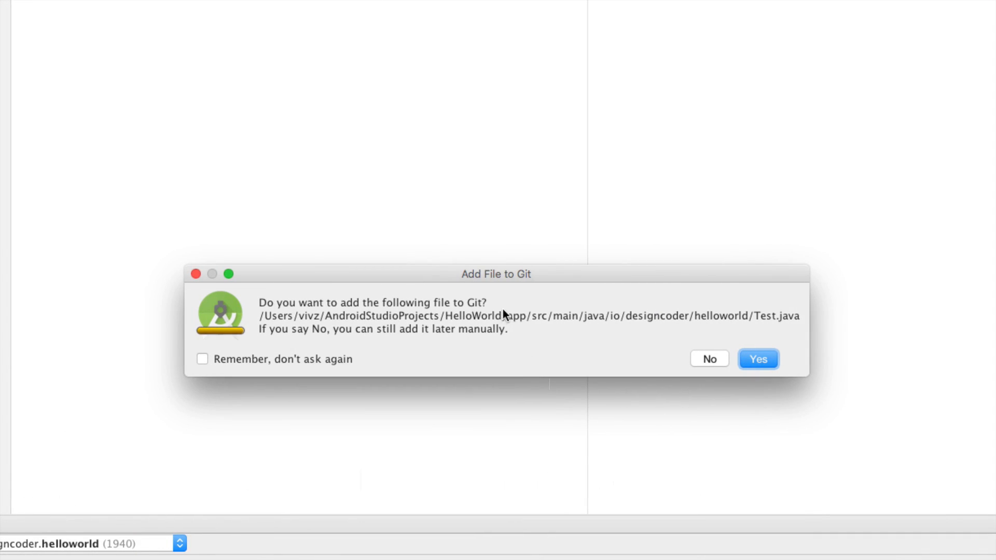
mouse_move(240, 368)
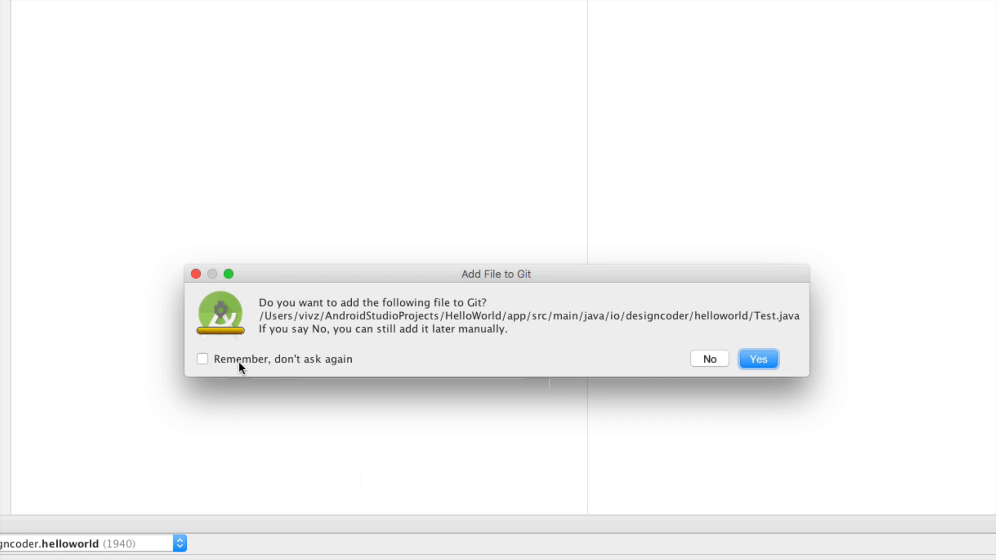
mouse_move(501, 348)
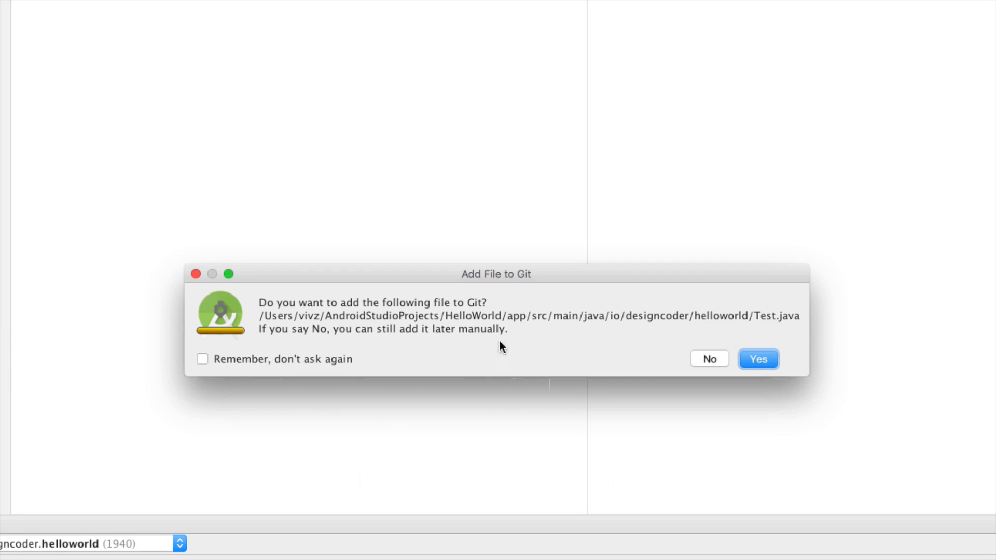
click(757, 359)
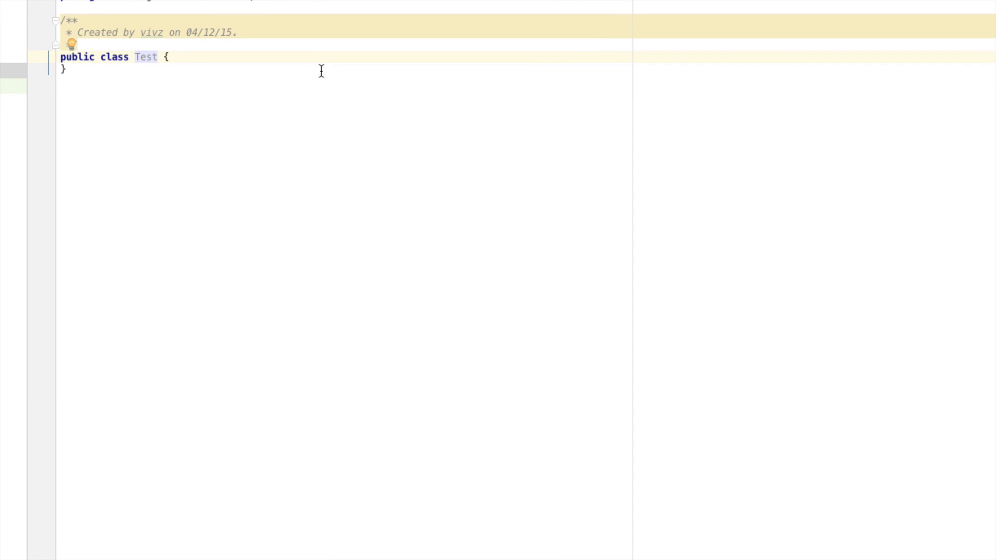
- Type a public String name field in Test, then a // comment above setContentView in MyActivity
text(o)
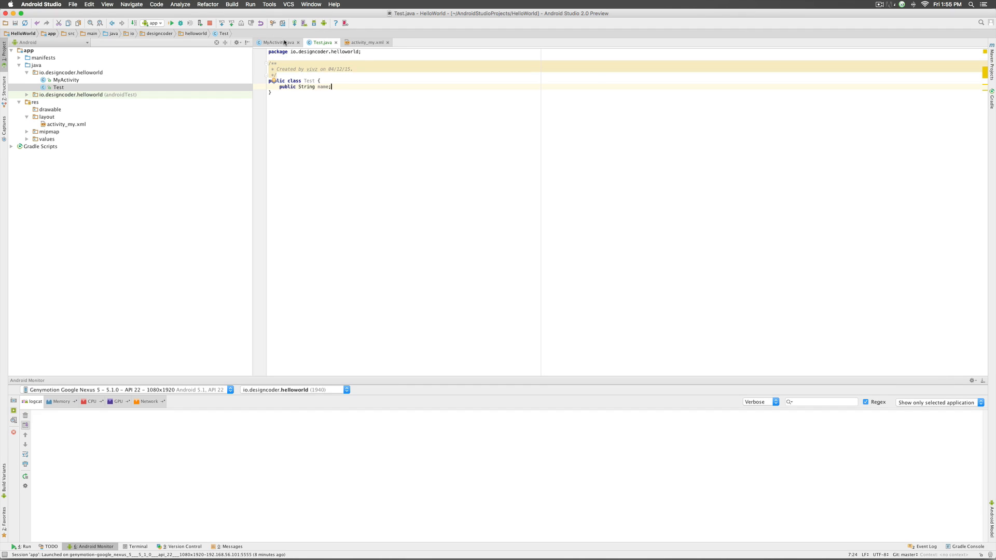
click(273, 42)
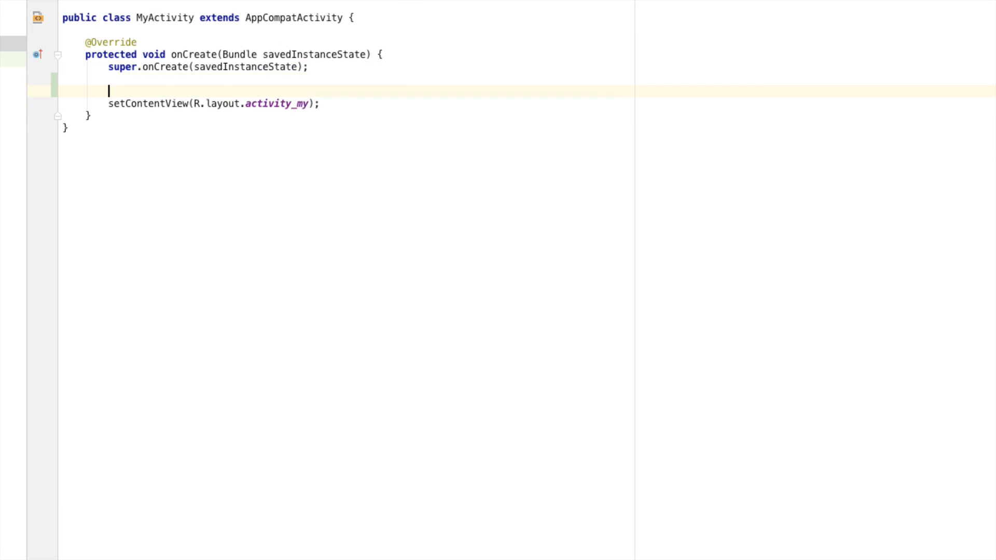
text(//Kook this is the layout file I am linking.)
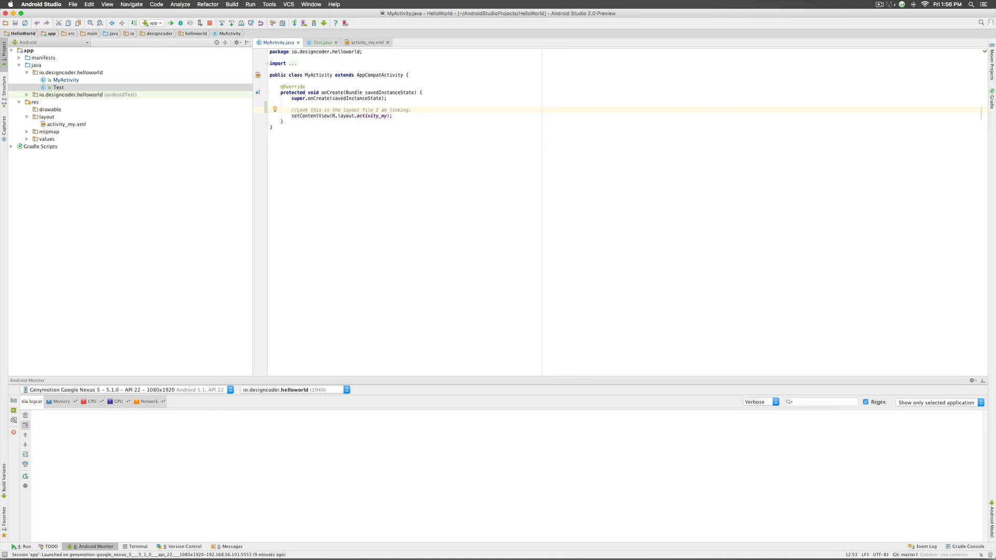
- Start committing the project via VCS and review MyActivity.java and Test.java in the changed-files tree
click(287, 4)
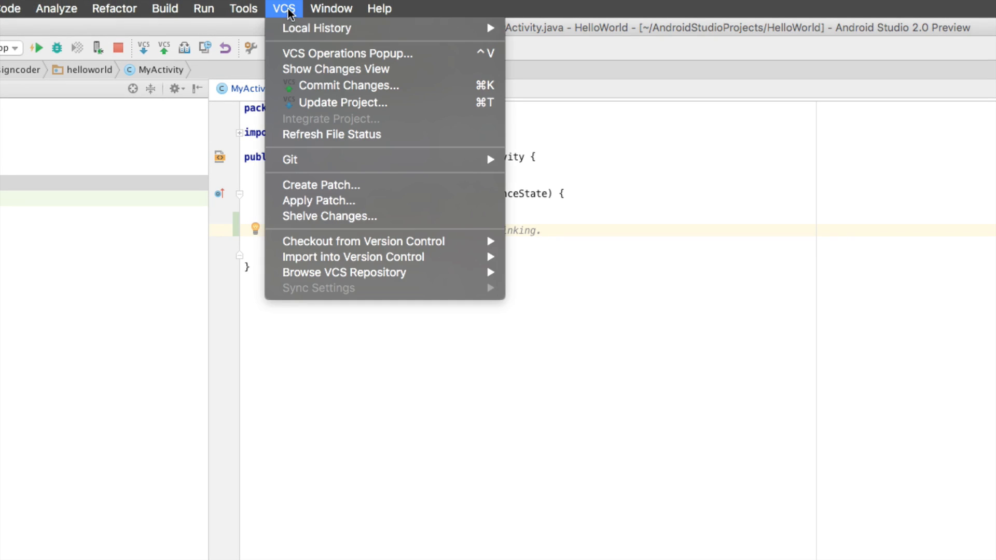
mouse_move(349, 86)
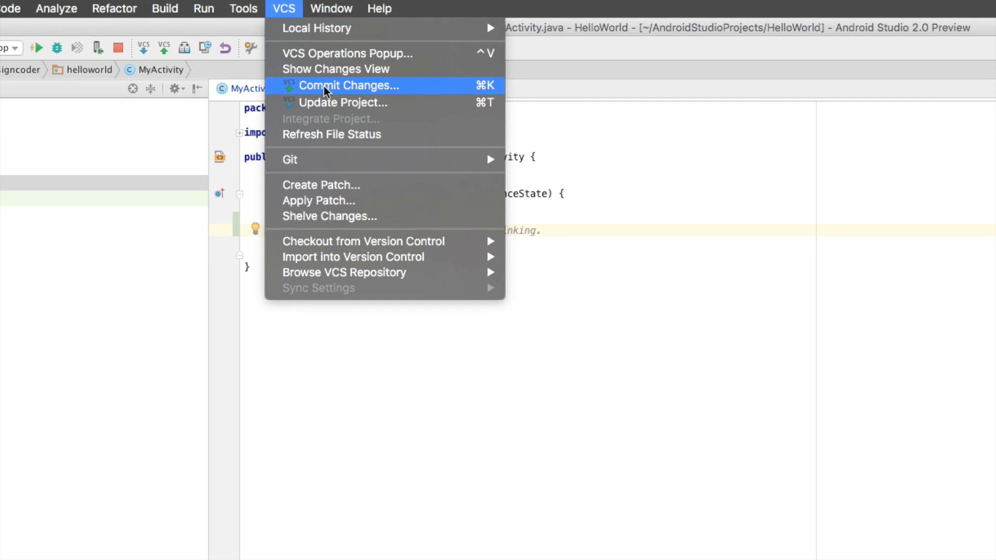
mouse_move(349, 92)
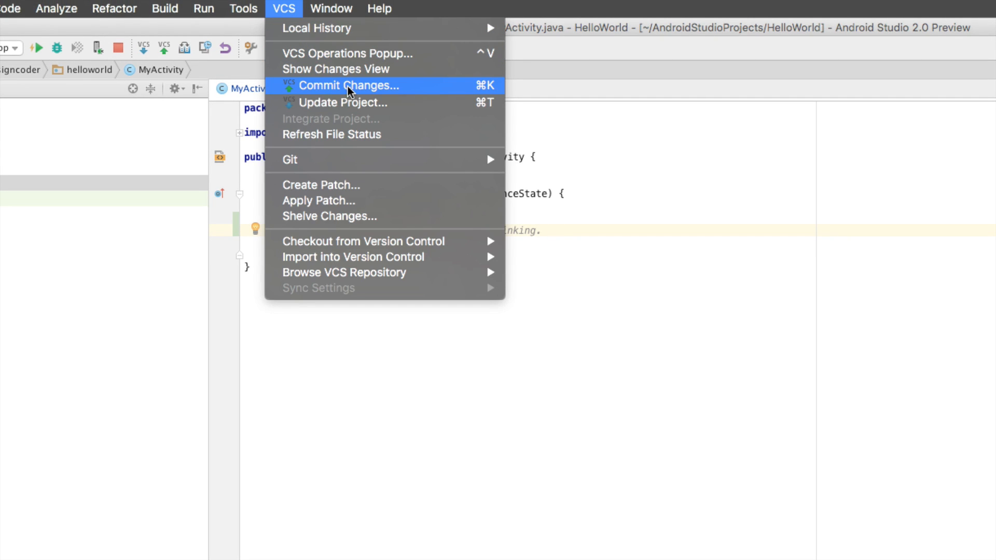
mouse_move(370, 94)
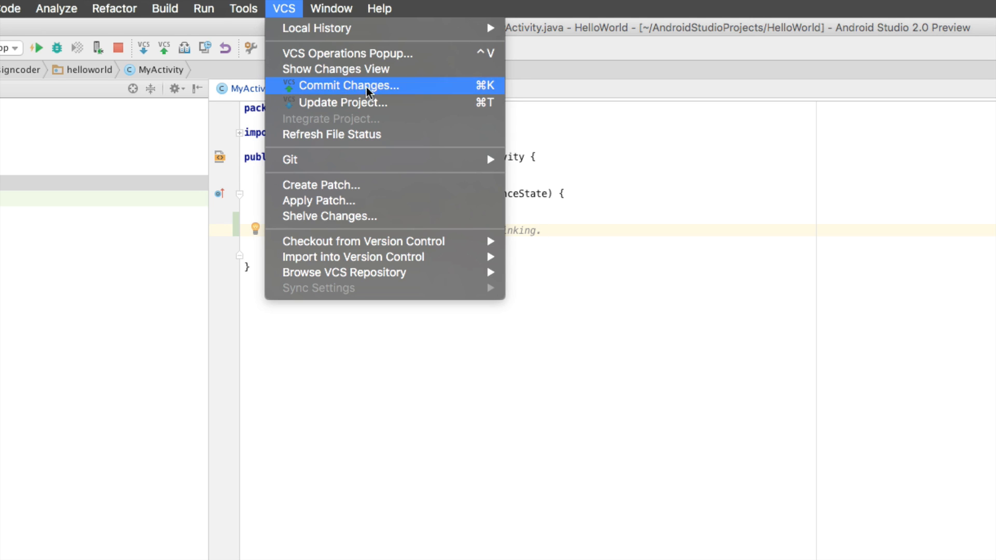
click(347, 85)
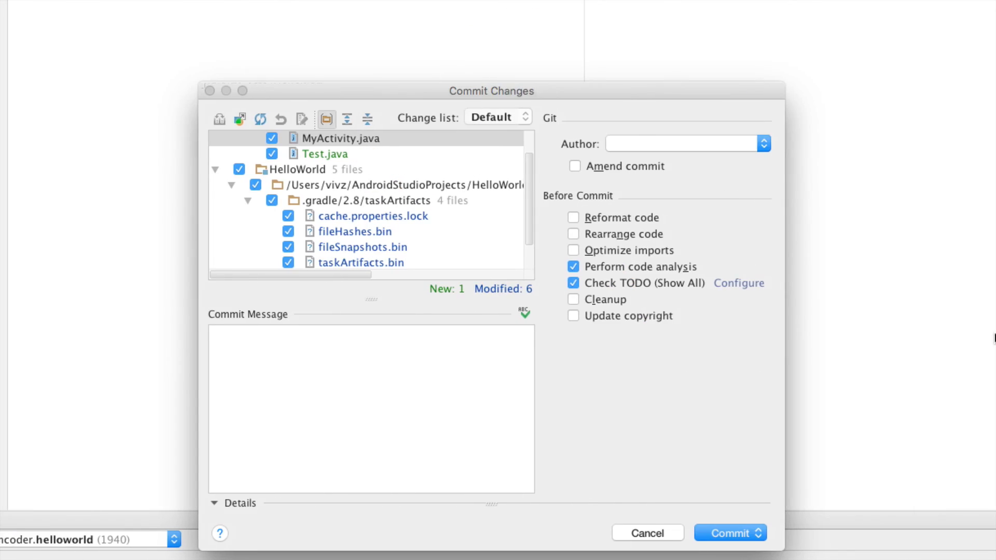
mouse_move(547, 343)
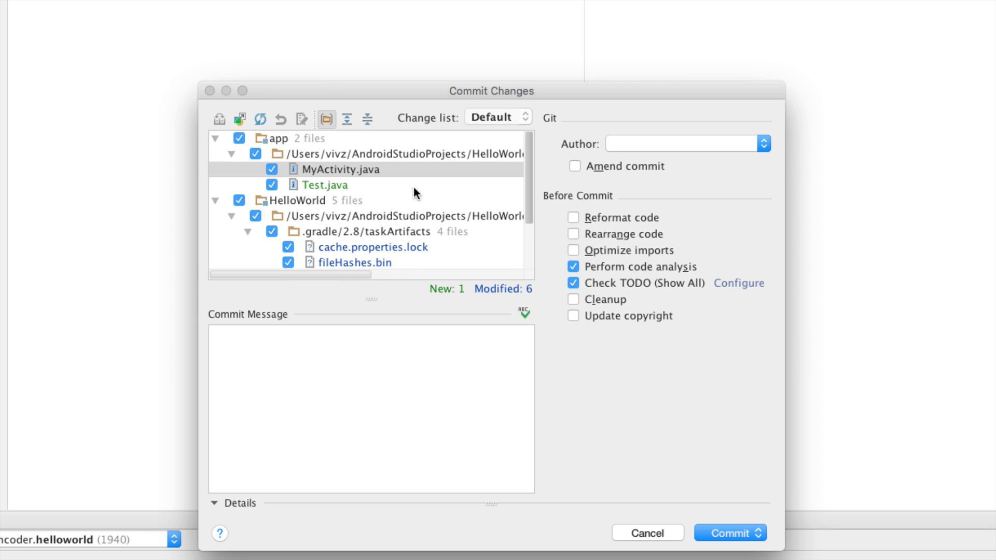
mouse_move(418, 207)
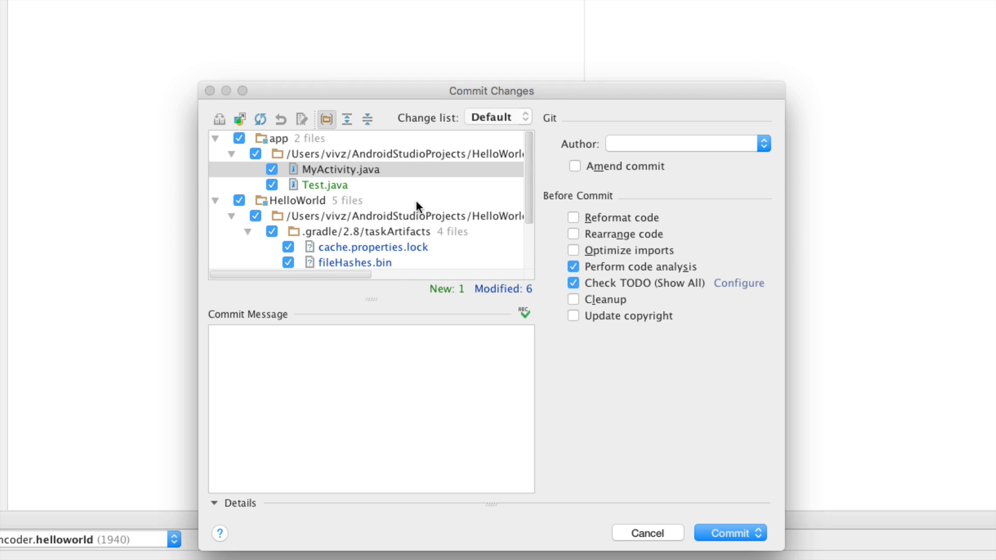
scroll(down, 3)
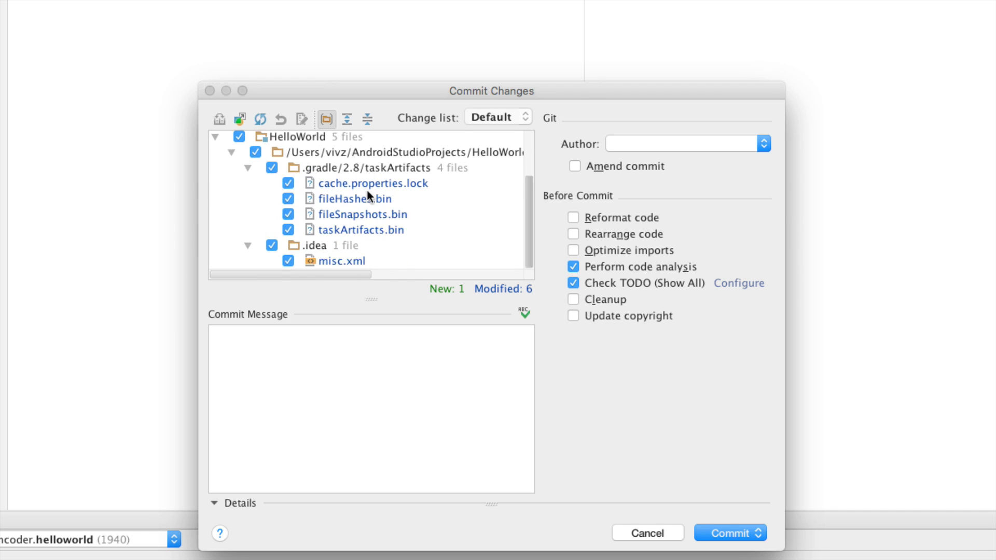
mouse_move(352, 207)
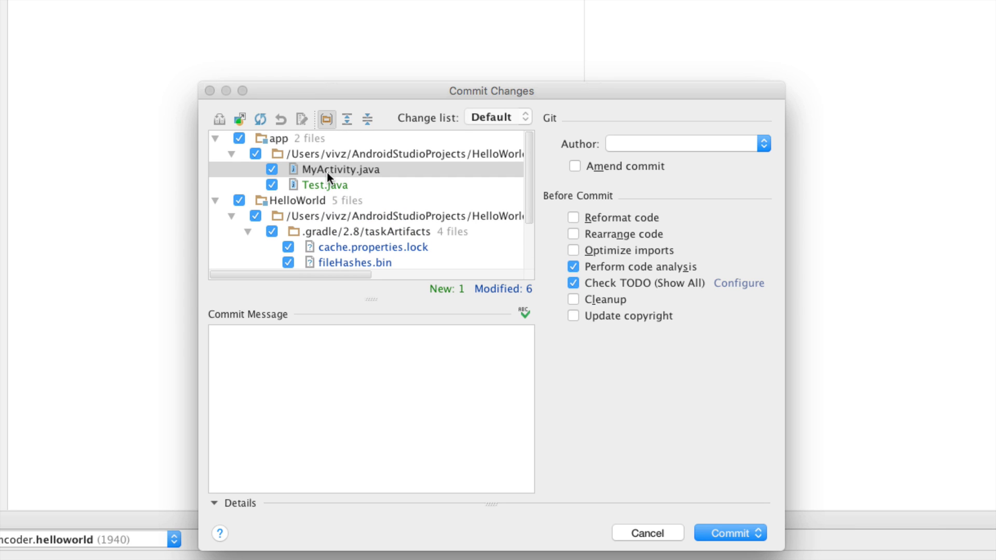
mouse_move(328, 194)
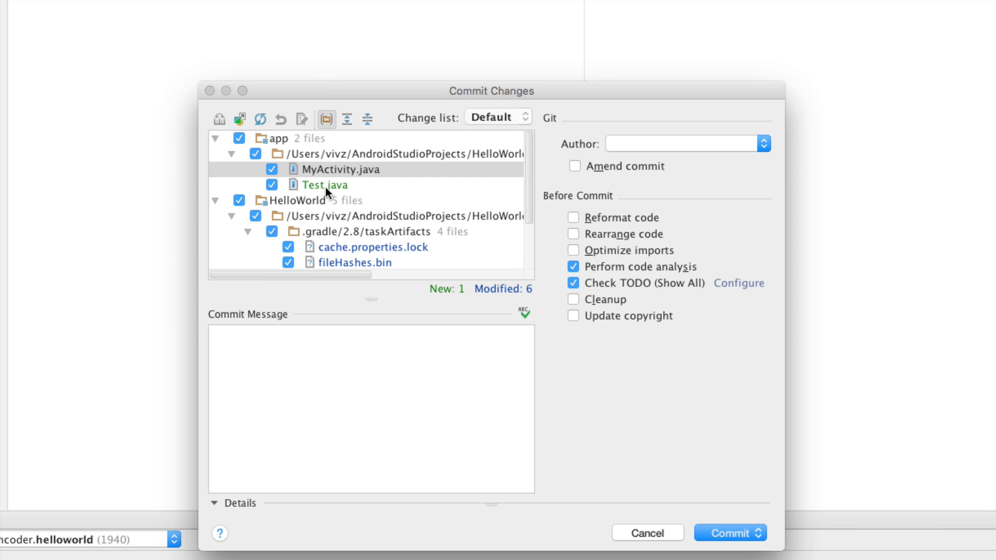
mouse_move(527, 296)
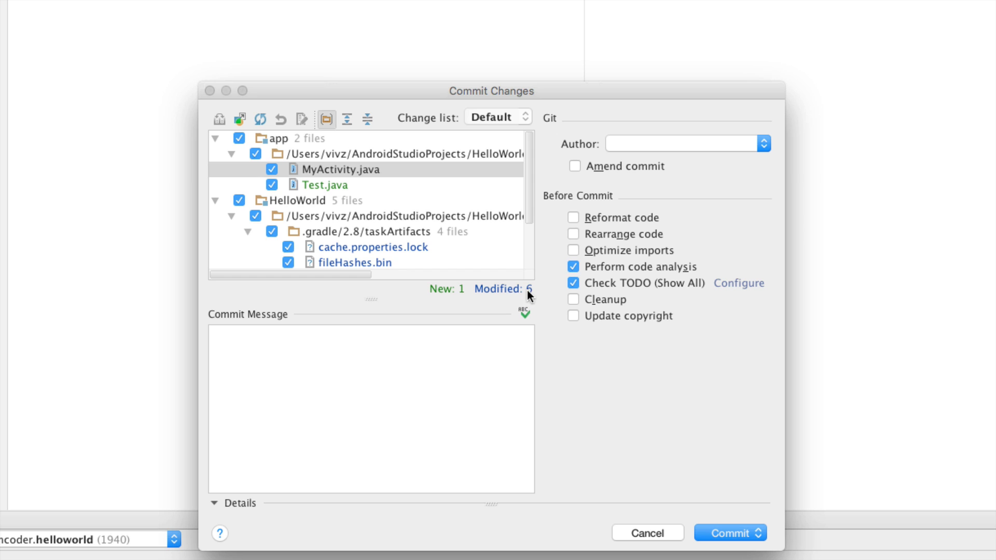
mouse_move(326, 181)
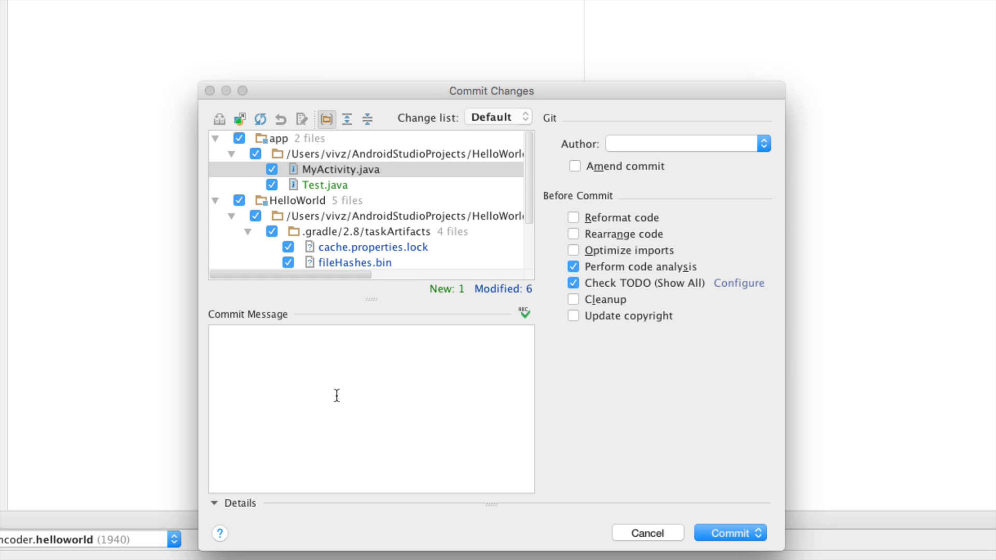
mouse_move(255, 356)
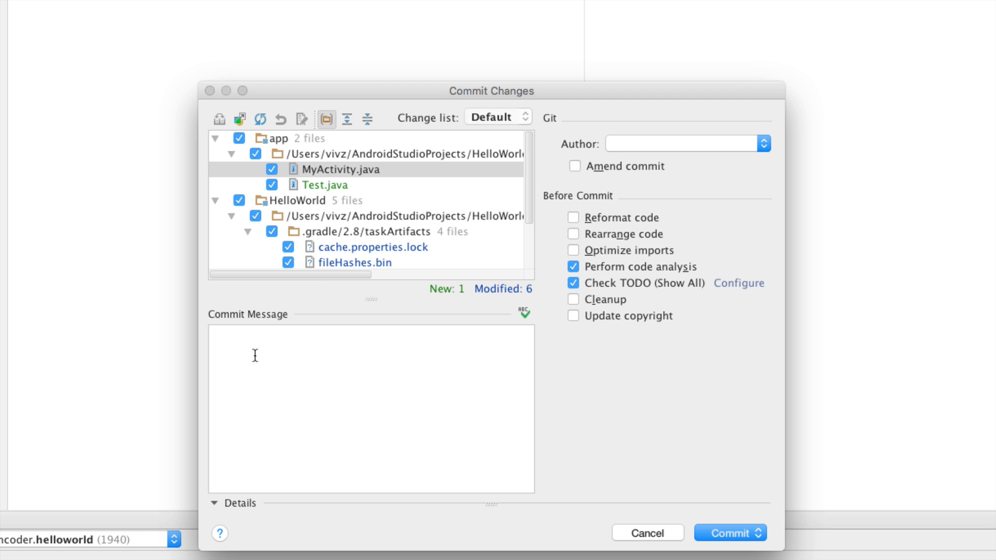
mouse_move(269, 344)
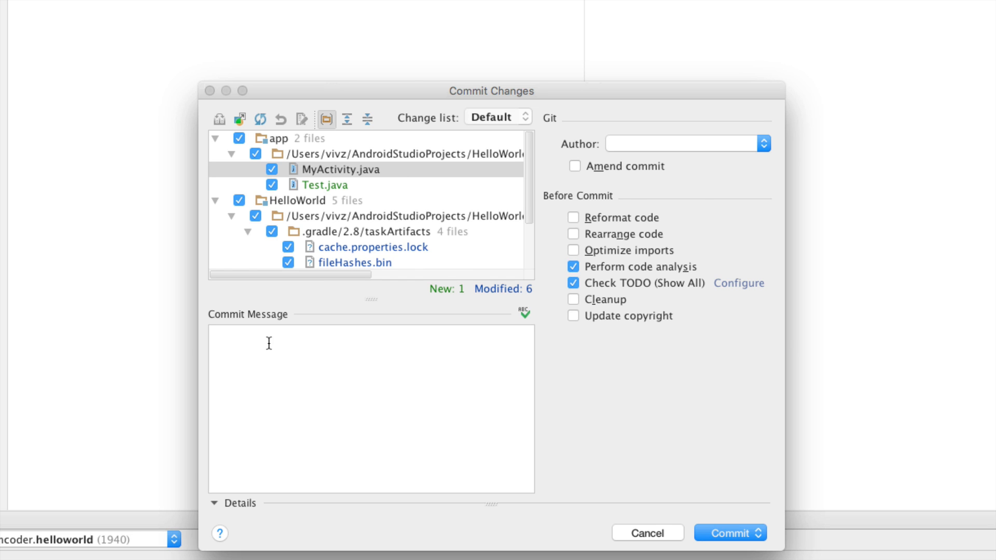
- Enter the message 'Added a comment to the main activity file and made a new class called Test', disable code analysis, and Commit and Push
text(Added a comment to the main activity file and made a new class called Test)
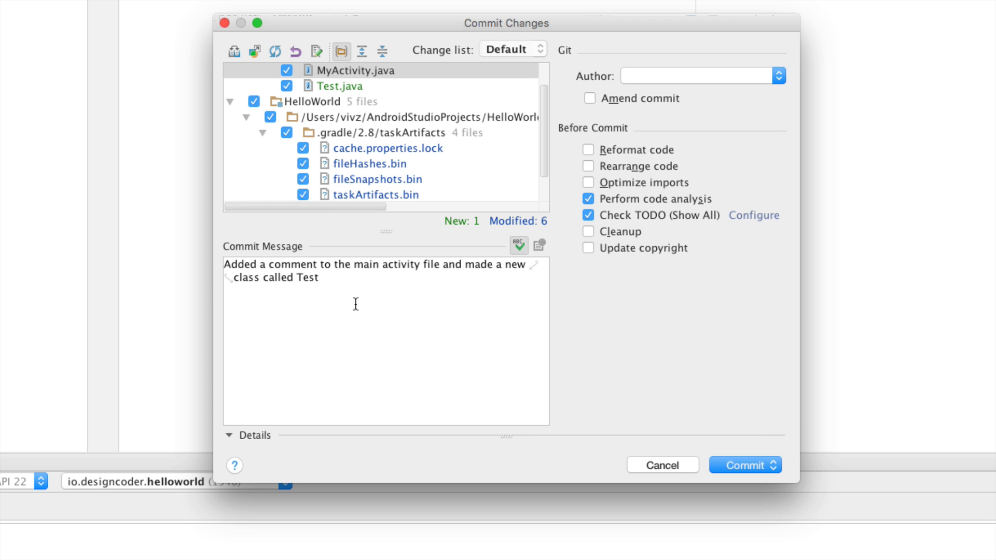
mouse_move(629, 171)
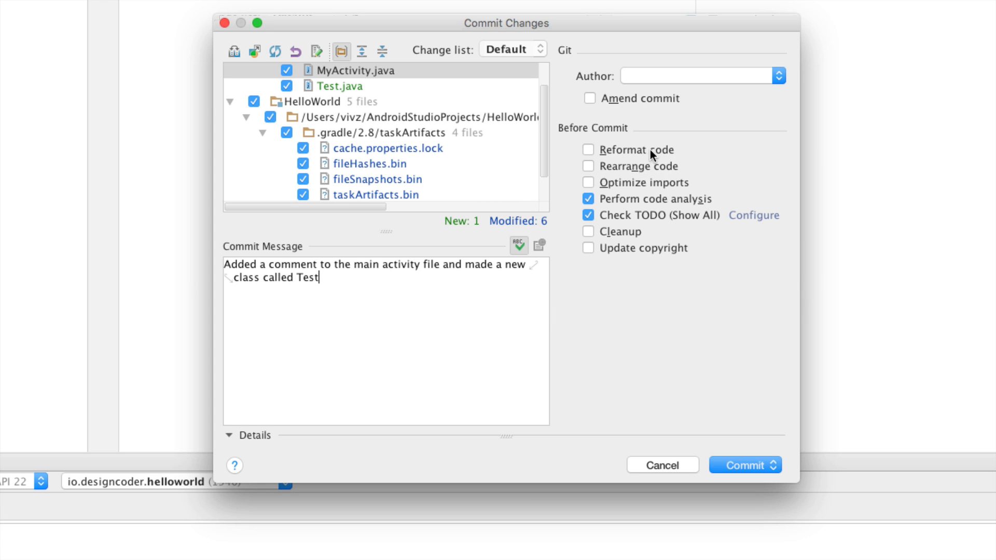
mouse_move(639, 187)
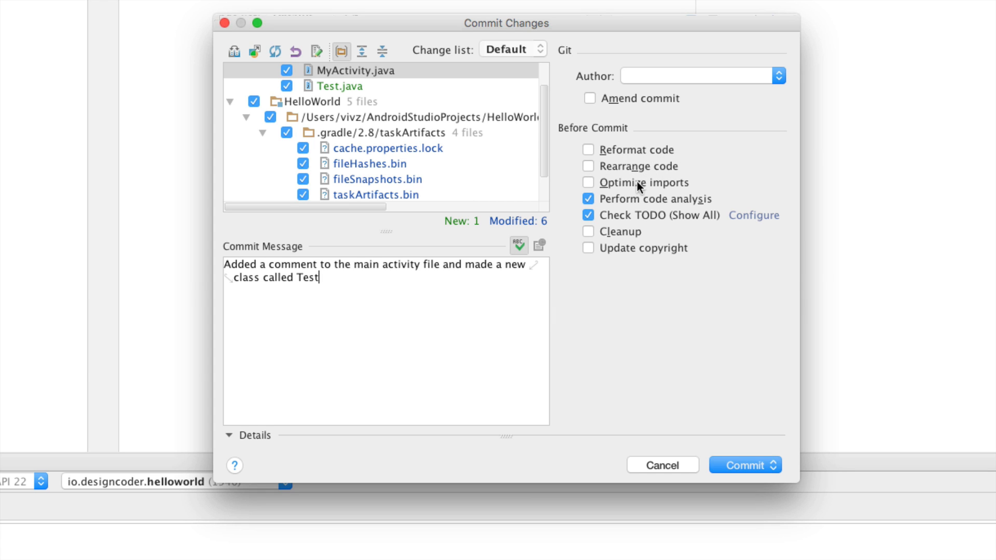
click(588, 200)
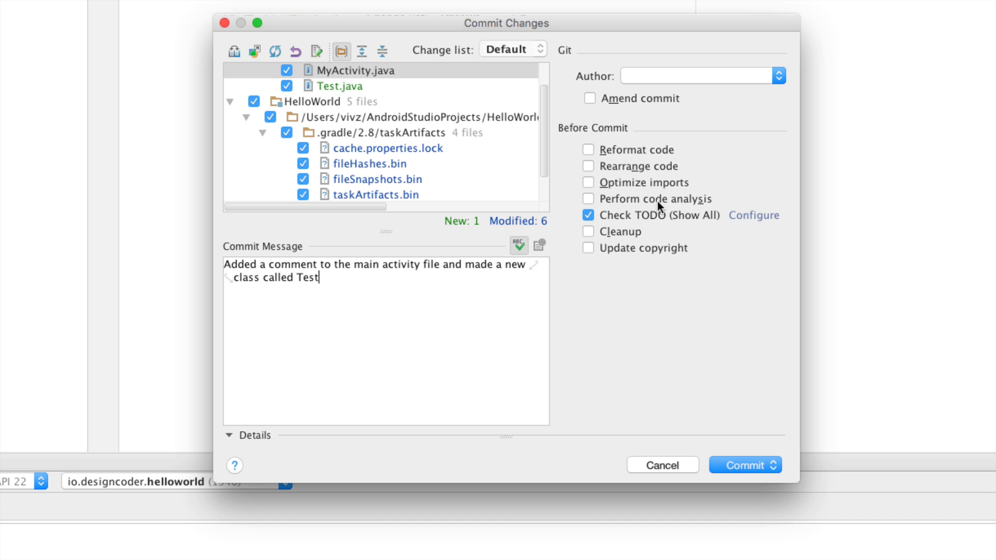
mouse_move(752, 455)
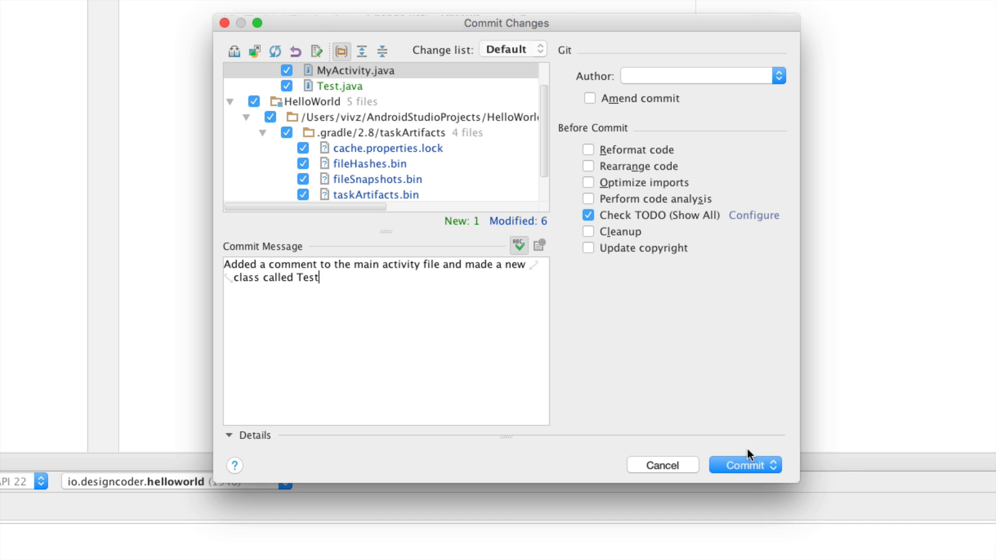
click(778, 465)
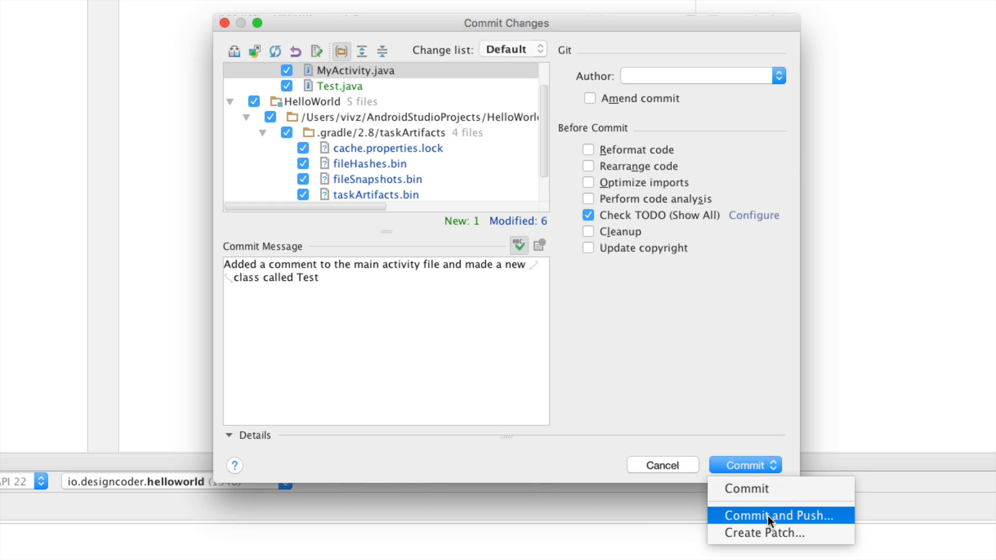
click(774, 515)
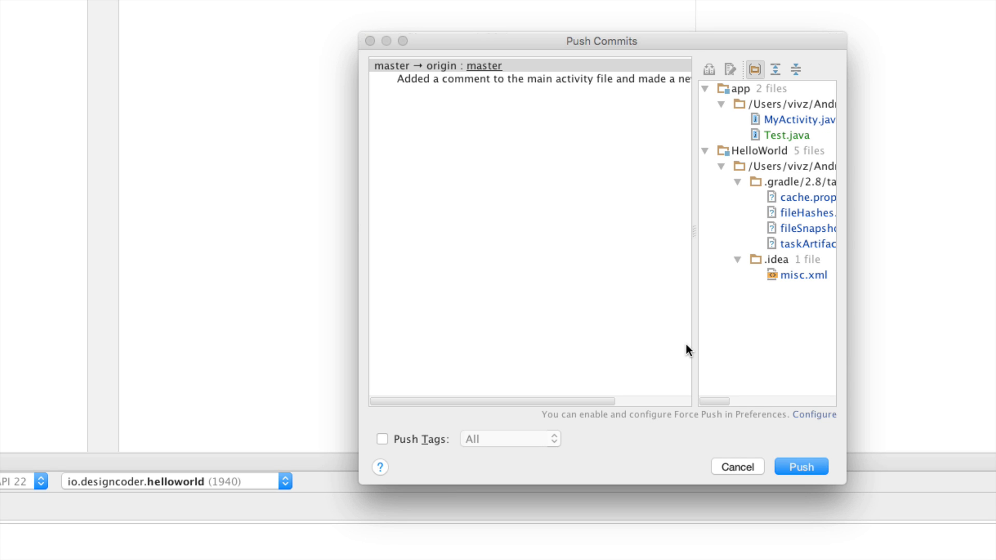
mouse_move(467, 75)
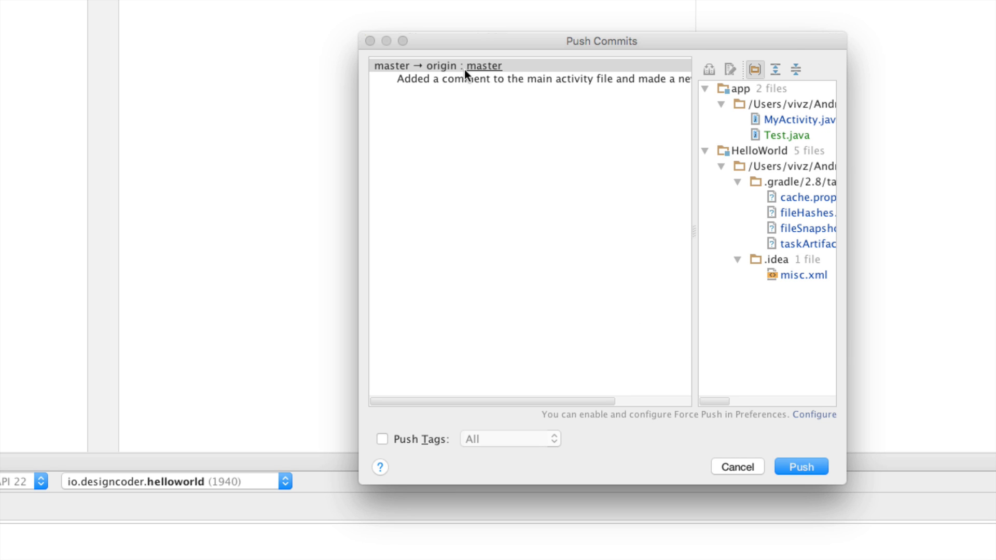
mouse_move(785, 440)
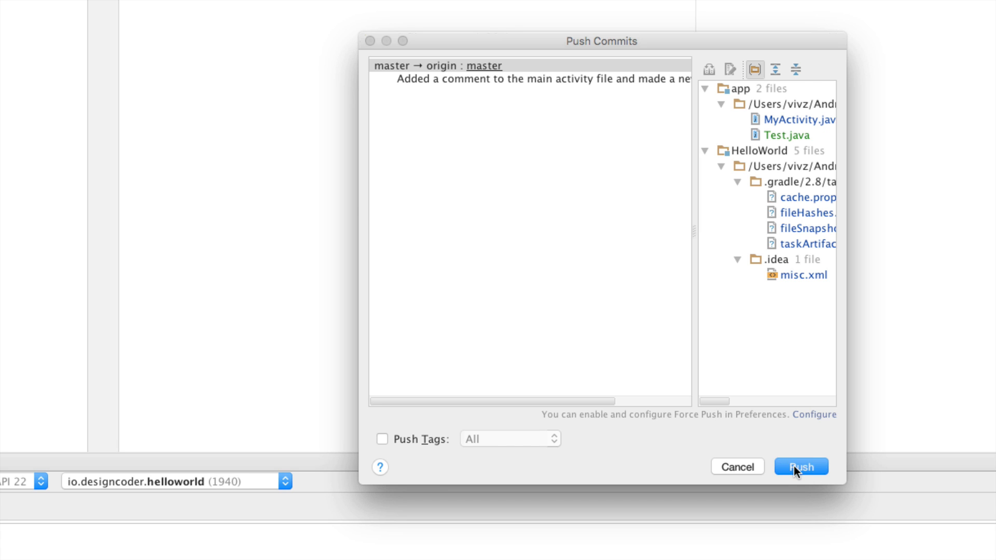
- Push to origin master and choose Merge when the push is rejected
click(800, 467)
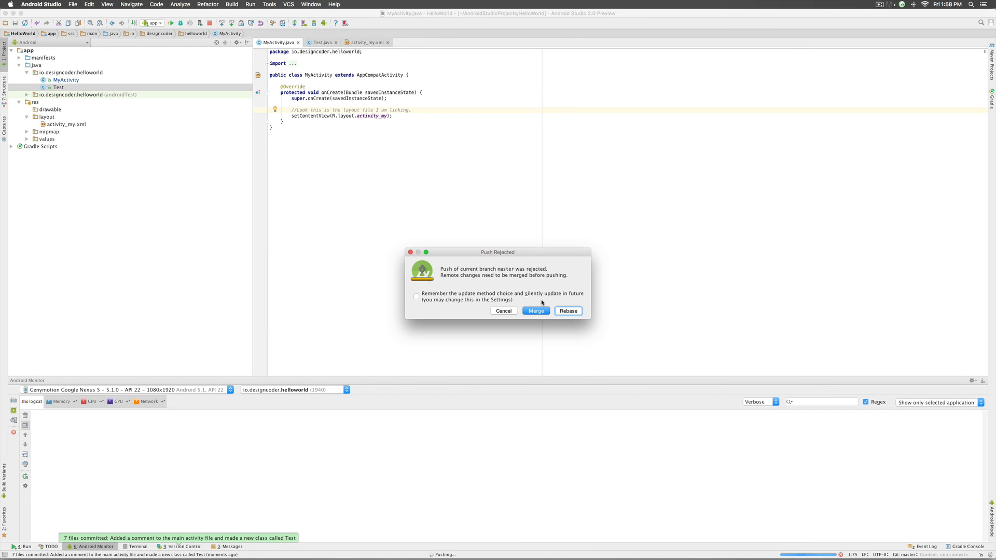
mouse_move(541, 279)
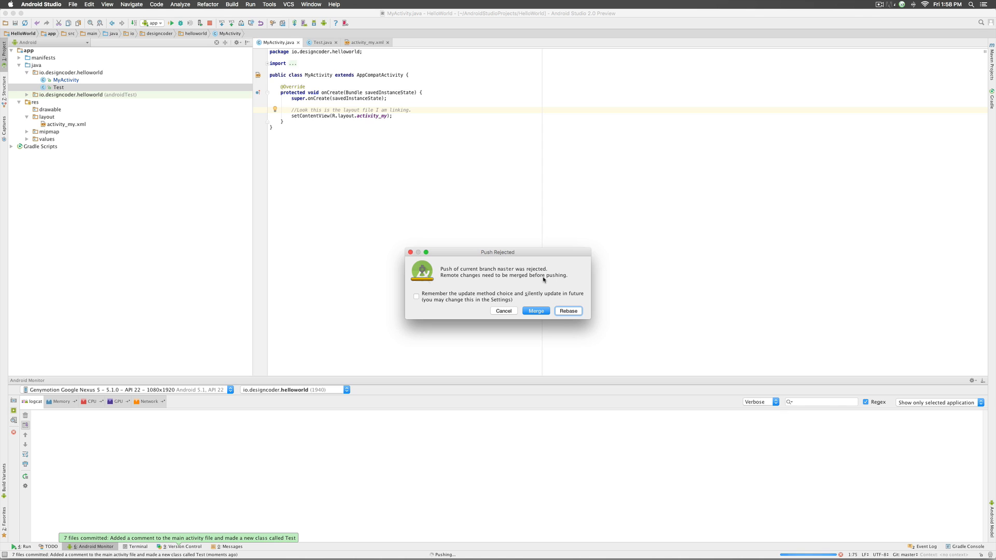
mouse_move(535, 310)
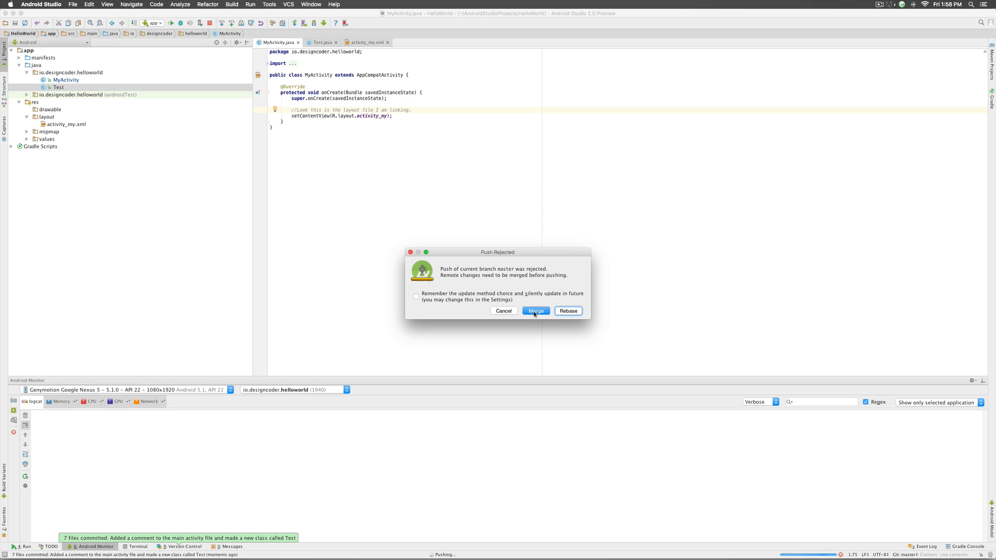
click(536, 310)
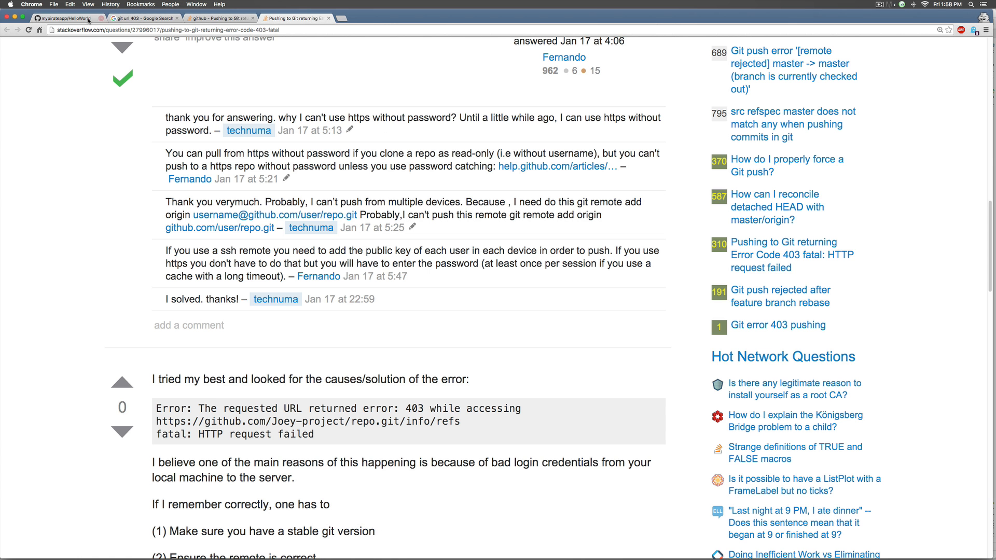
- Browse the GitHub HelloWorld repo through app/src/main/java/io/designcoder/helloworld to view MyActivity.java
click(63, 18)
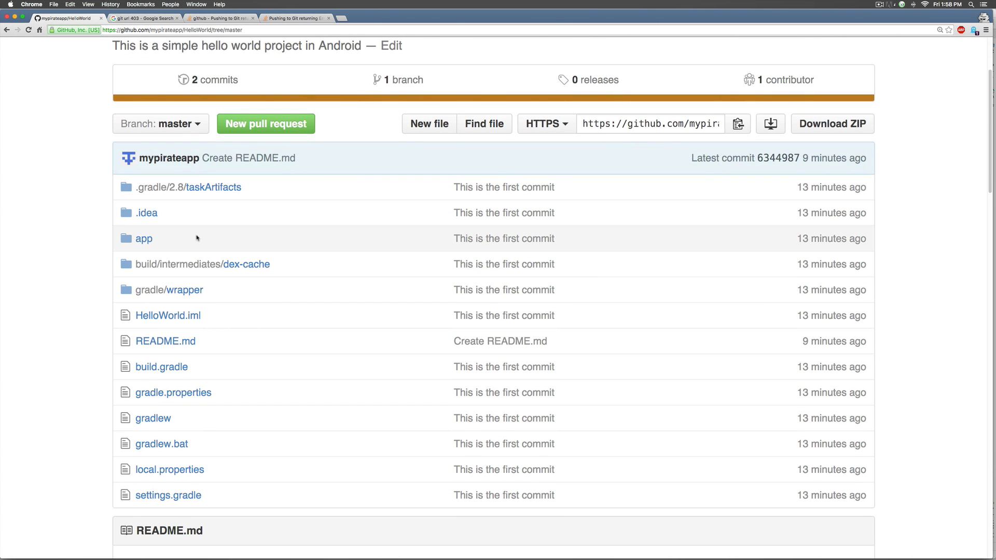
click(143, 238)
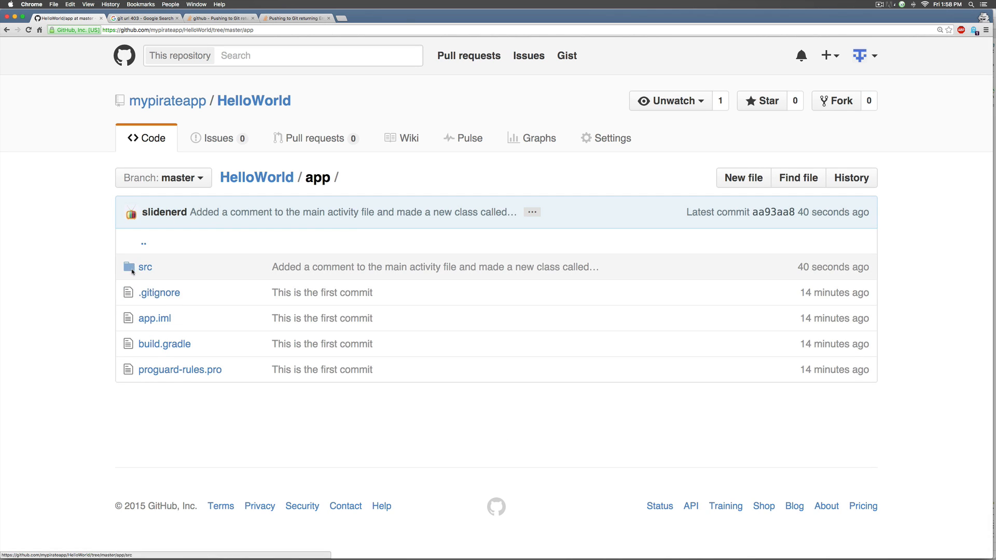
click(145, 266)
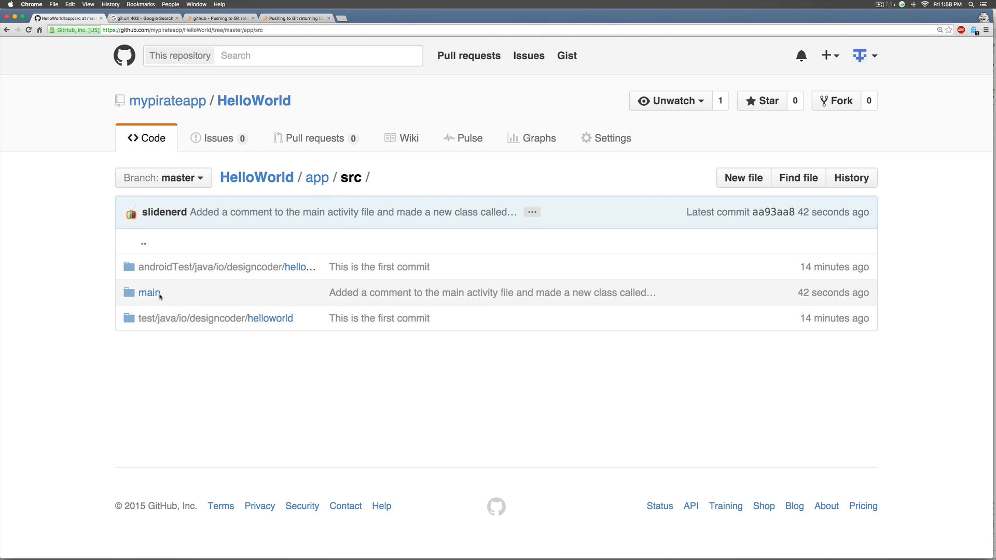
click(148, 292)
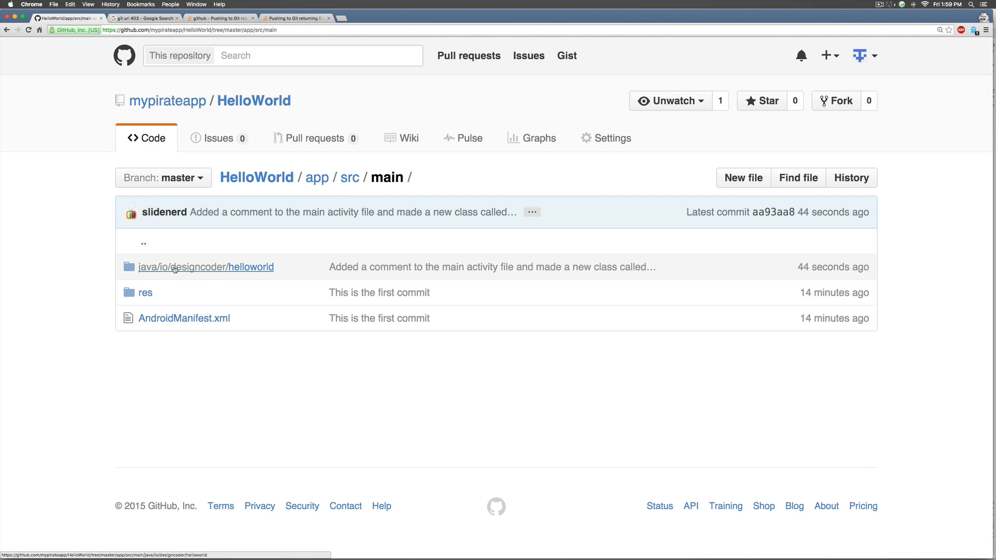
click(206, 267)
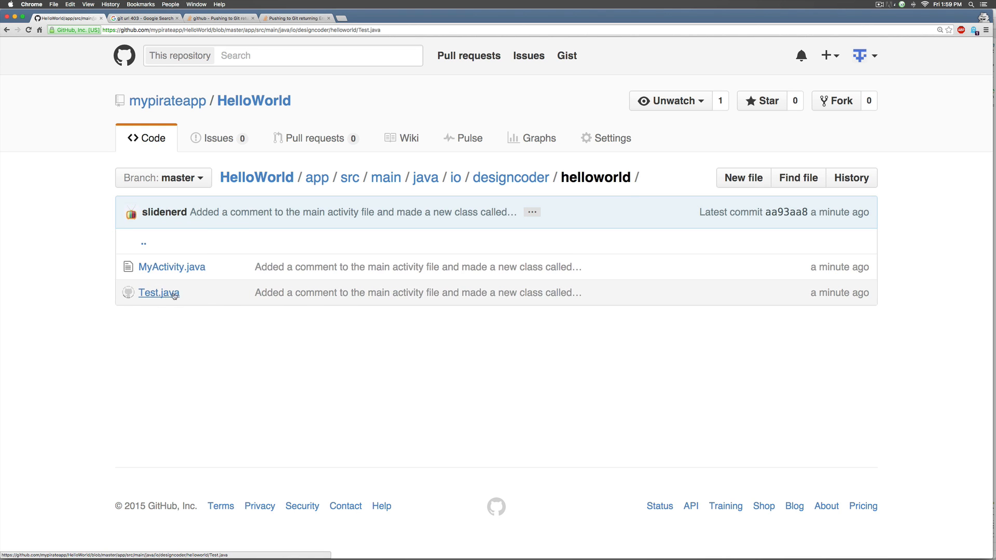
click(159, 293)
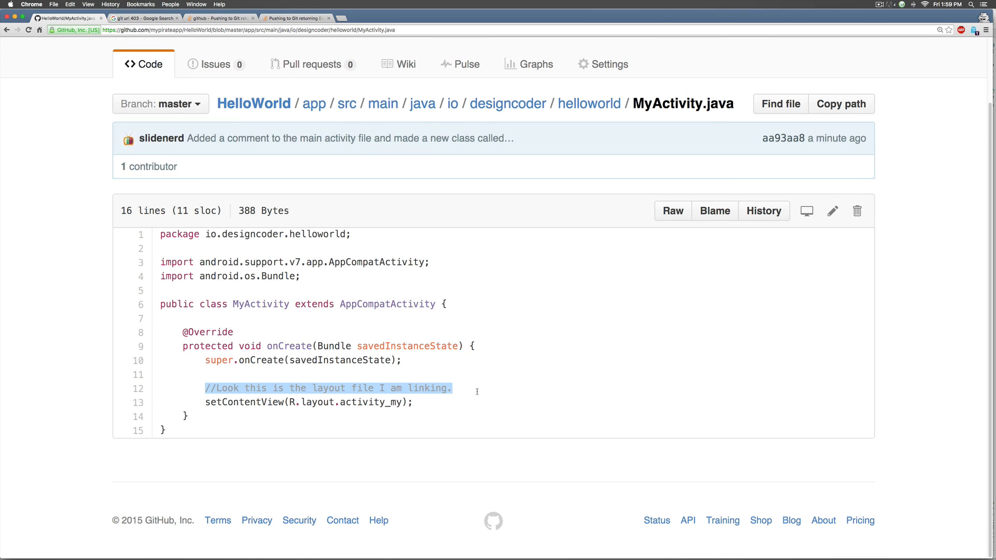
mouse_move(474, 391)
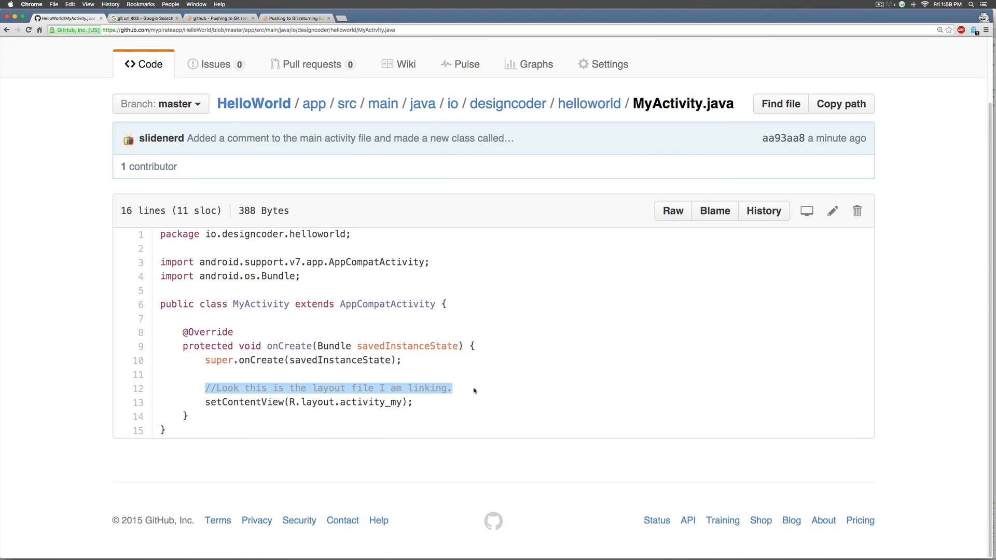